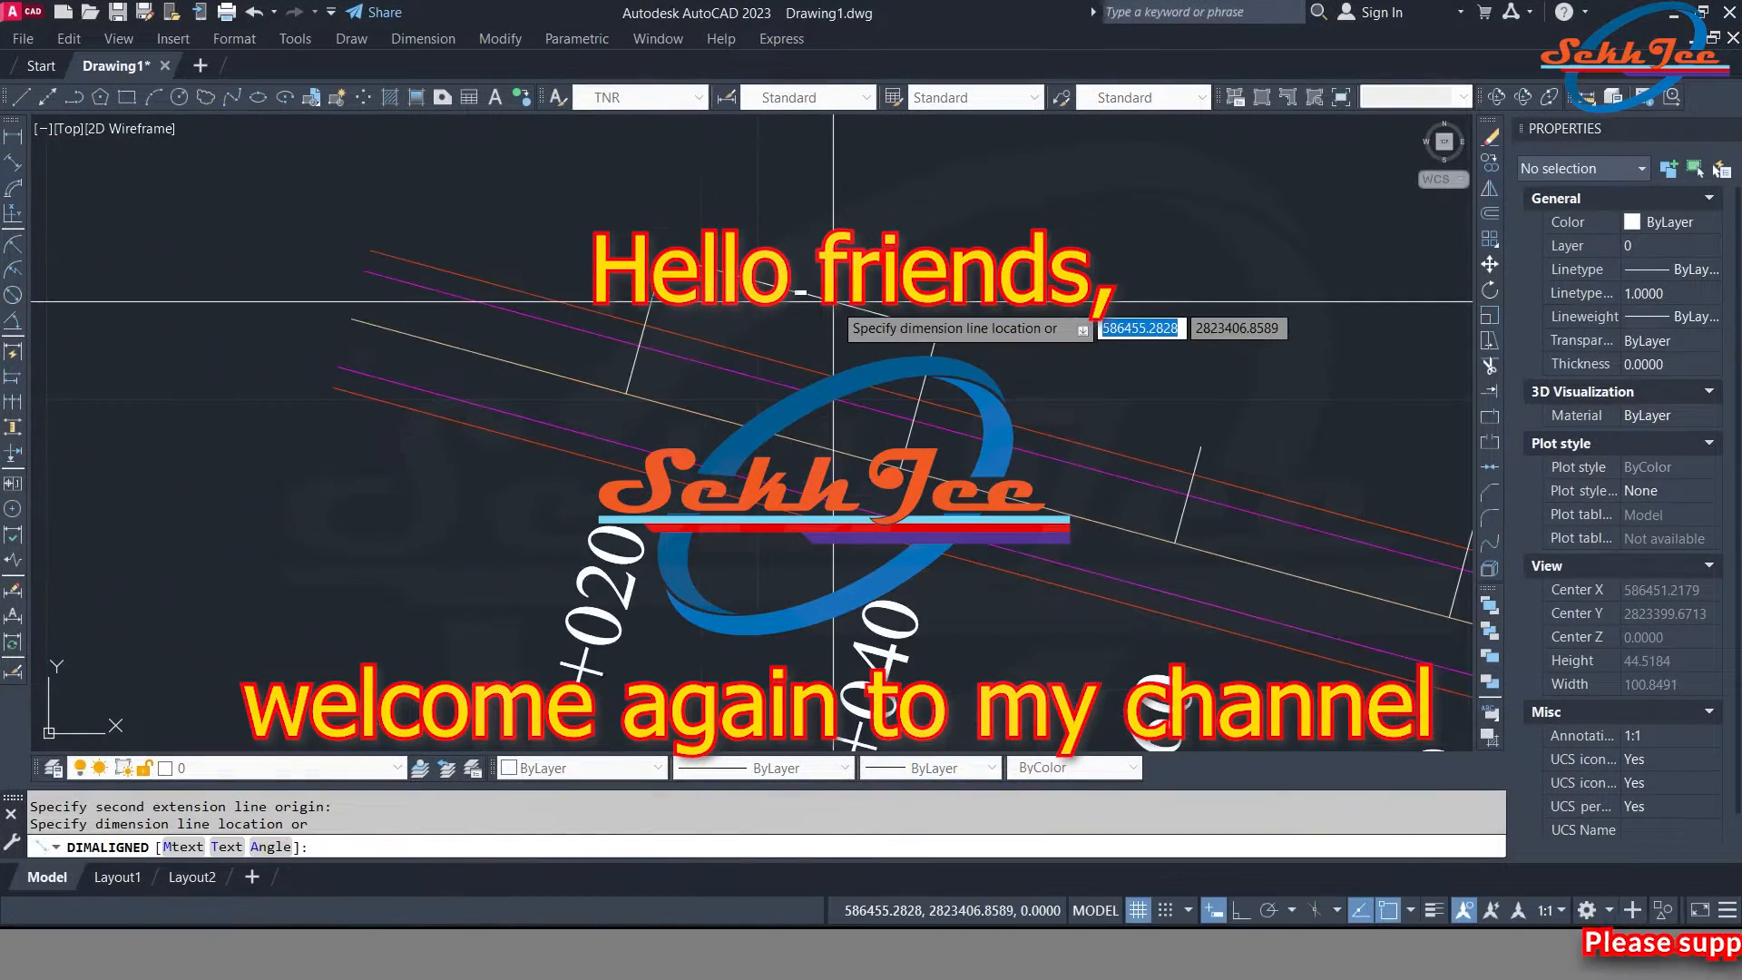
# Select cell E3 in Excel as the place for the joined coordinate text
pyautogui.press('Escape')
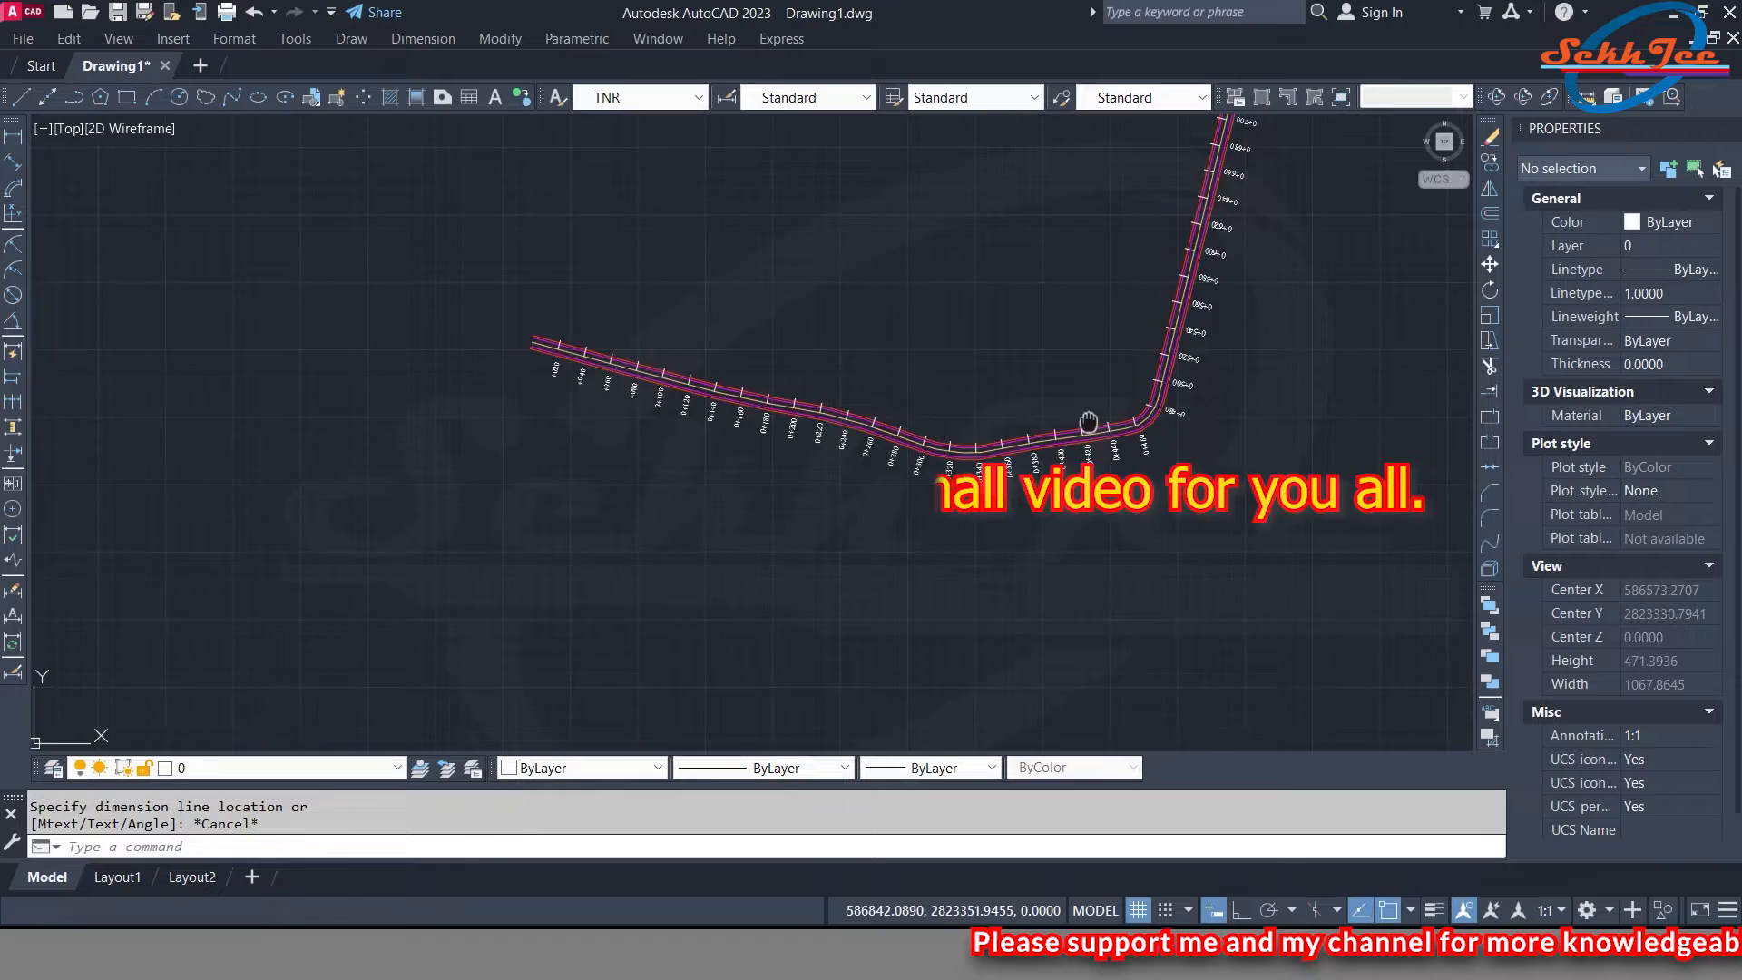
pyautogui.scroll(-3)
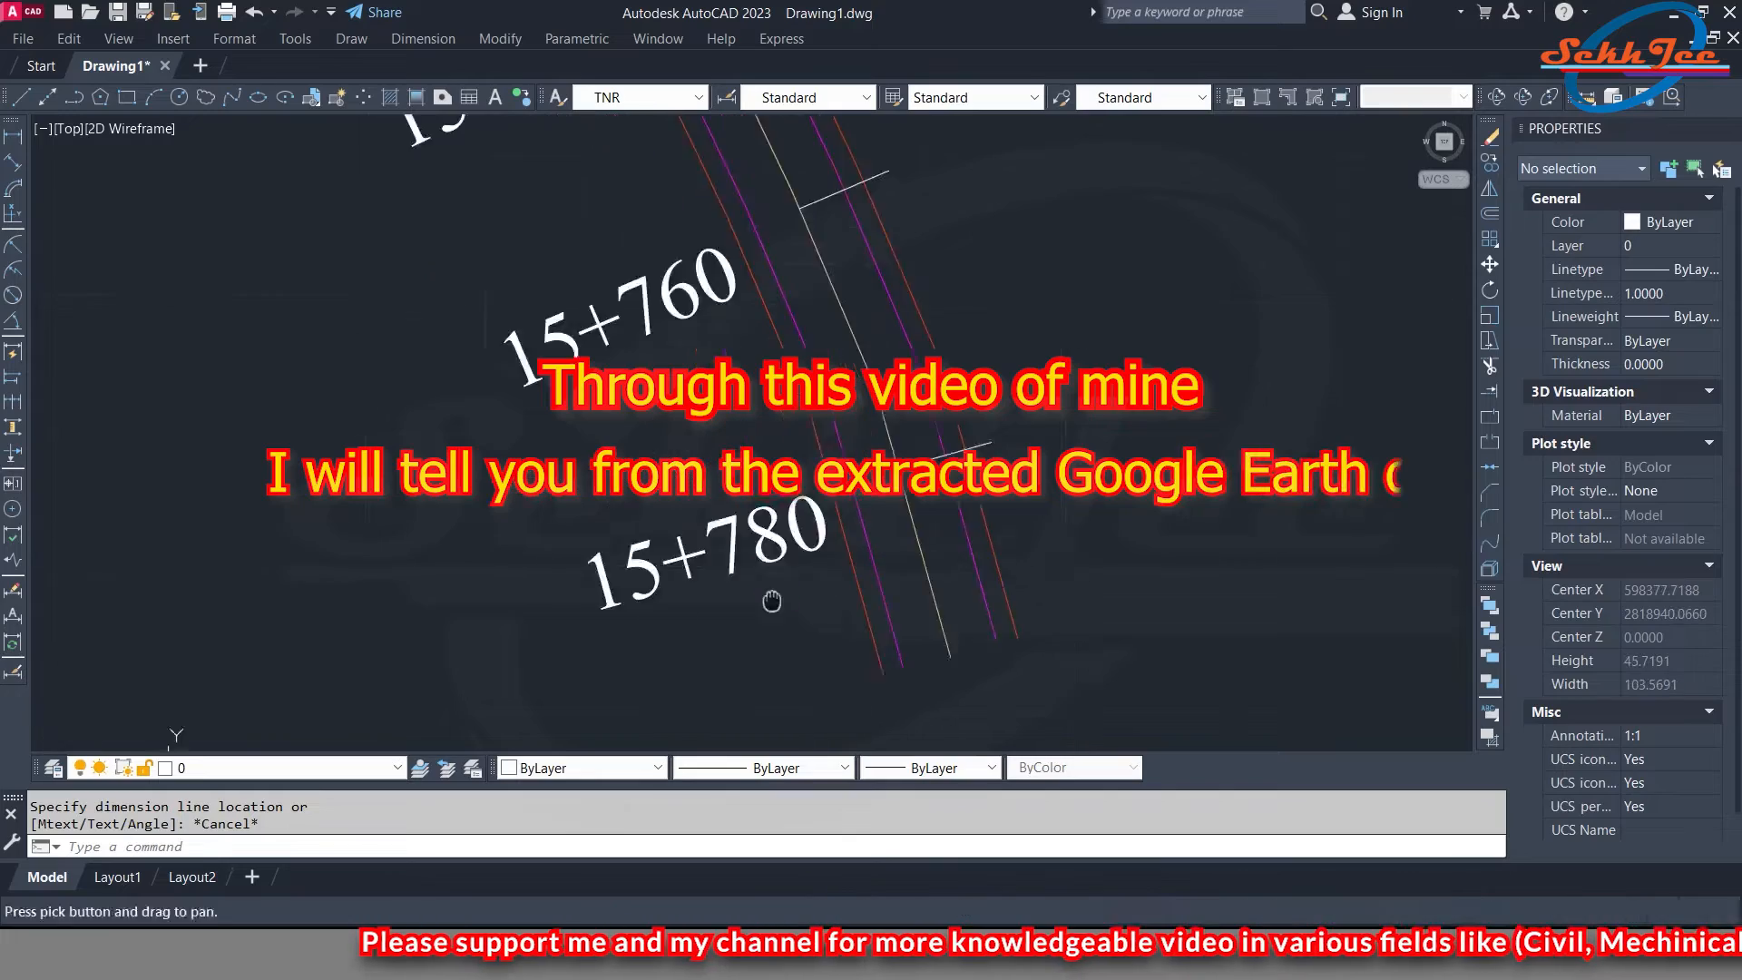
pyautogui.scroll(-3)
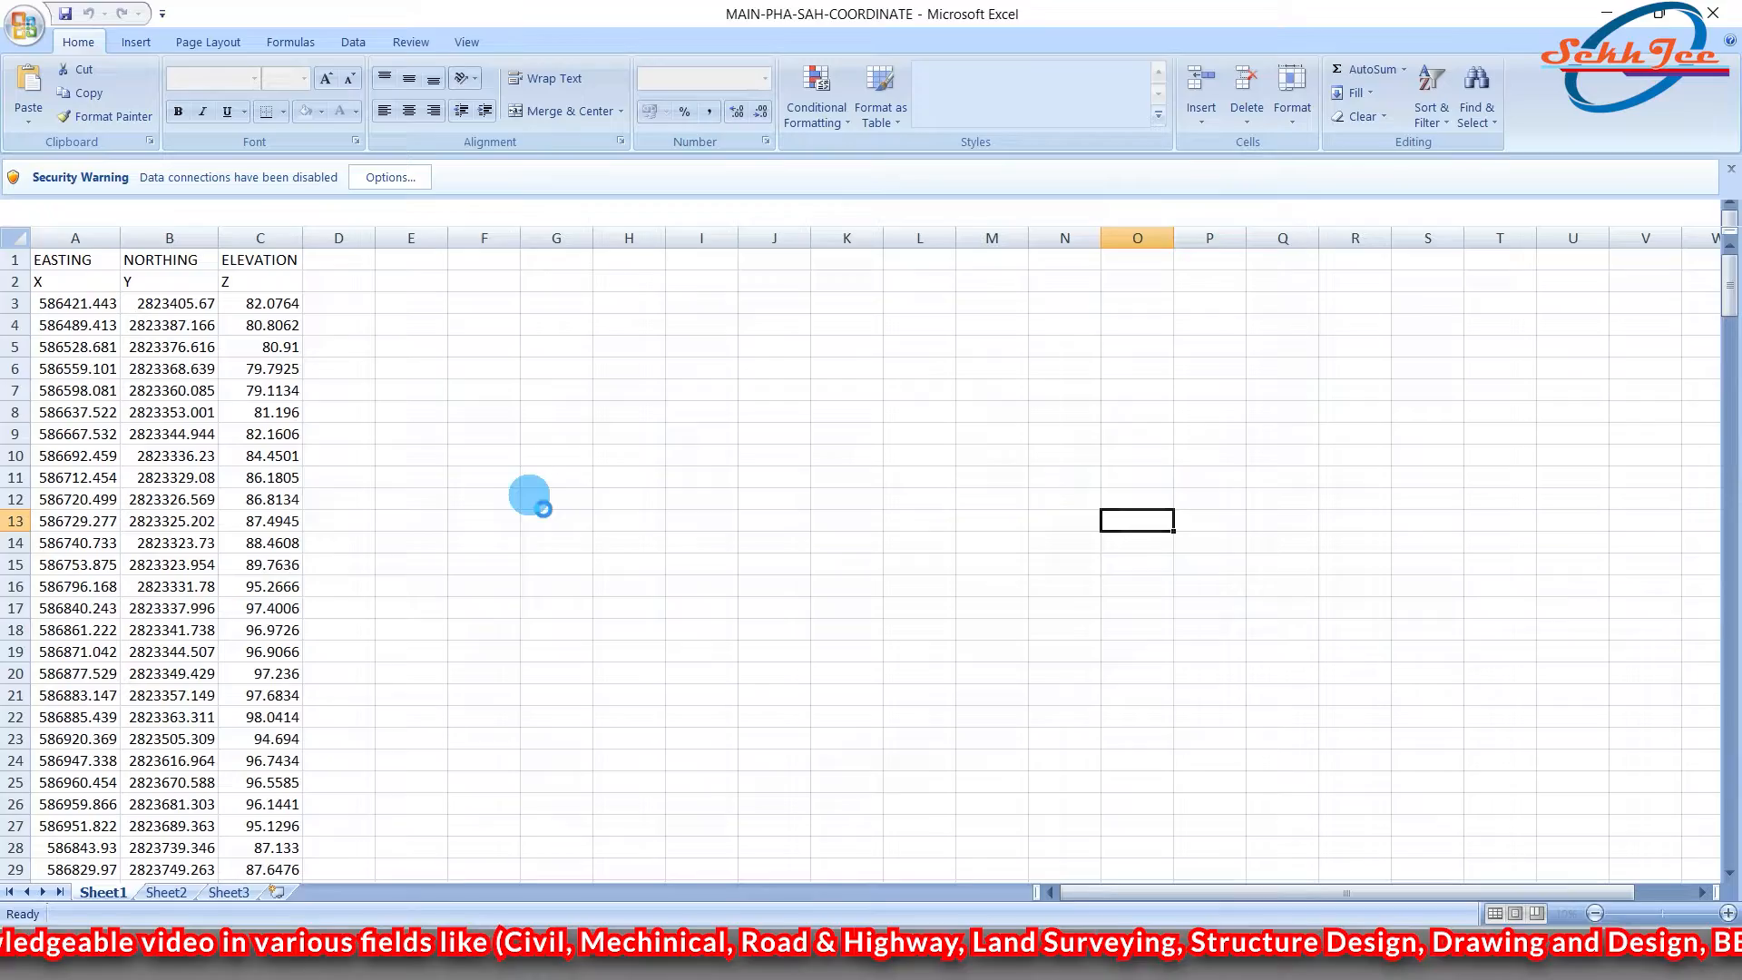
pyautogui.click(627, 497)
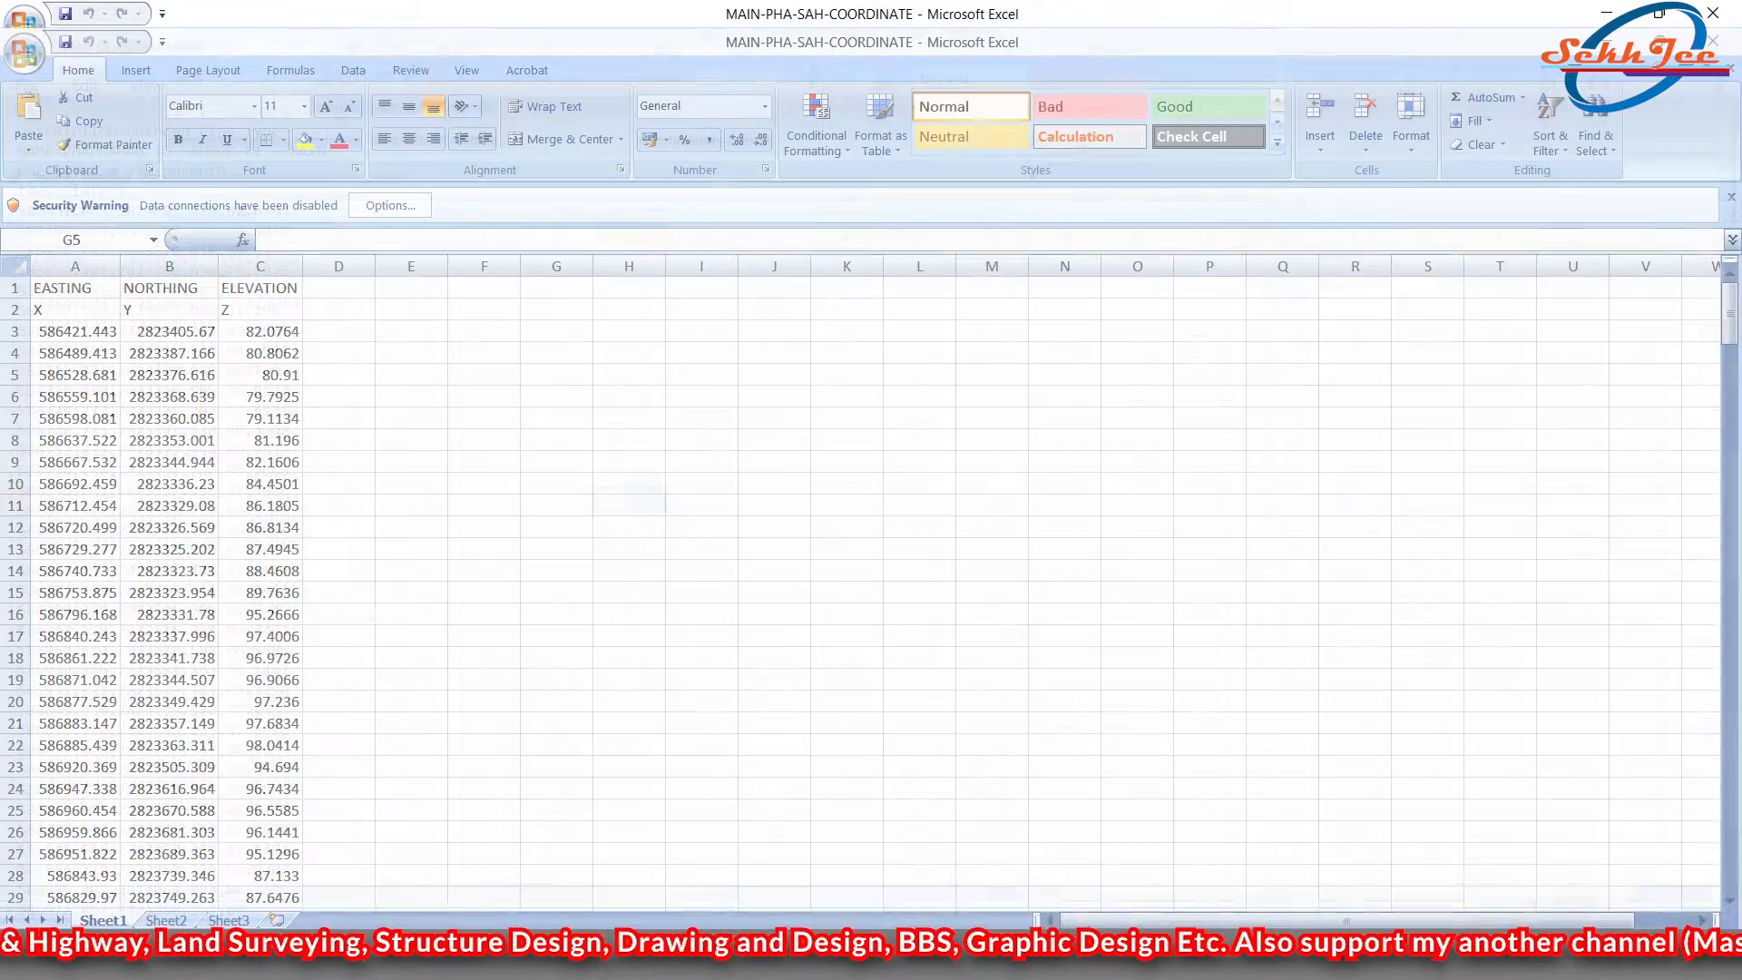
pyautogui.click(628, 499)
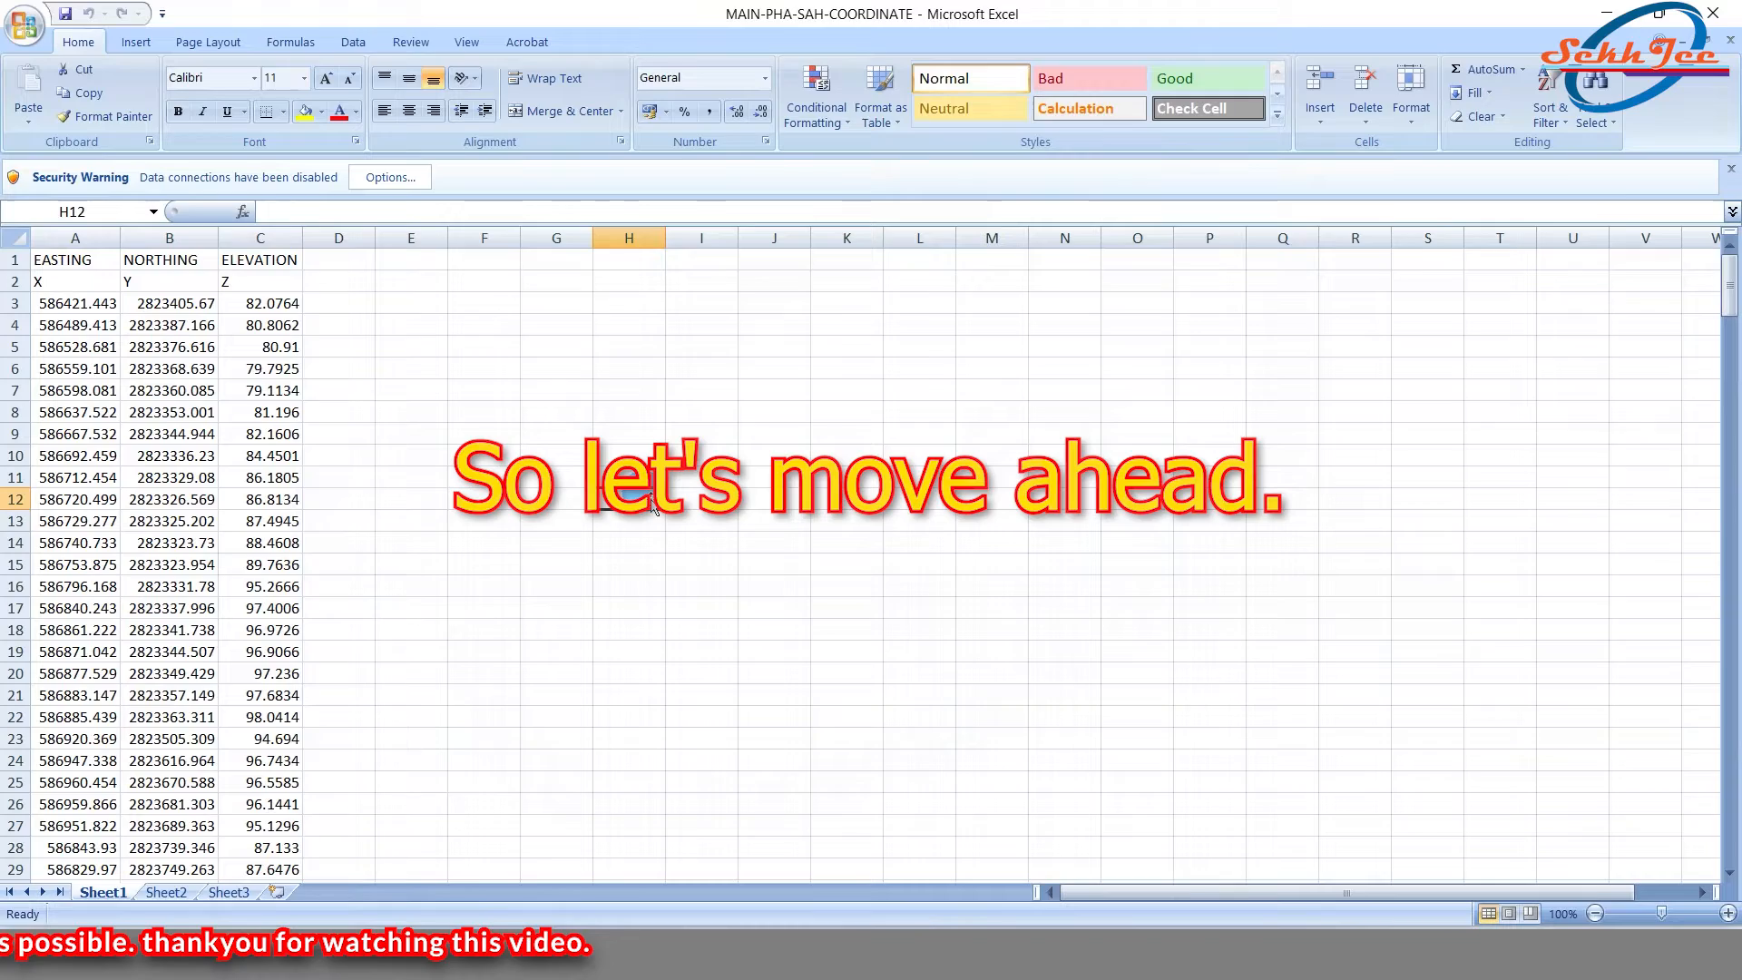
pyautogui.click(773, 497)
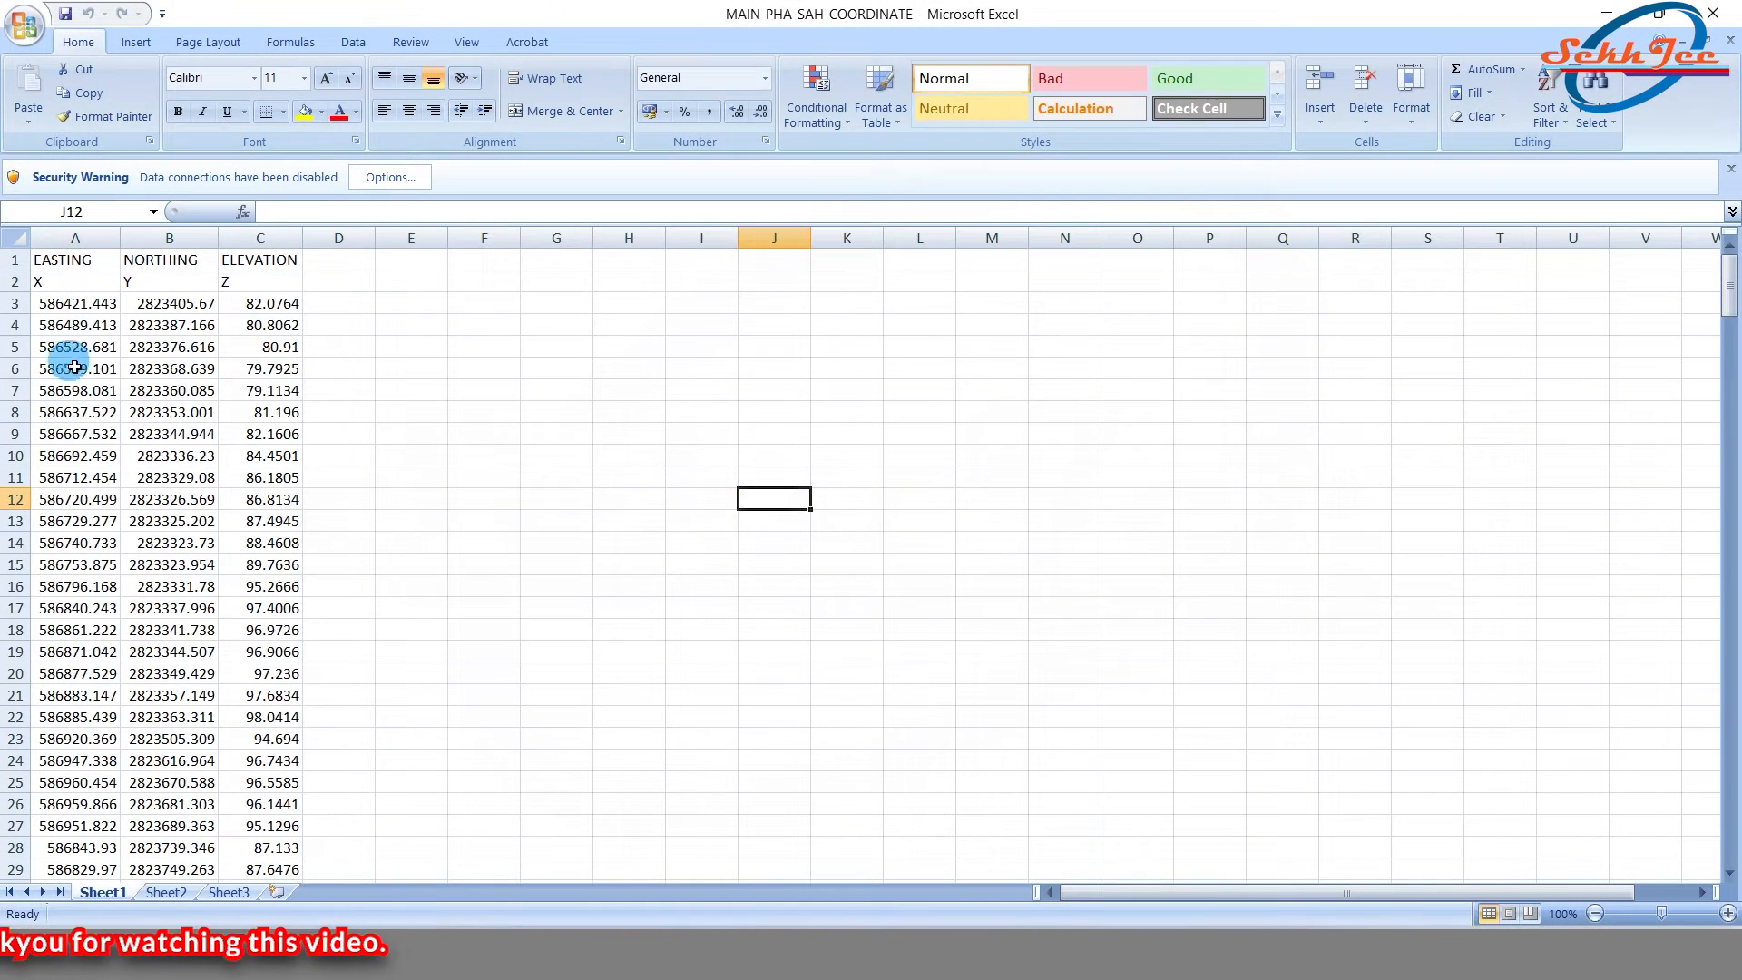
pyautogui.click(410, 303)
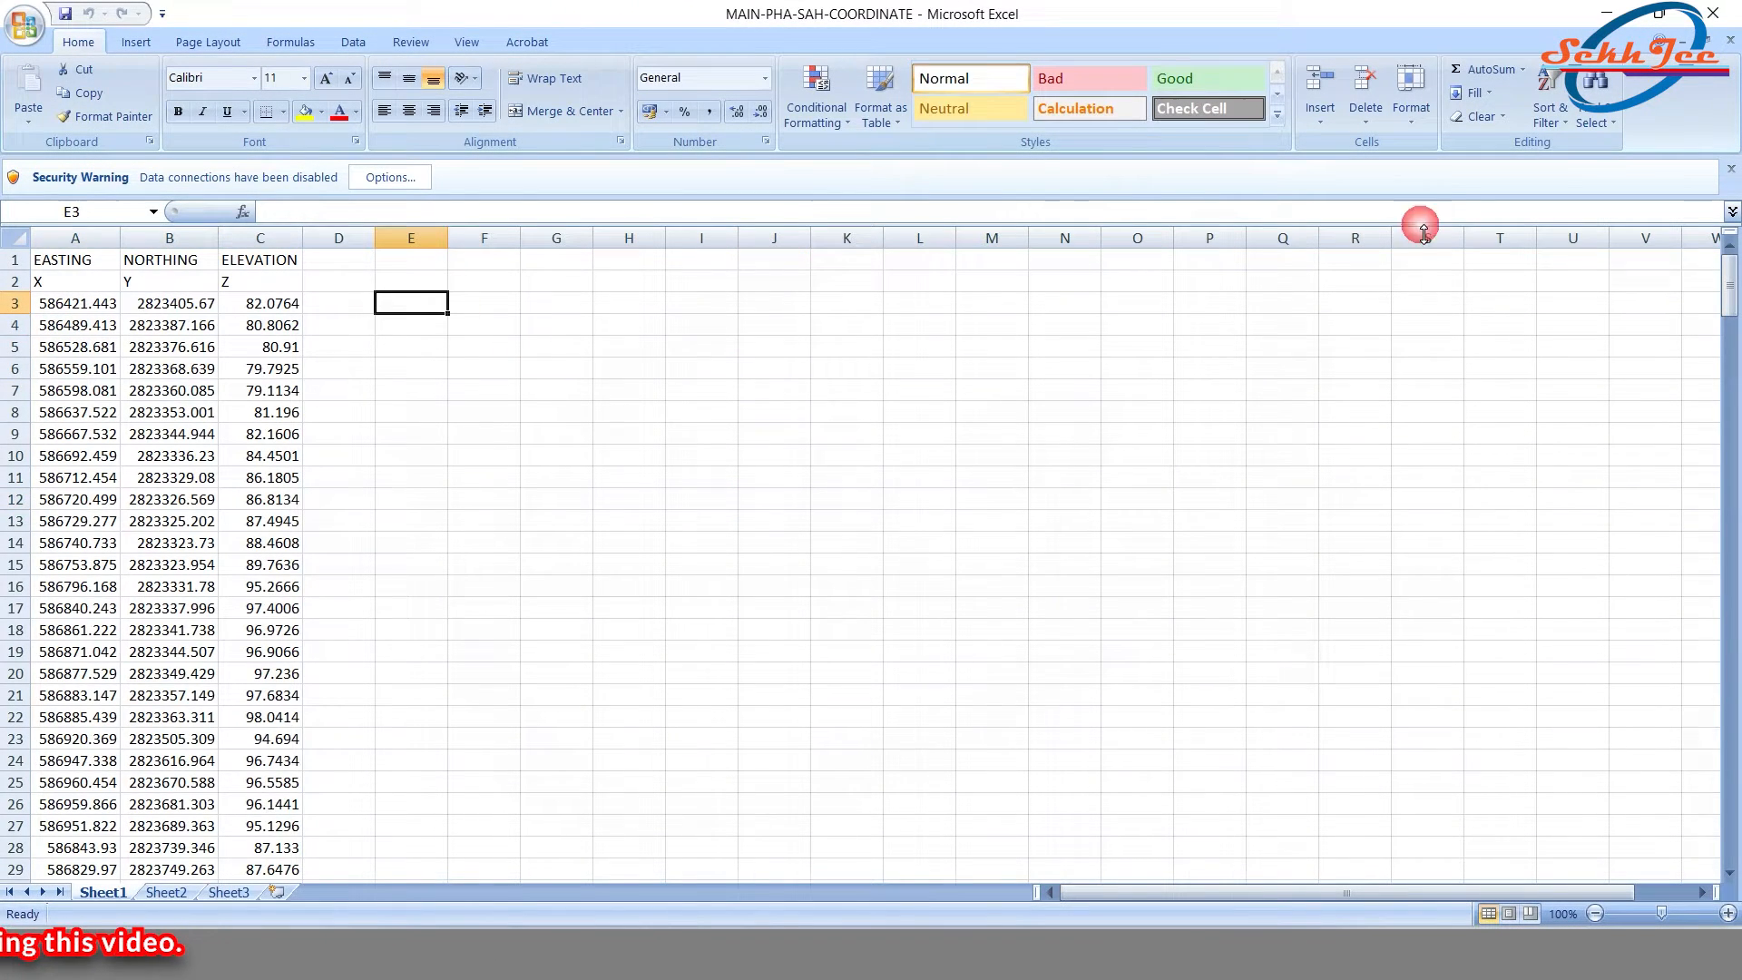
# Build a CONCATENATE formula joining A3, a comma and B3 into one coordinate string
pyautogui.click(1513, 69)
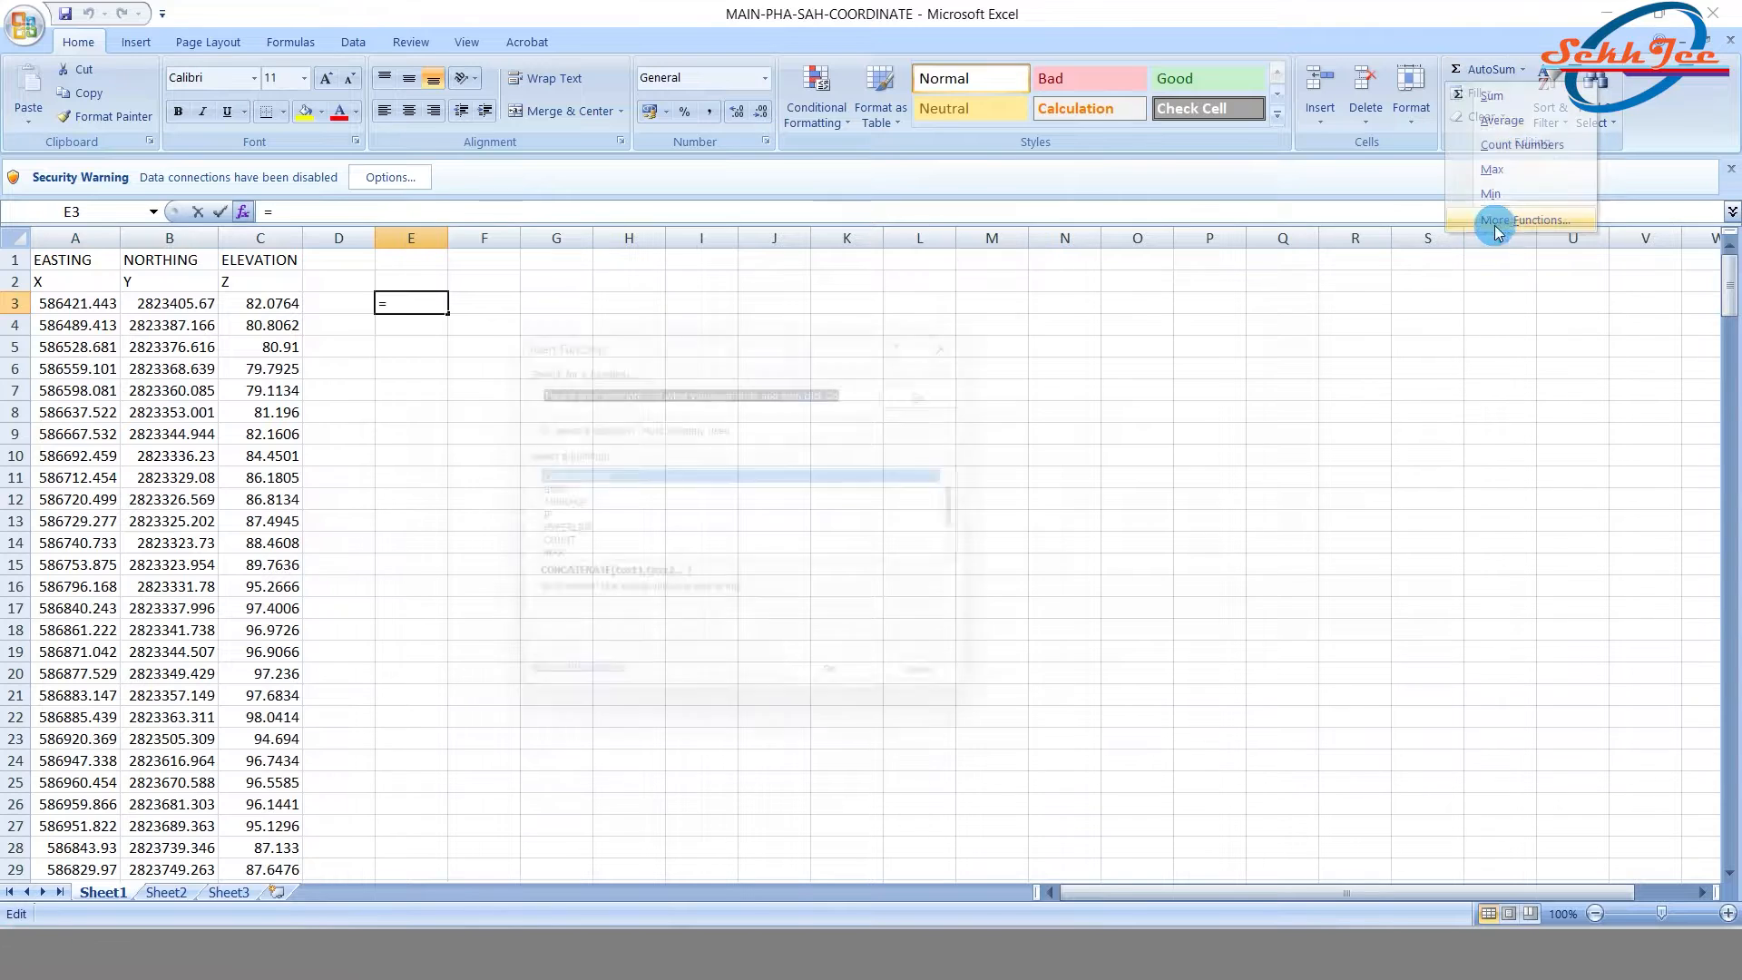
pyautogui.click(1532, 220)
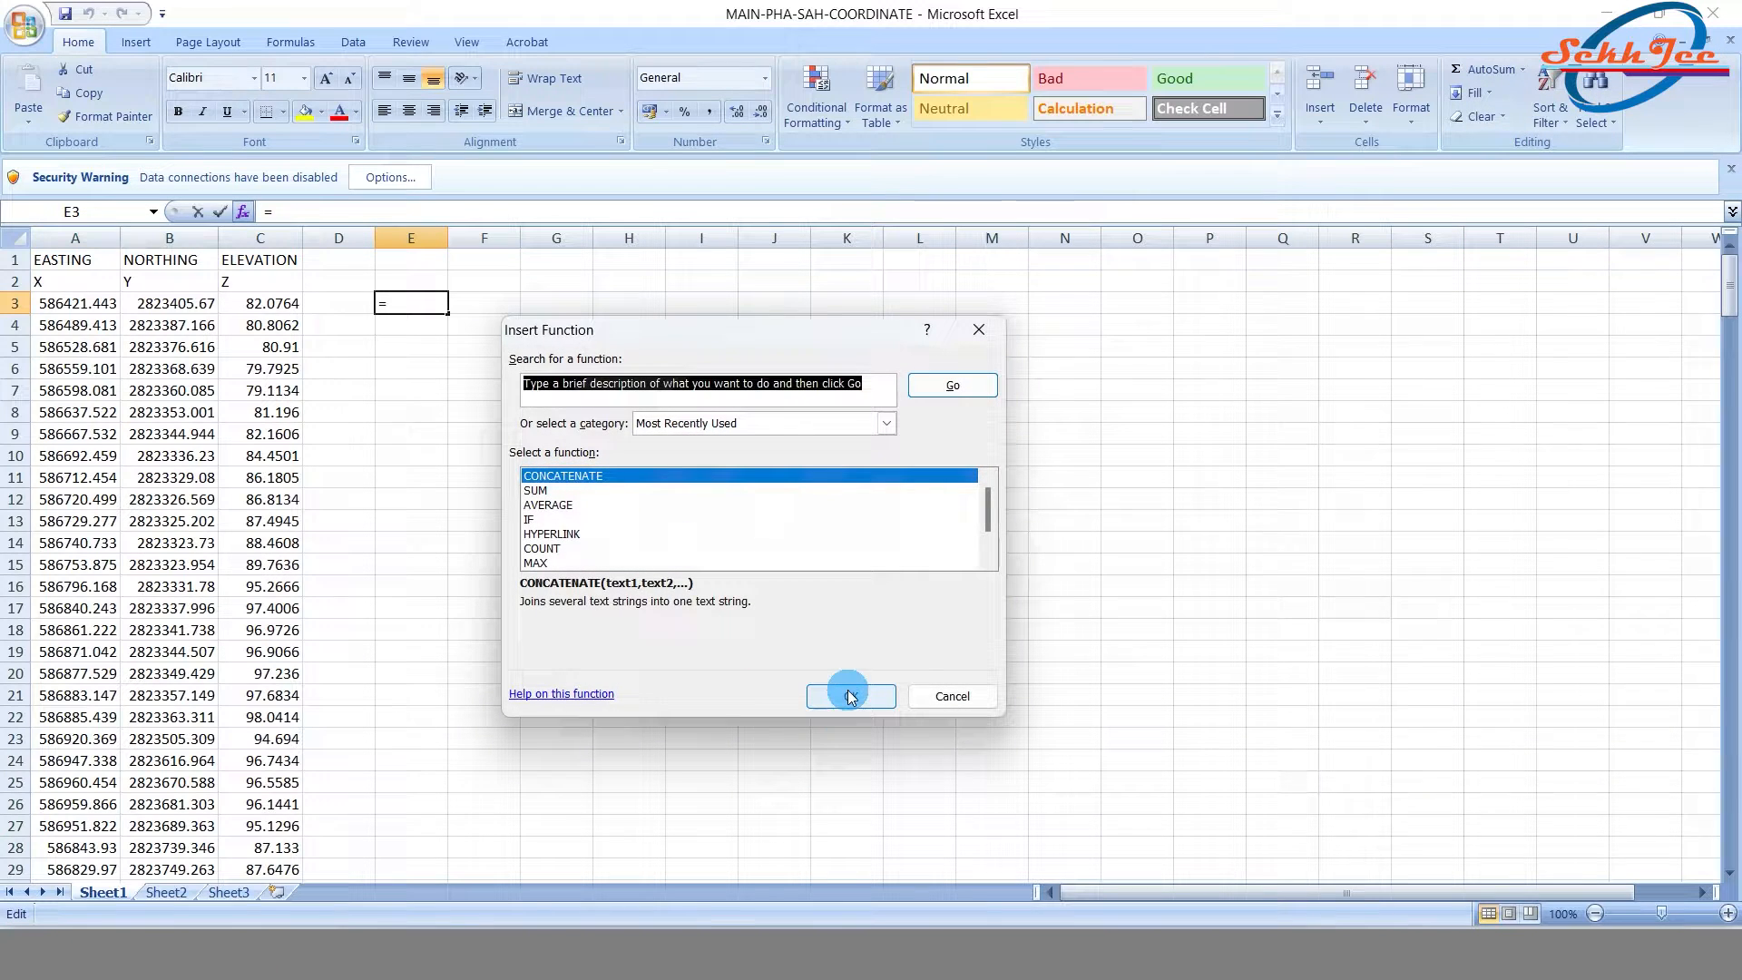
pyautogui.click(850, 695)
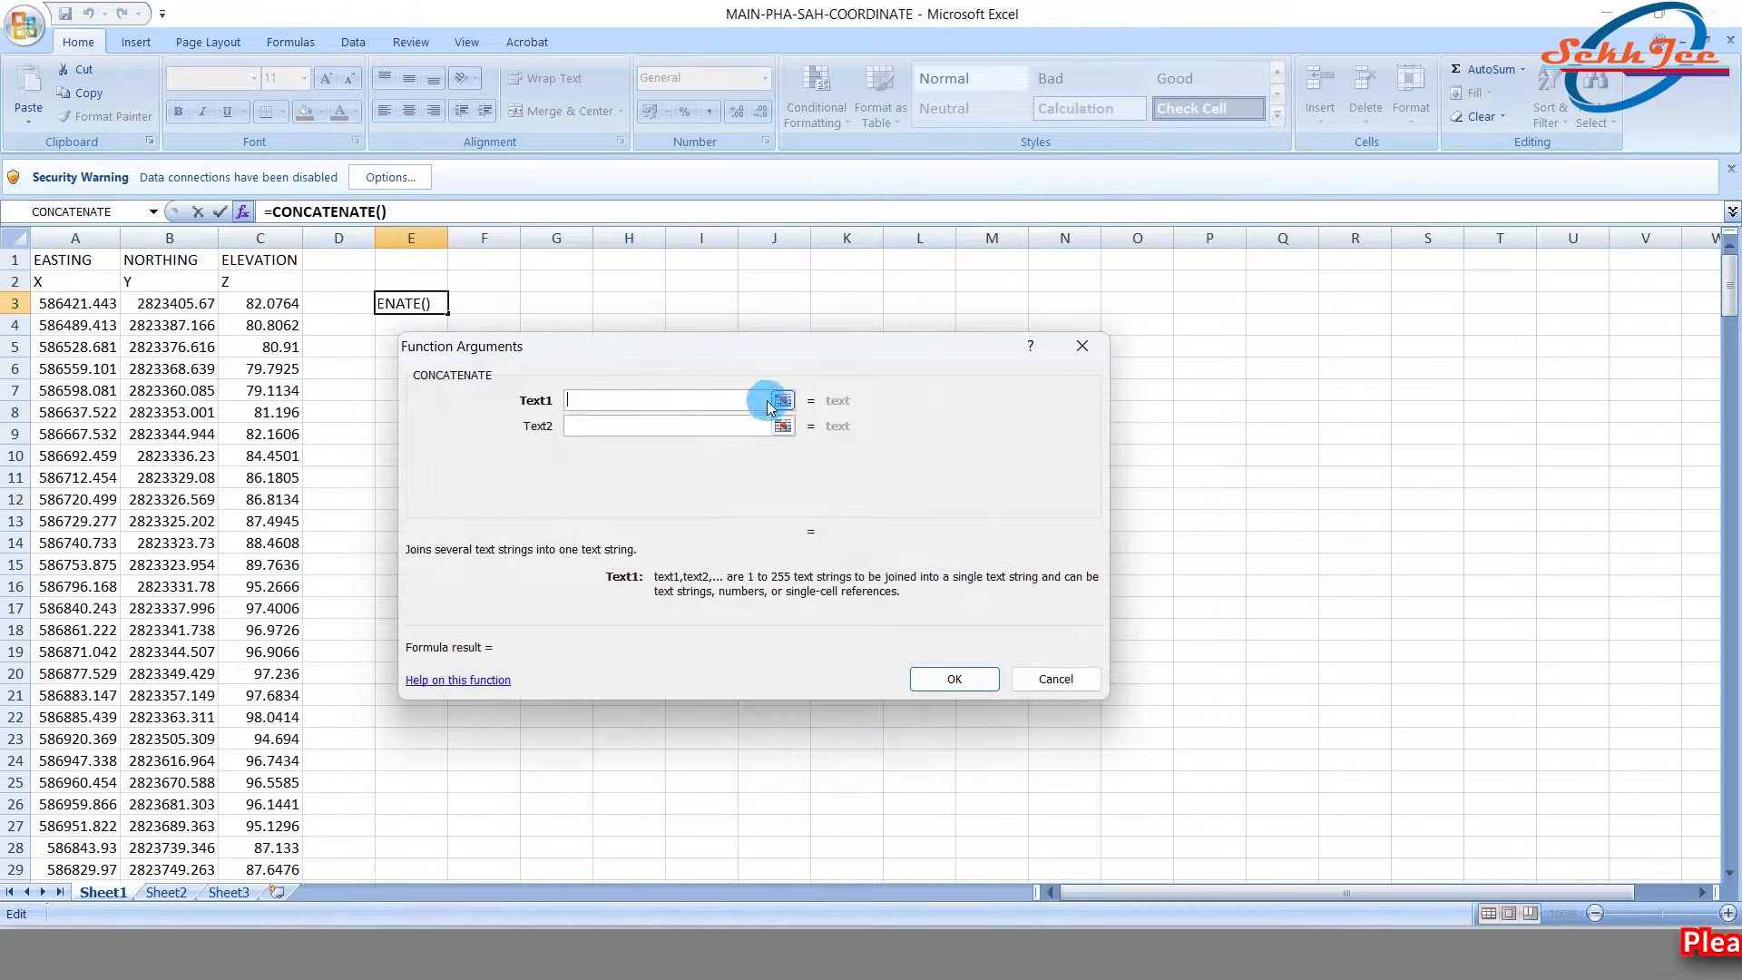
pyautogui.click(779, 399)
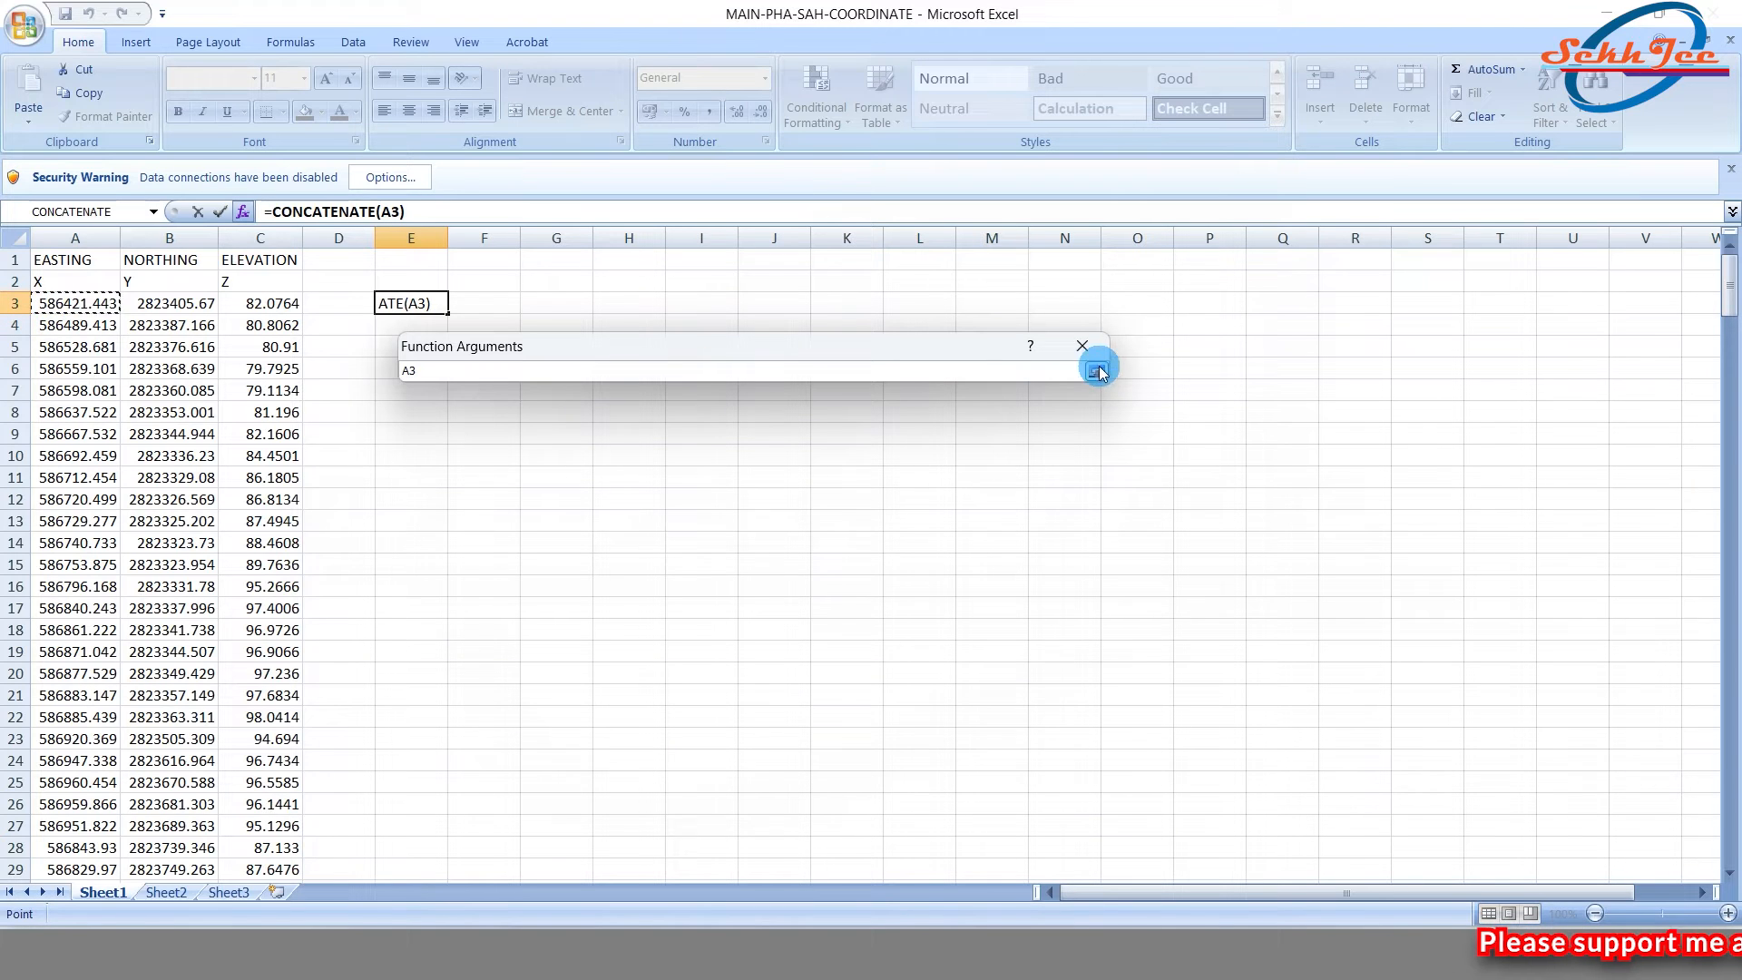
pyautogui.click(1098, 369)
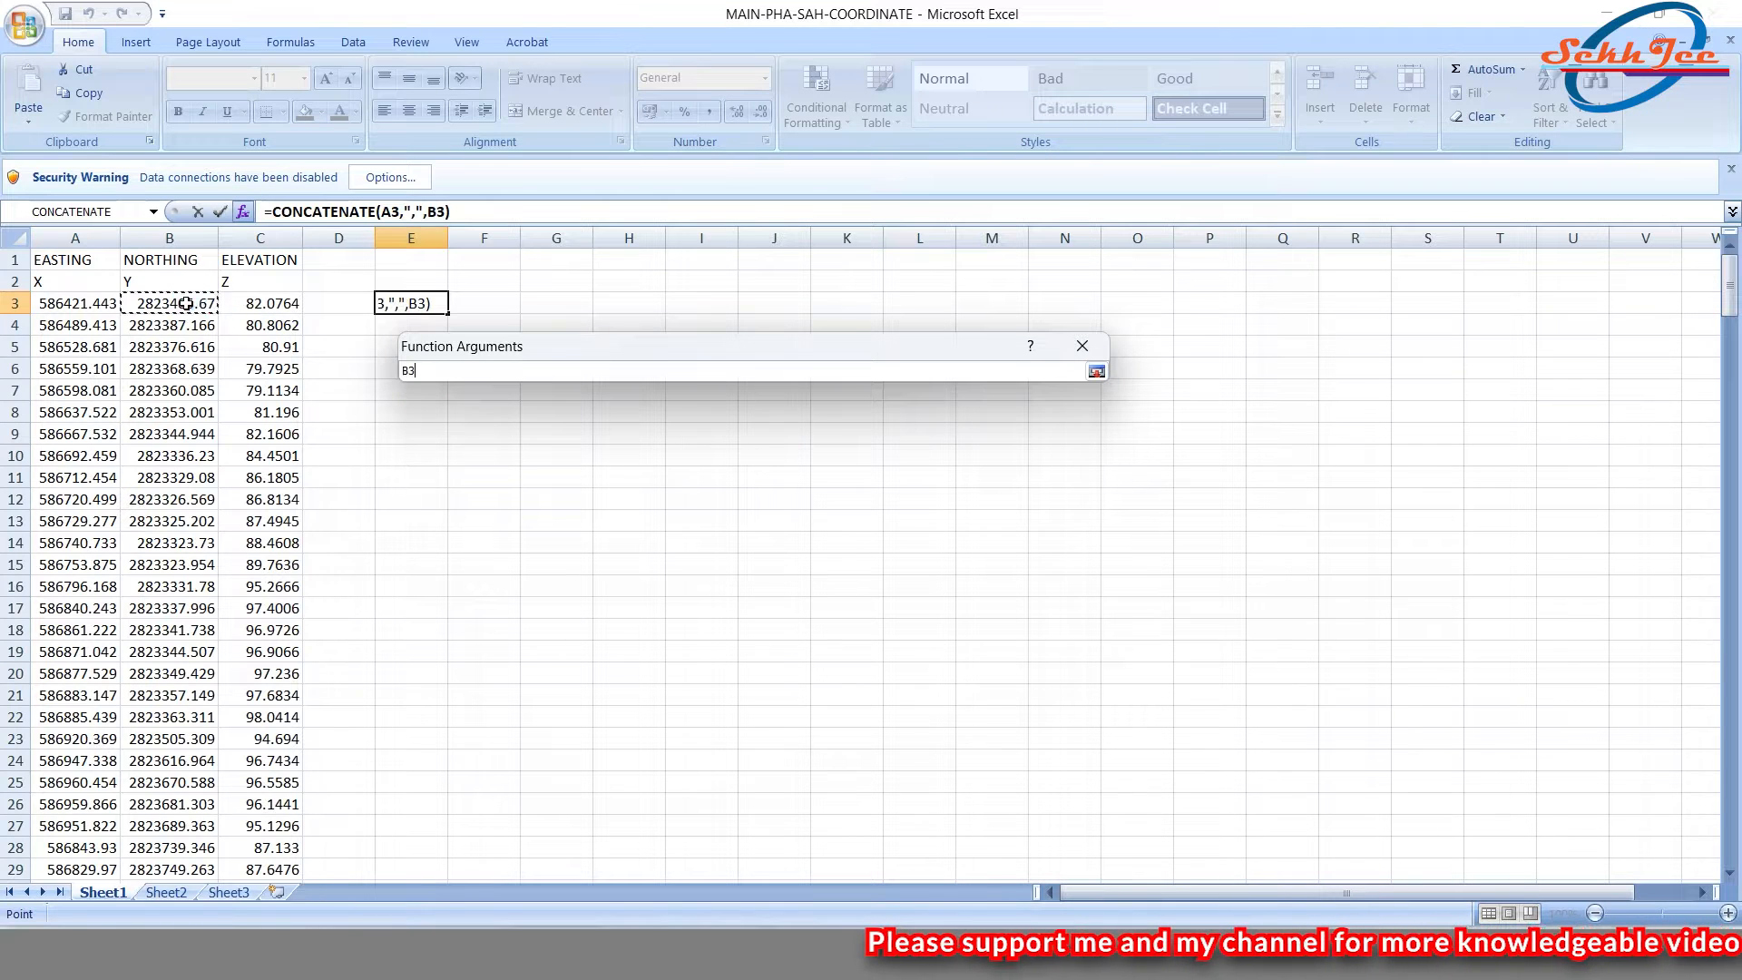
pyautogui.click(1096, 370)
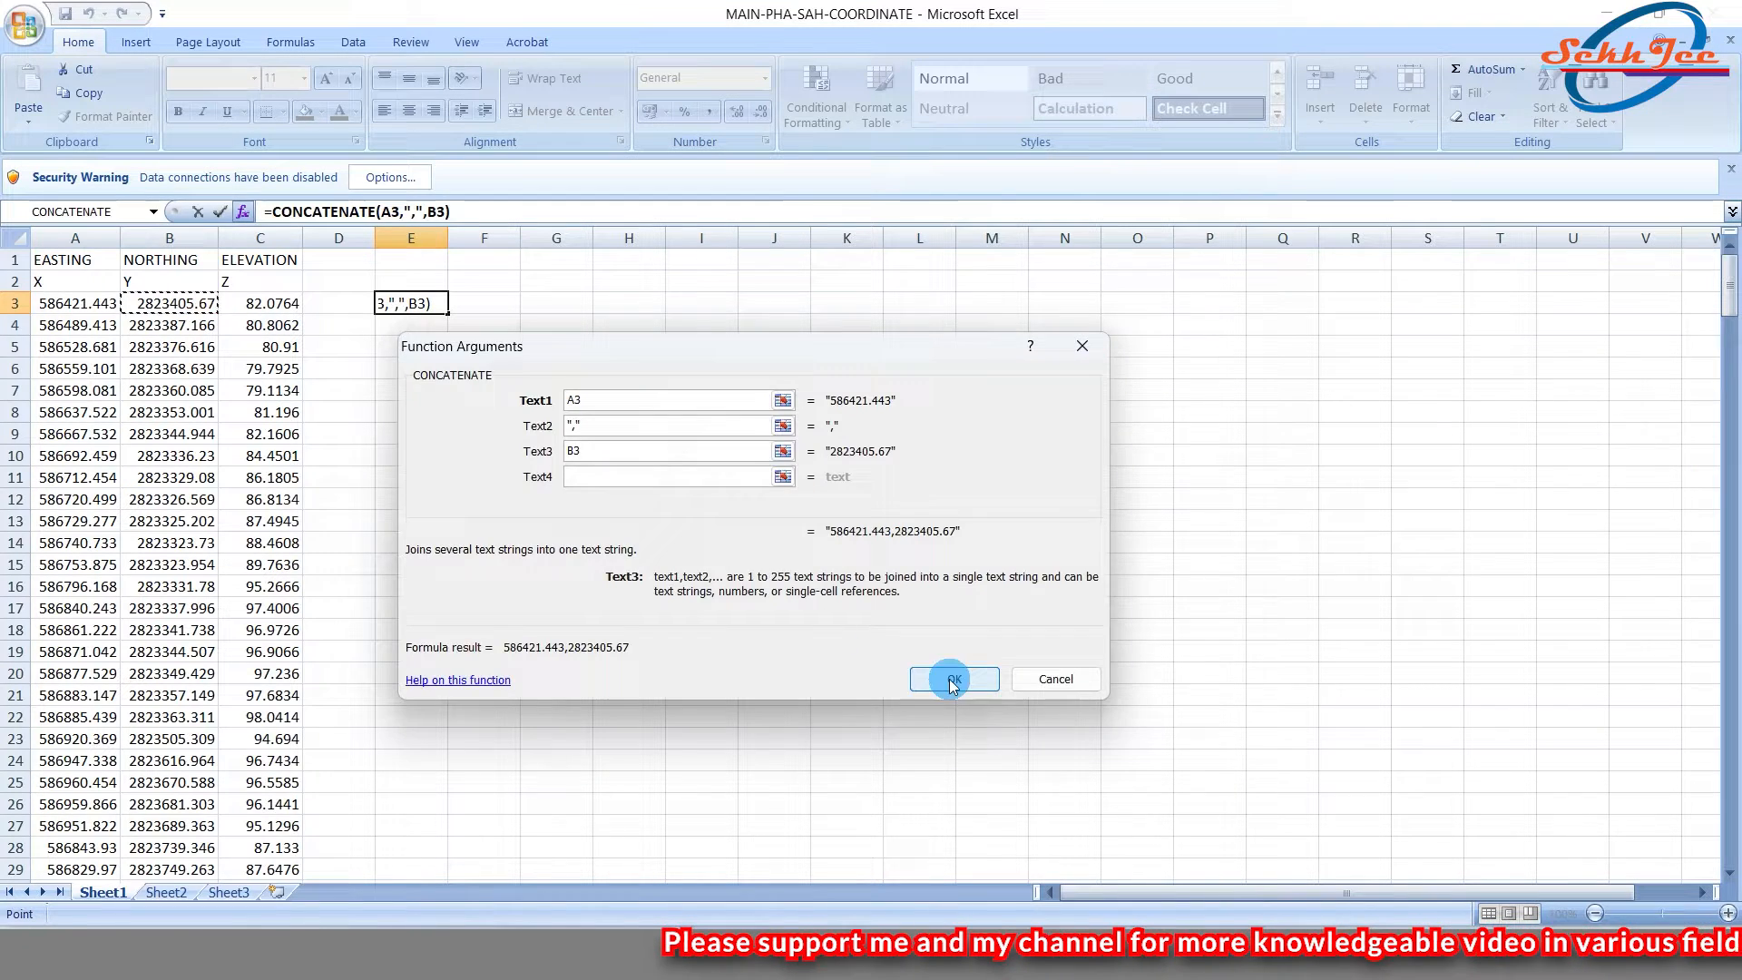
pyautogui.click(953, 679)
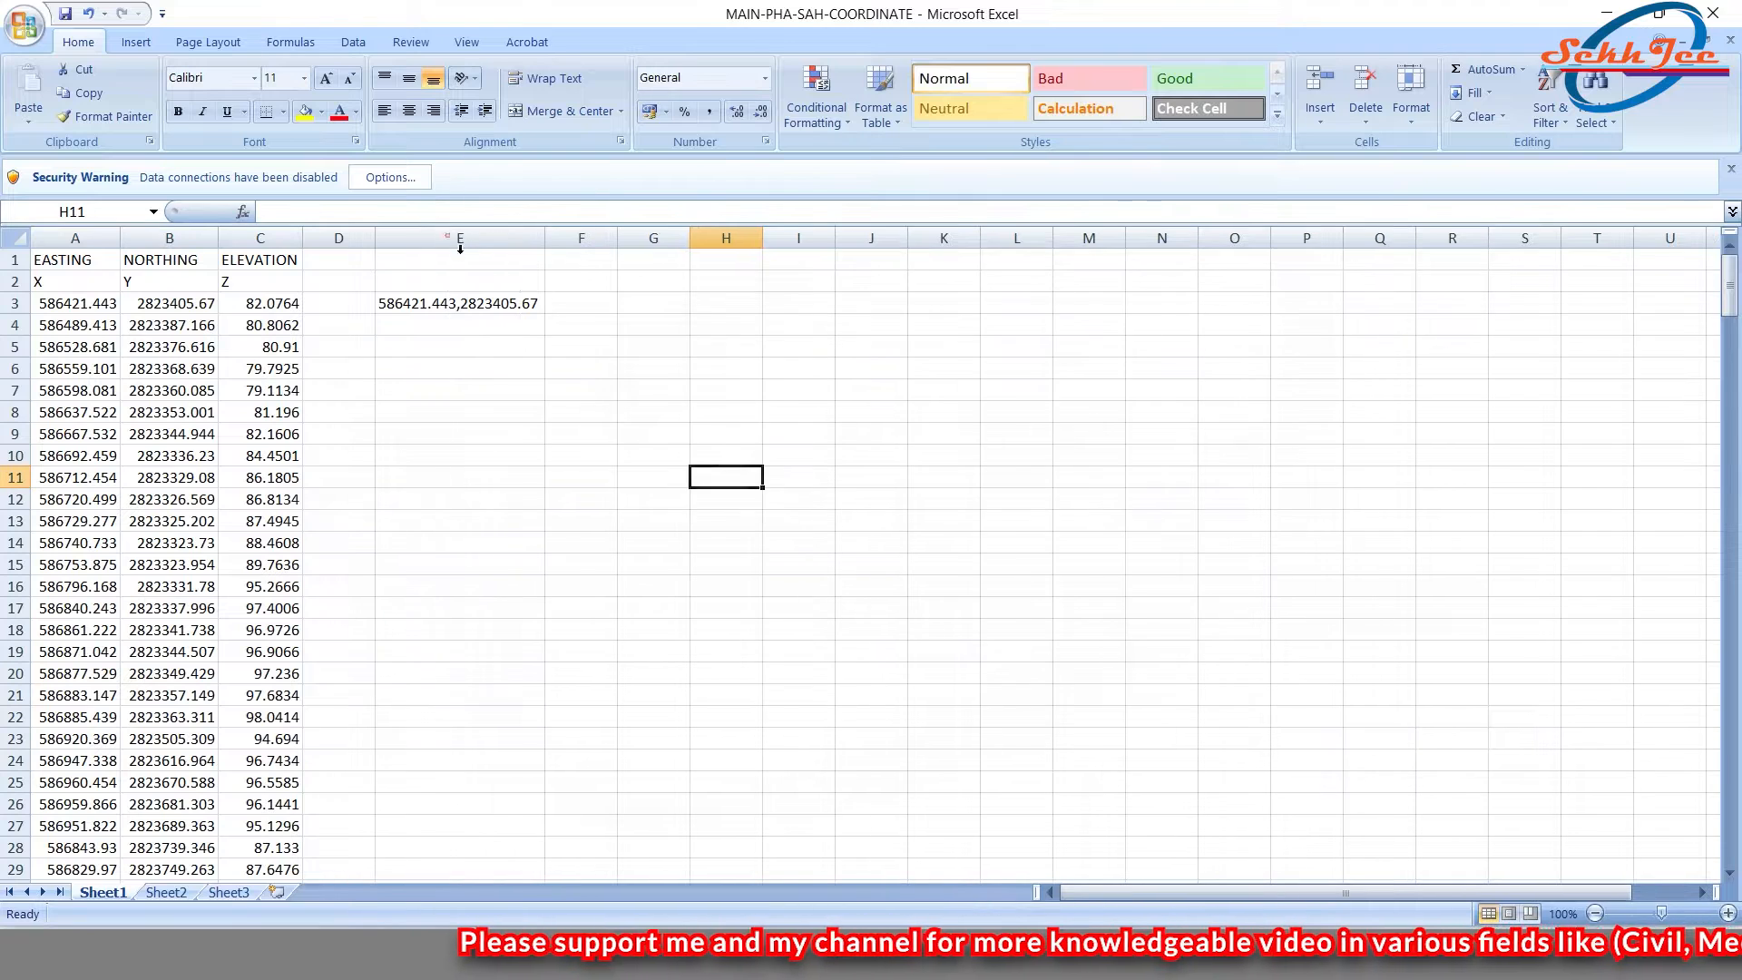
# Fill the joined easting,northing formula down column D and copy the column
pyautogui.click(459, 303)
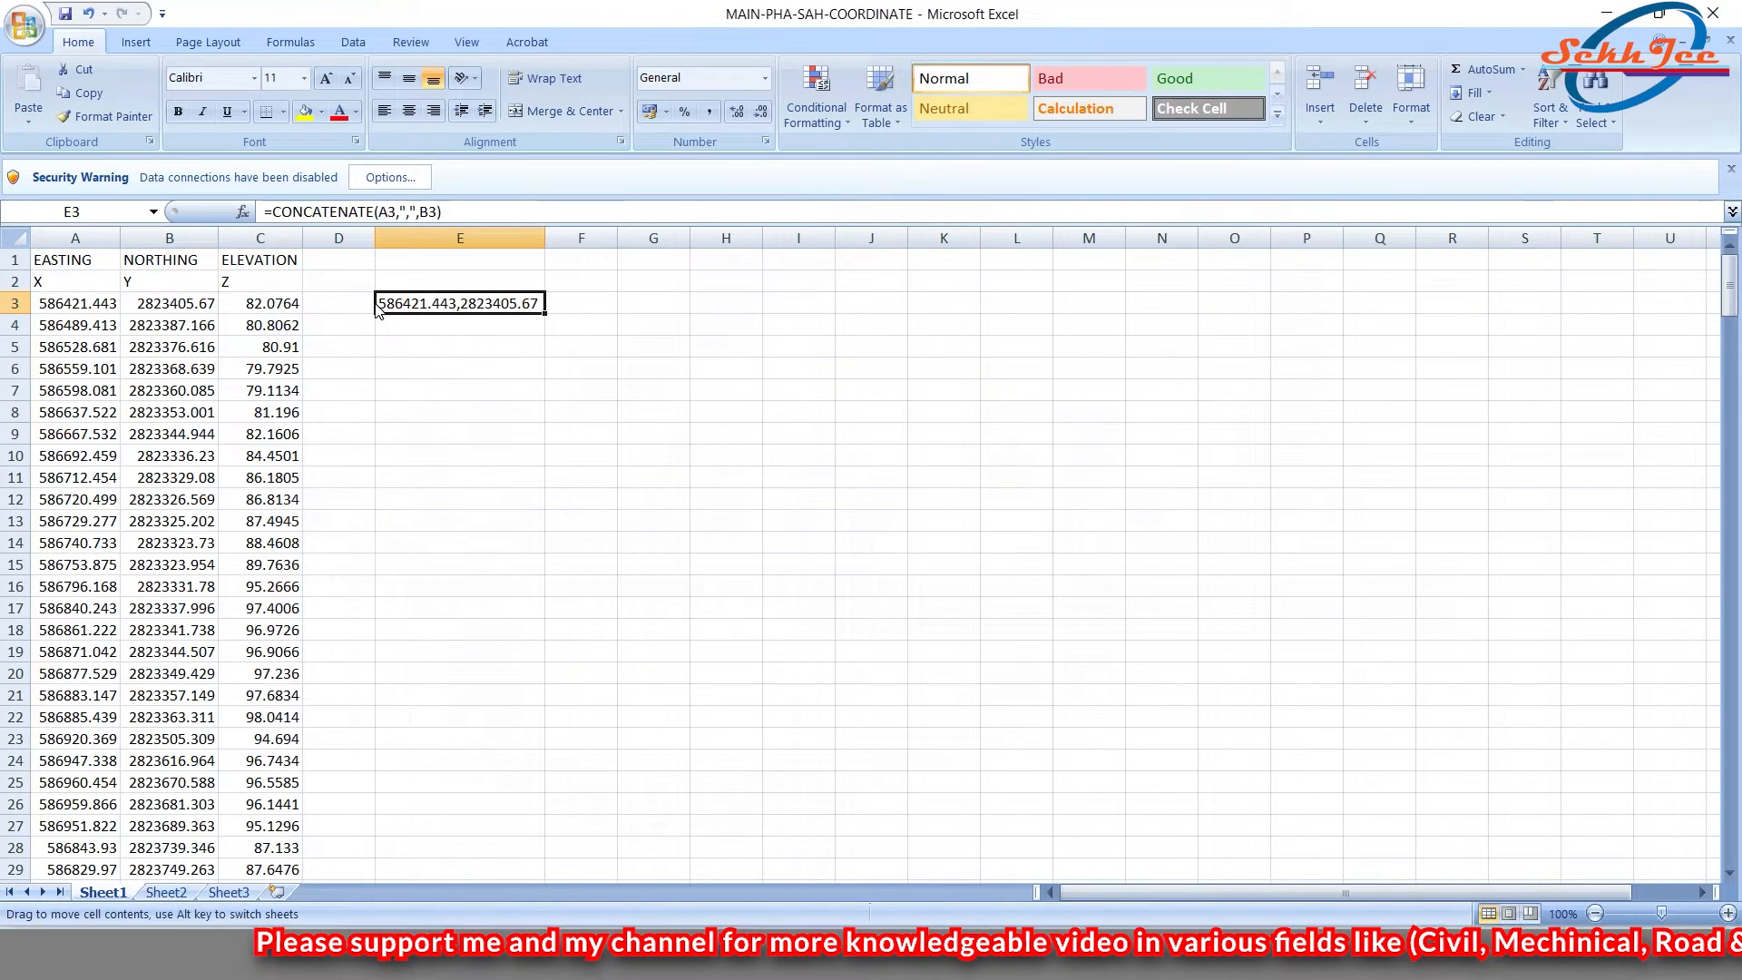
pyautogui.click(556, 369)
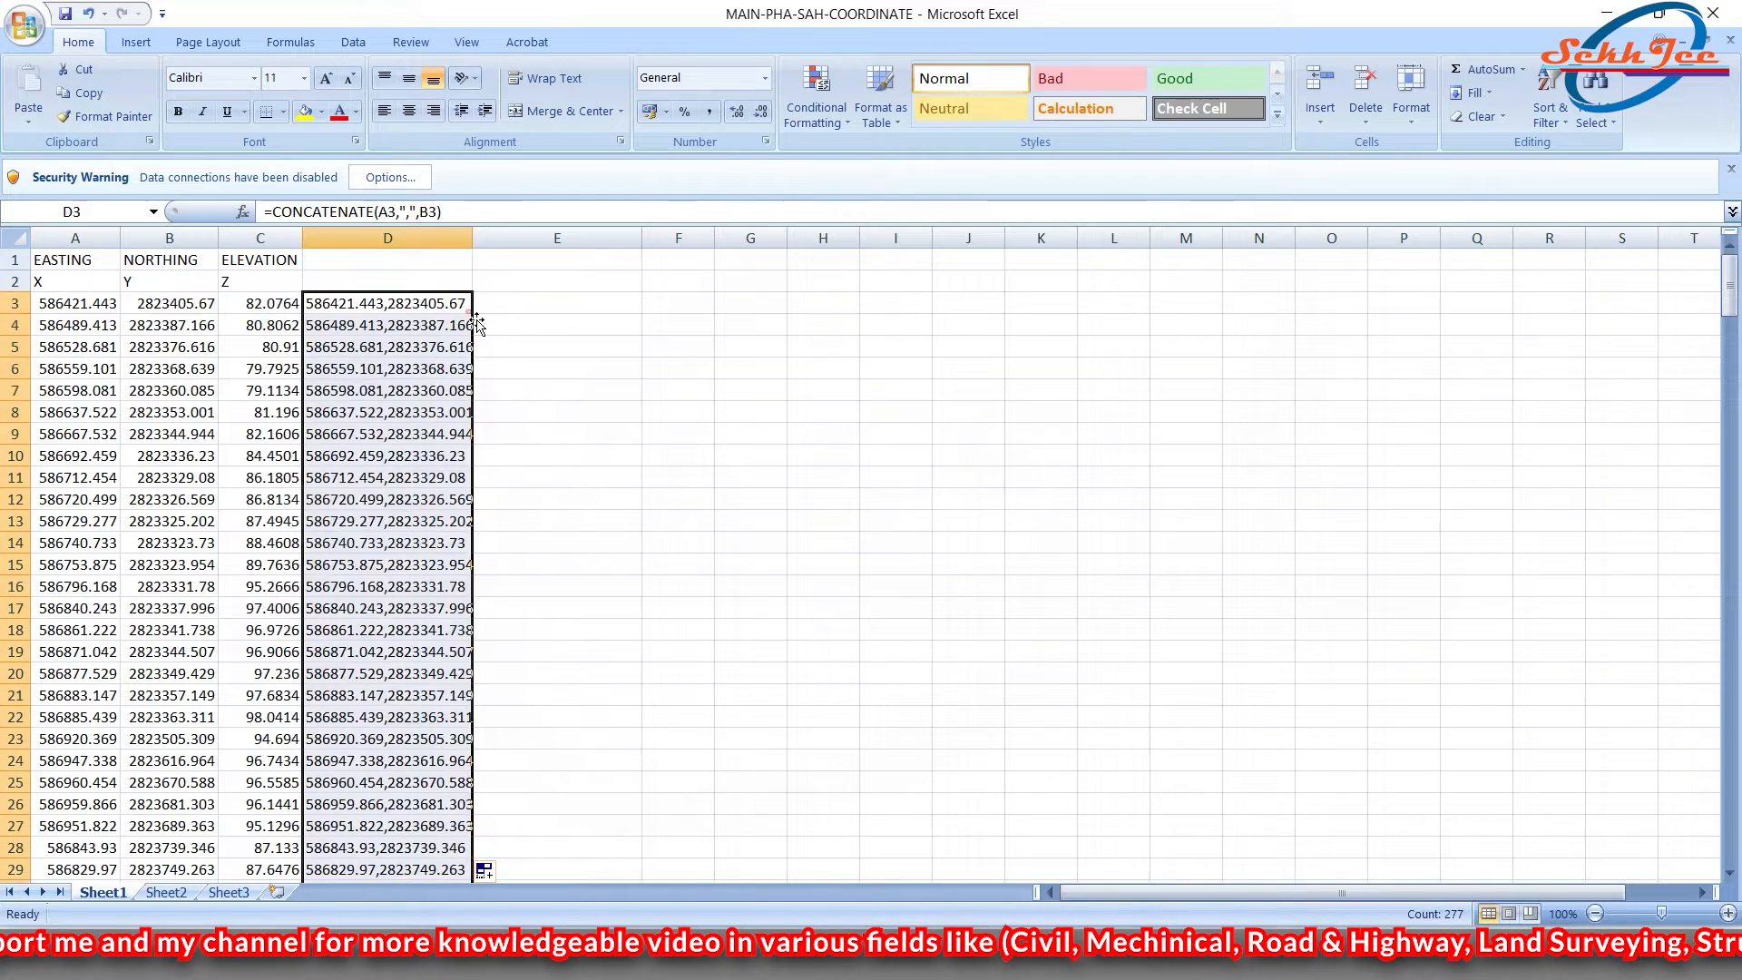
pyautogui.scroll(-3)
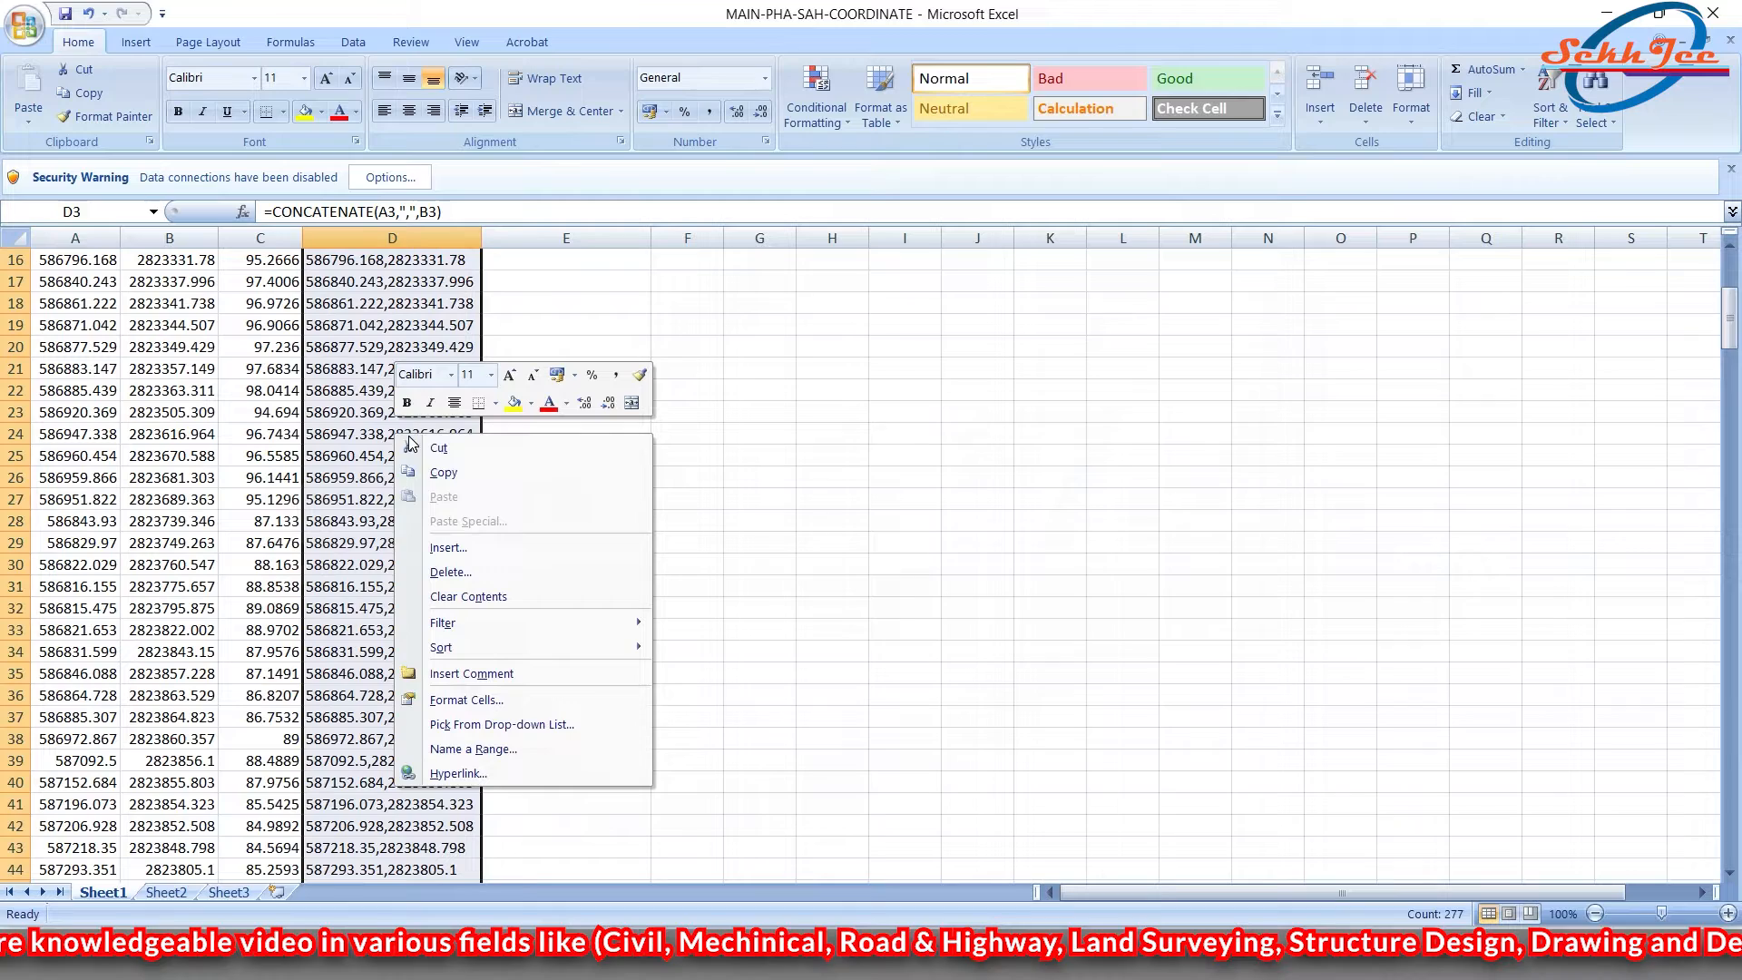
pyautogui.click(442, 472)
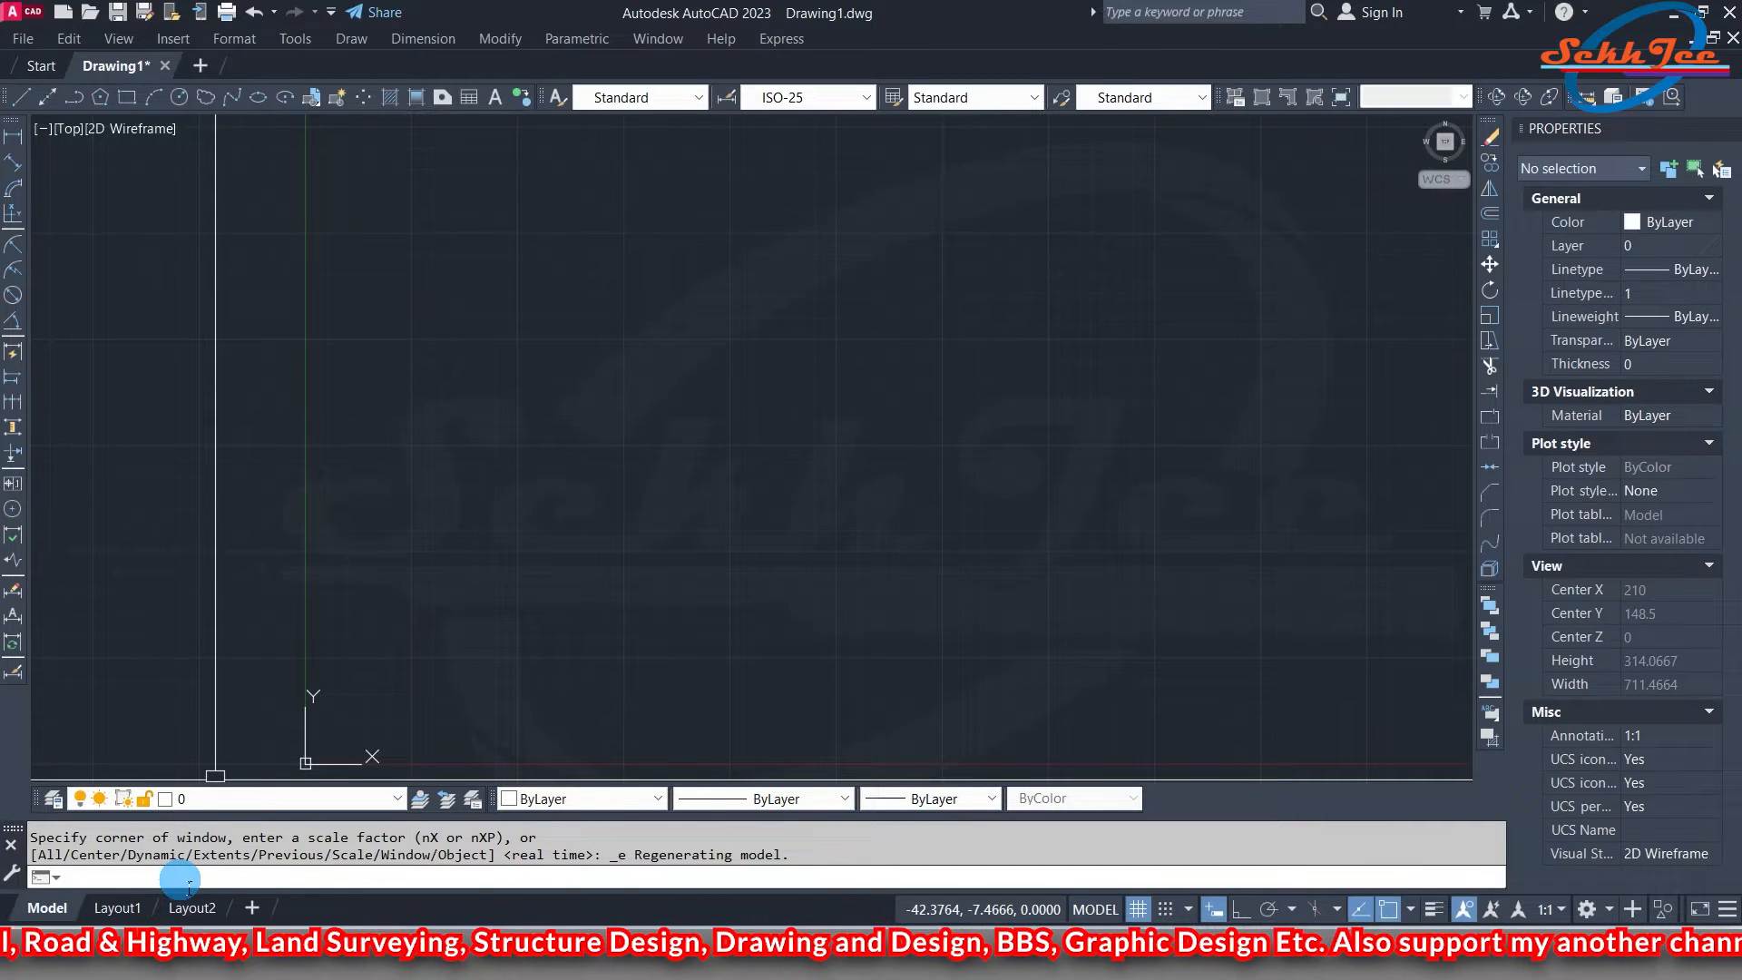
# Draw the road centerline polyline (PL) from the pasted coordinate list and open Layer1 setup
pyautogui.write('PL')
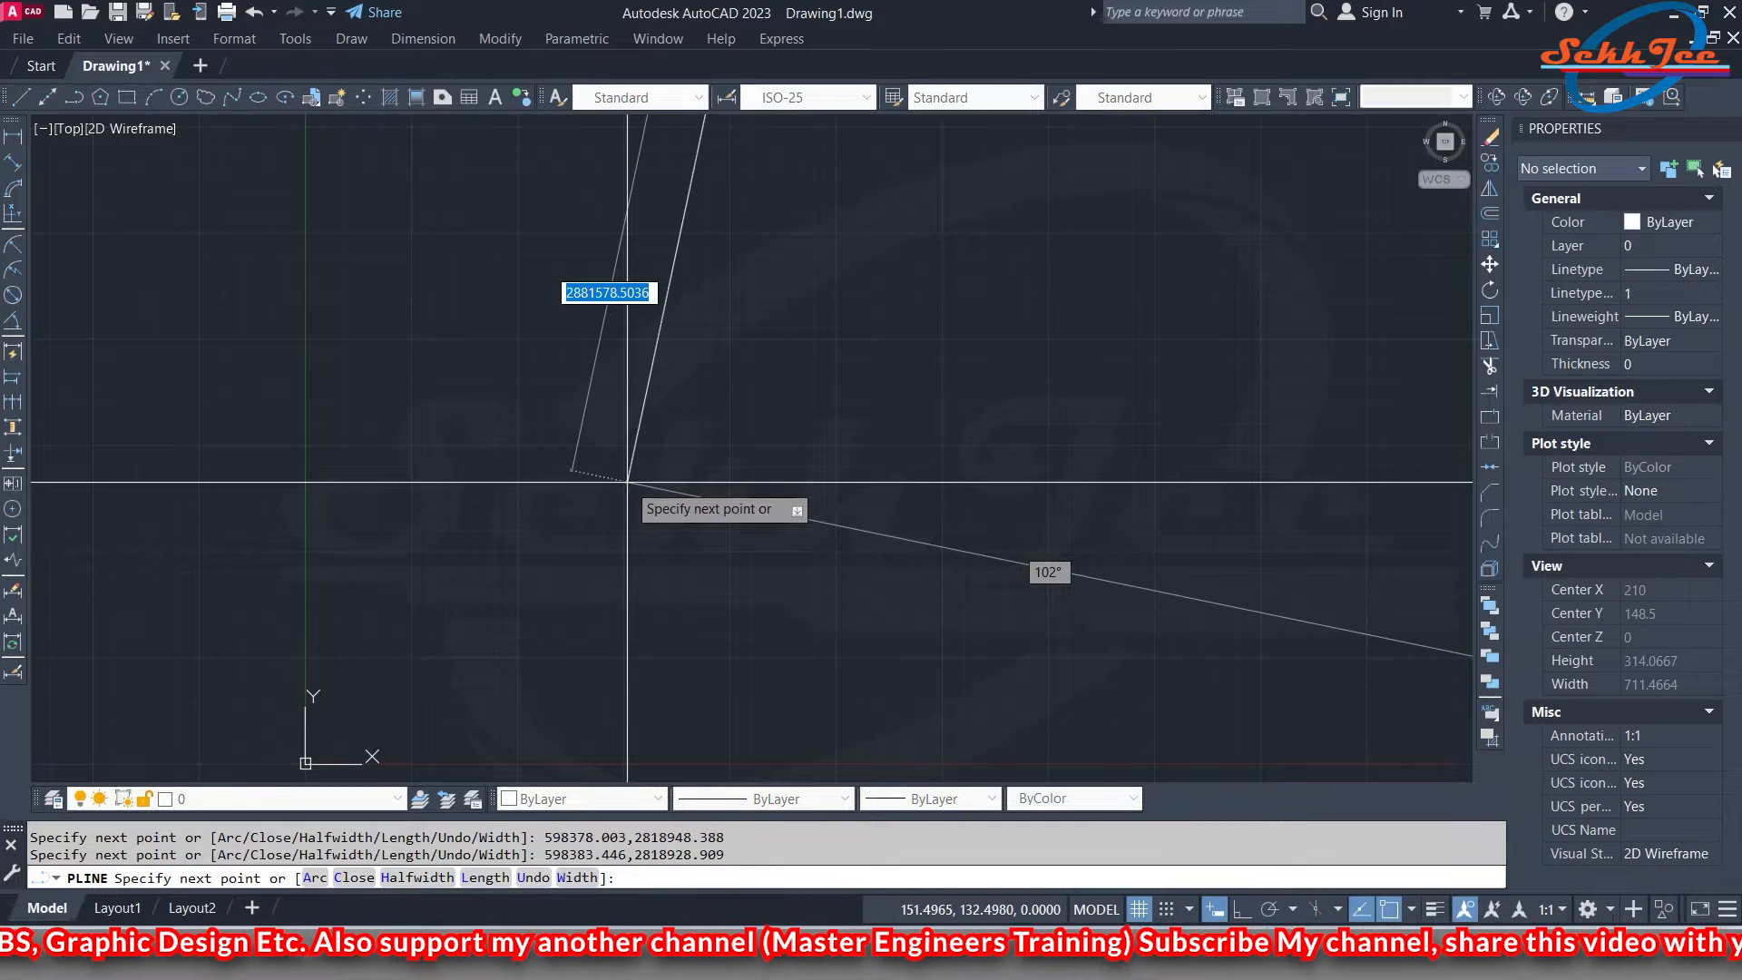
pyautogui.press('Escape')
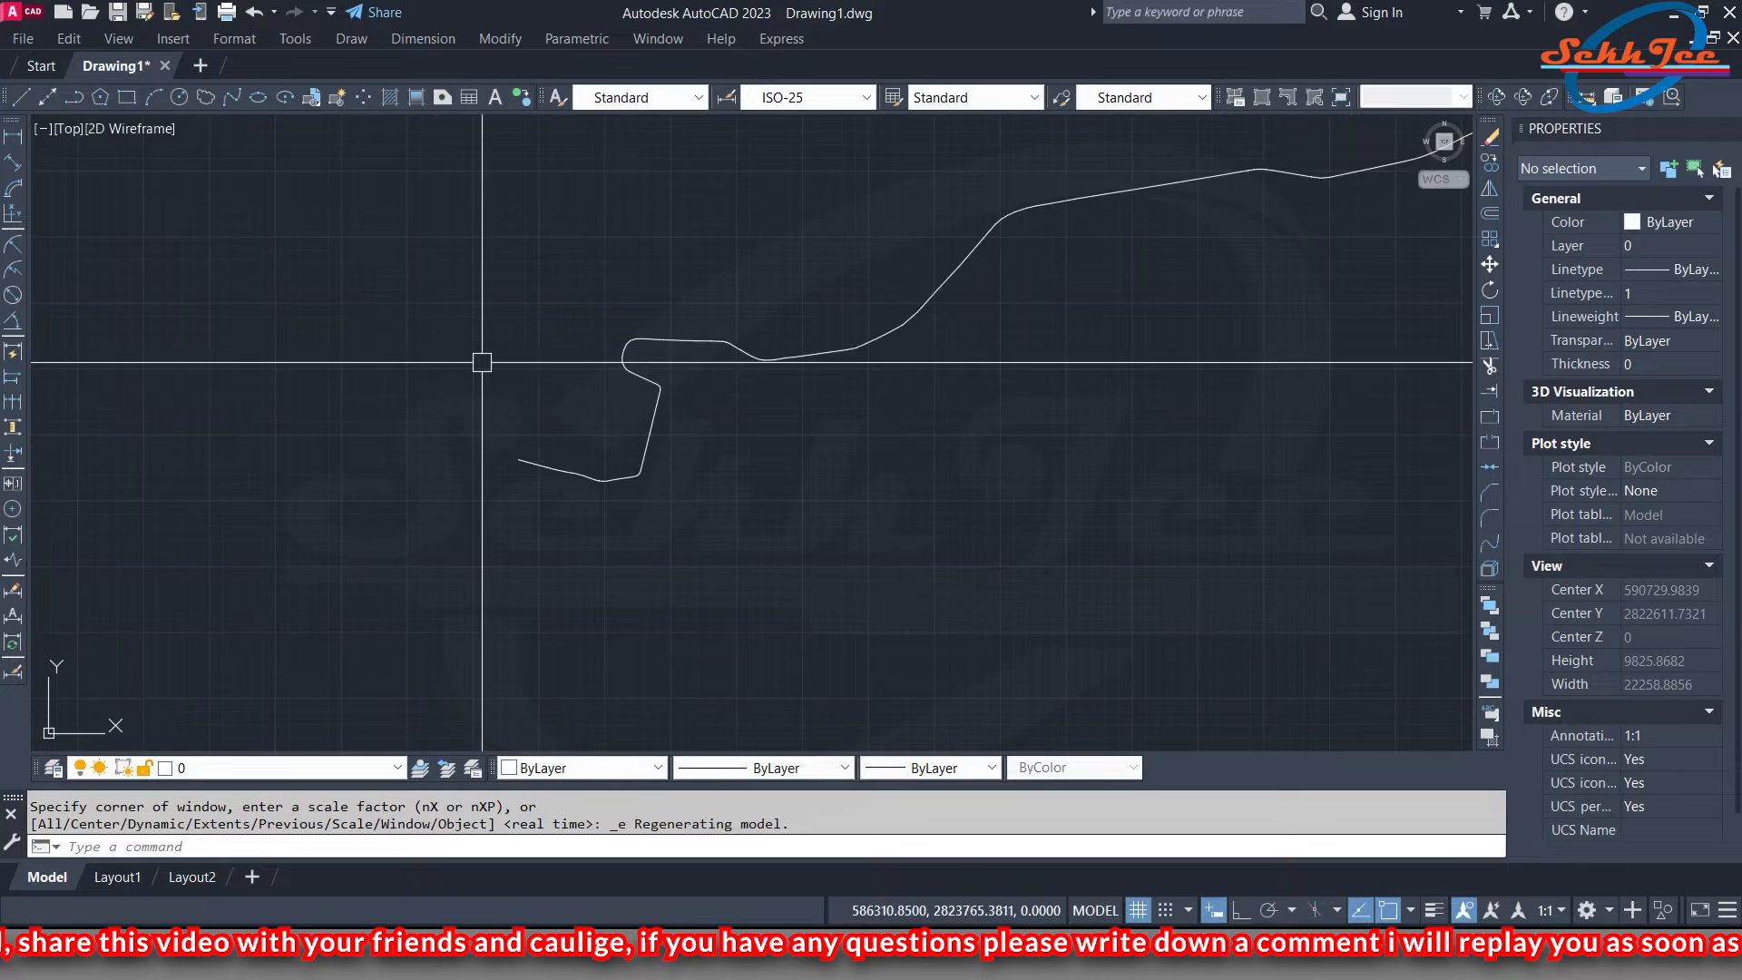
pyautogui.click(755, 354)
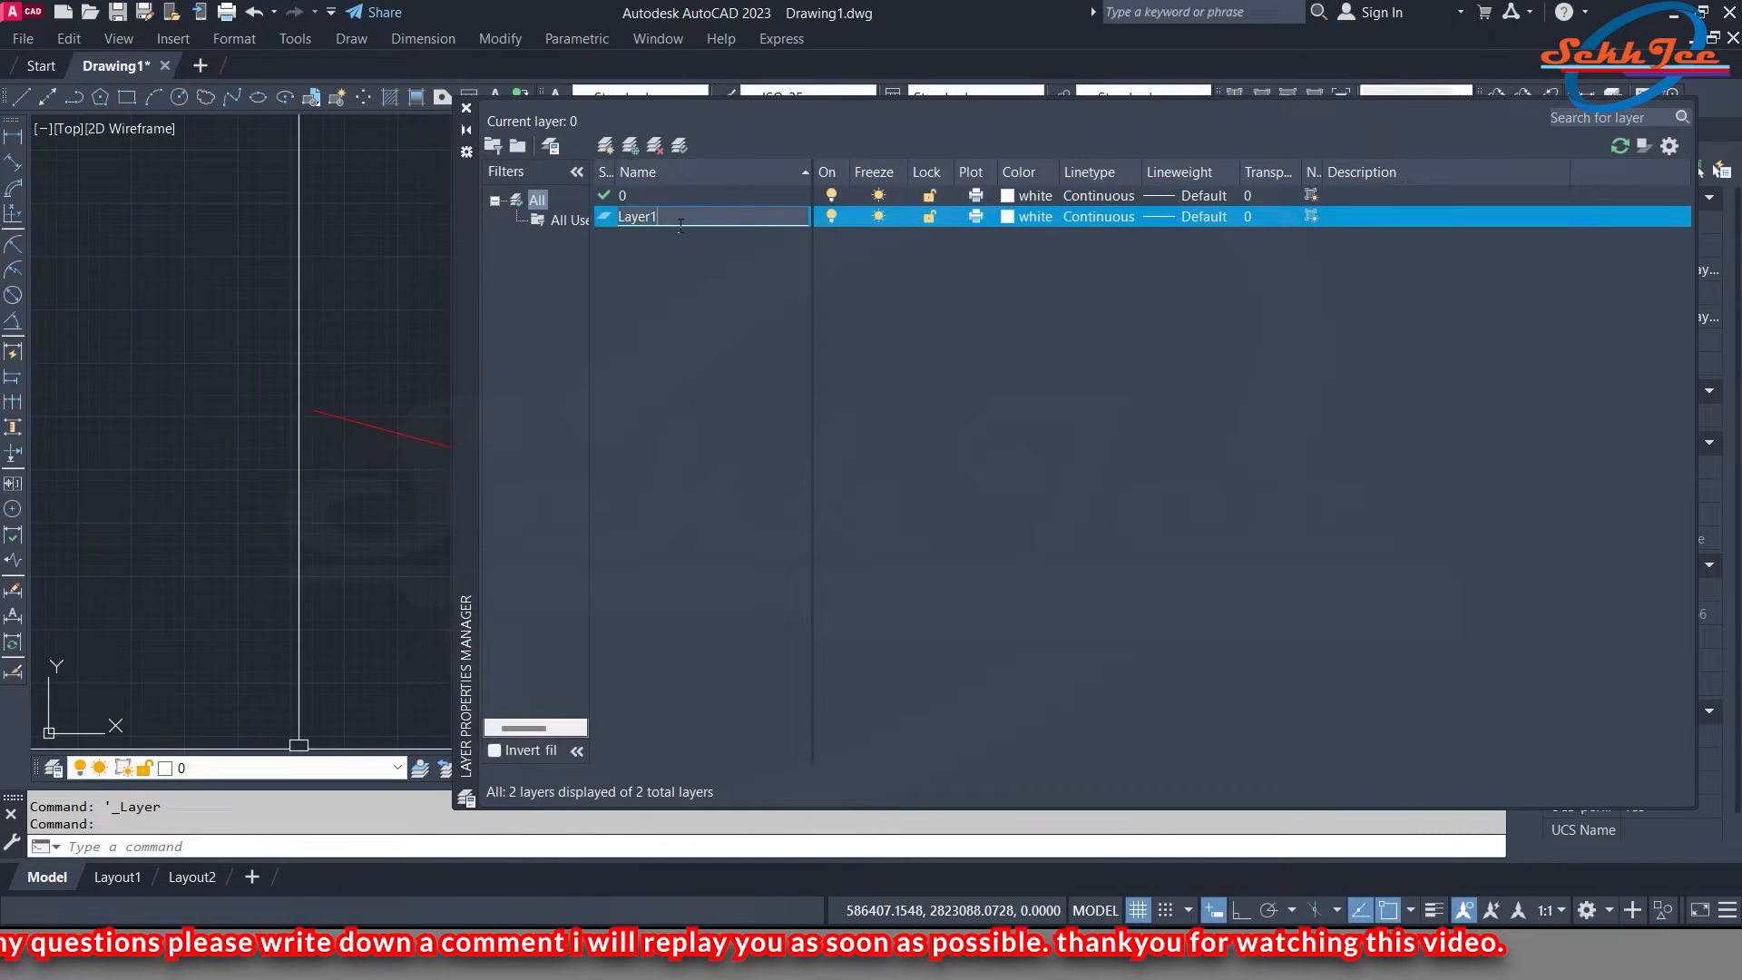
# Name the new layer ext-c with a center linetype and put the centerline on it
pyautogui.write('ext-c')
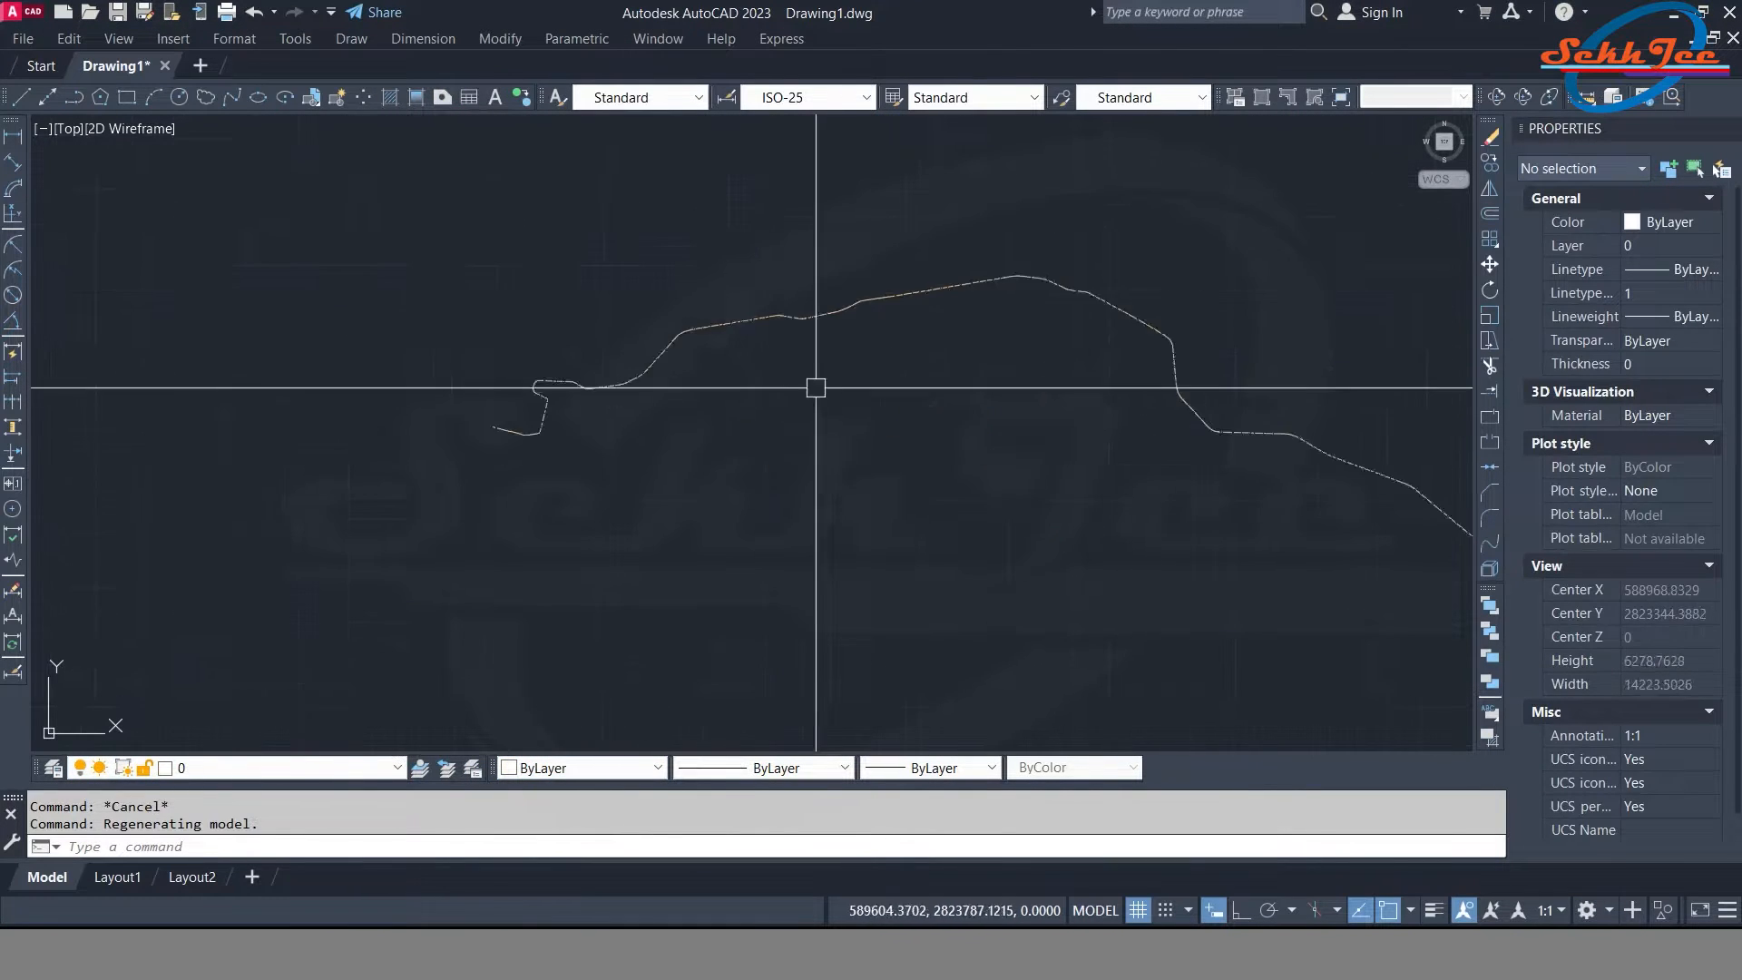
pyautogui.scroll(3)
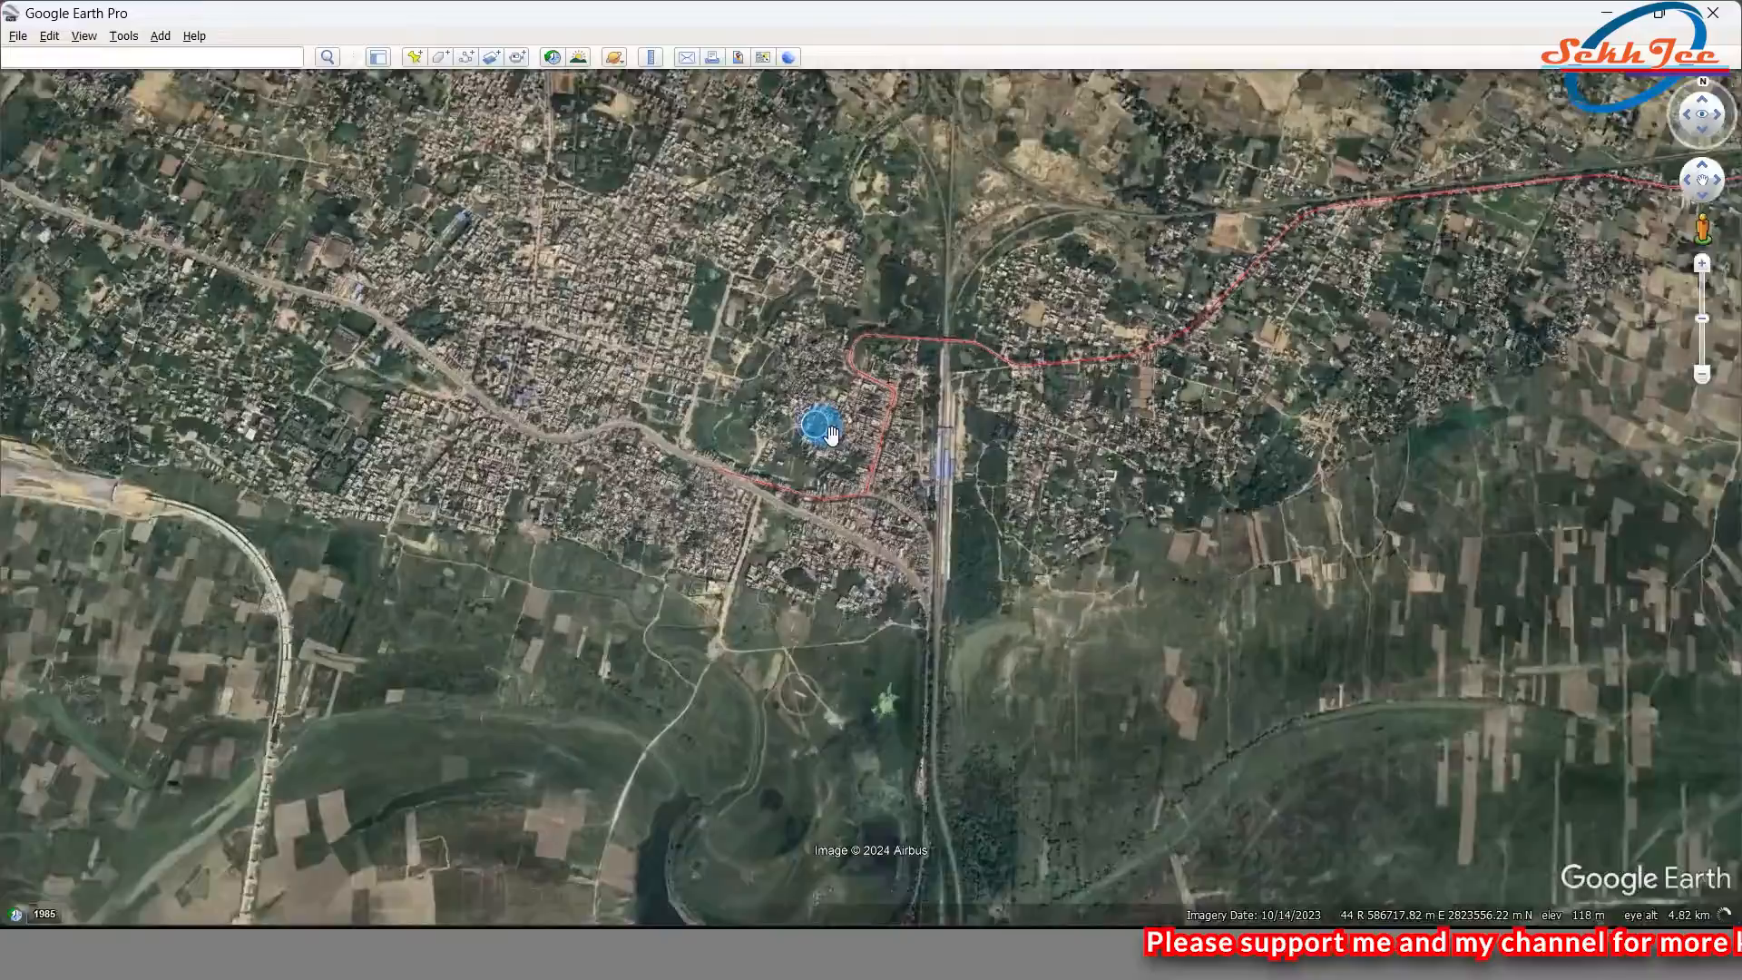
# Measure the road width near the bend with the Google Earth ruler as about 8.82 m
pyautogui.scroll(3)
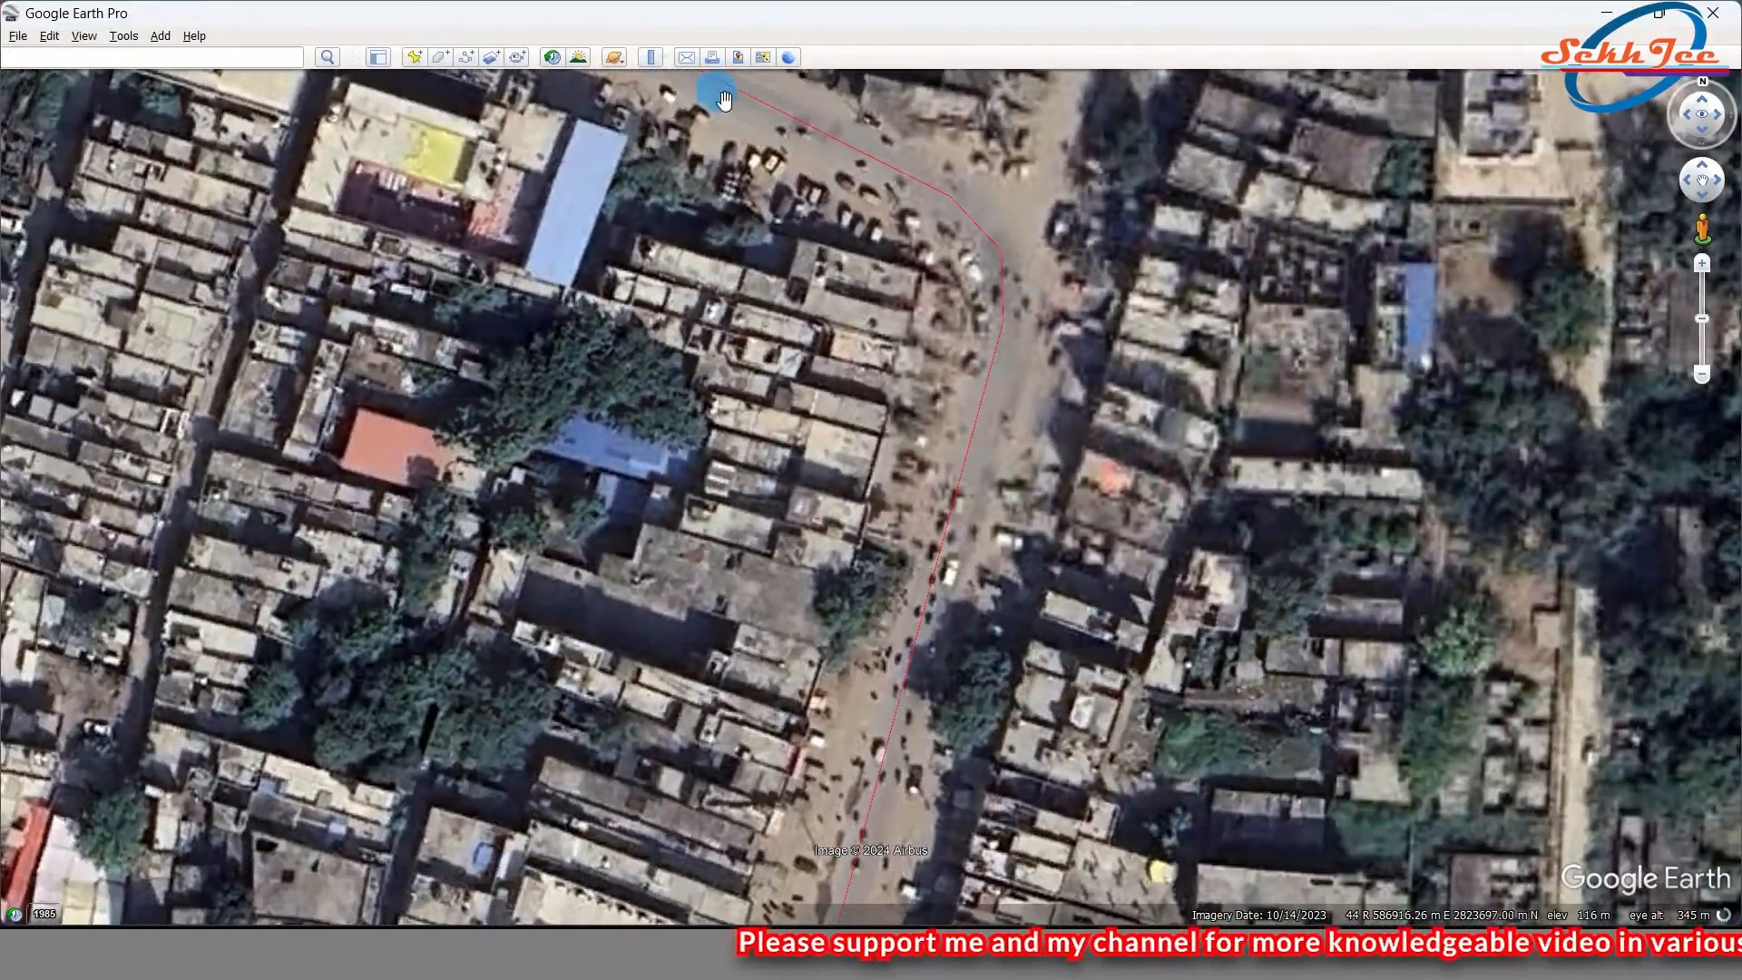
pyautogui.click(650, 56)
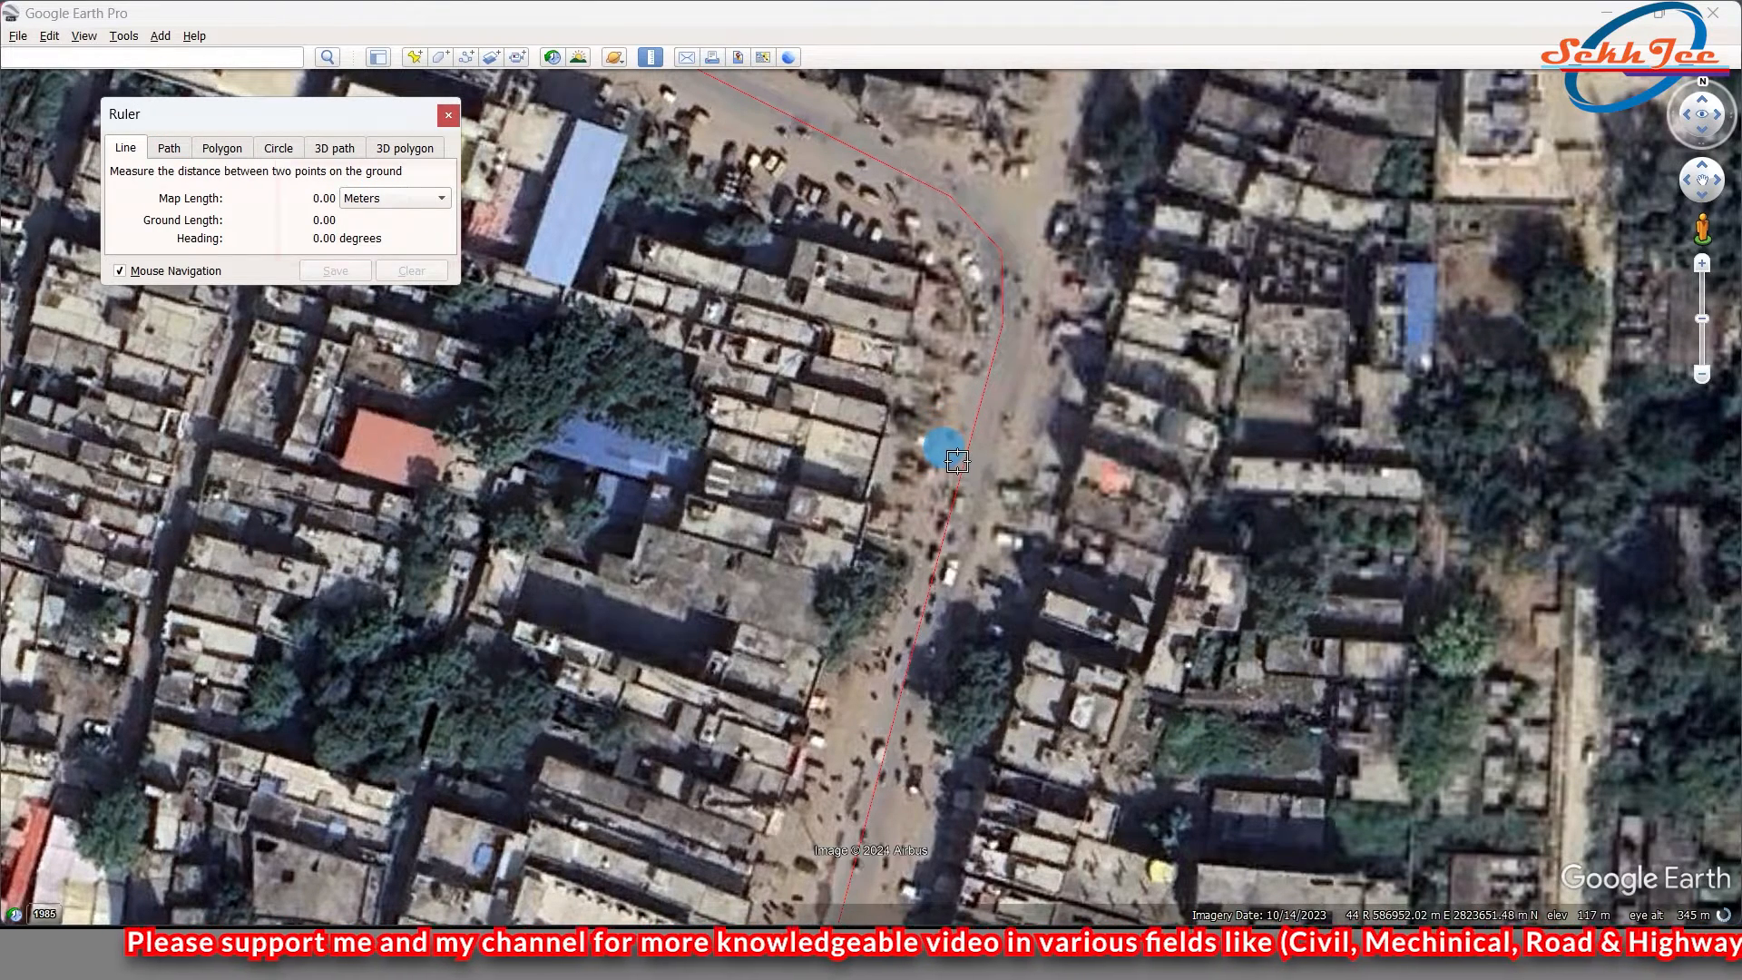
pyautogui.click(956, 459)
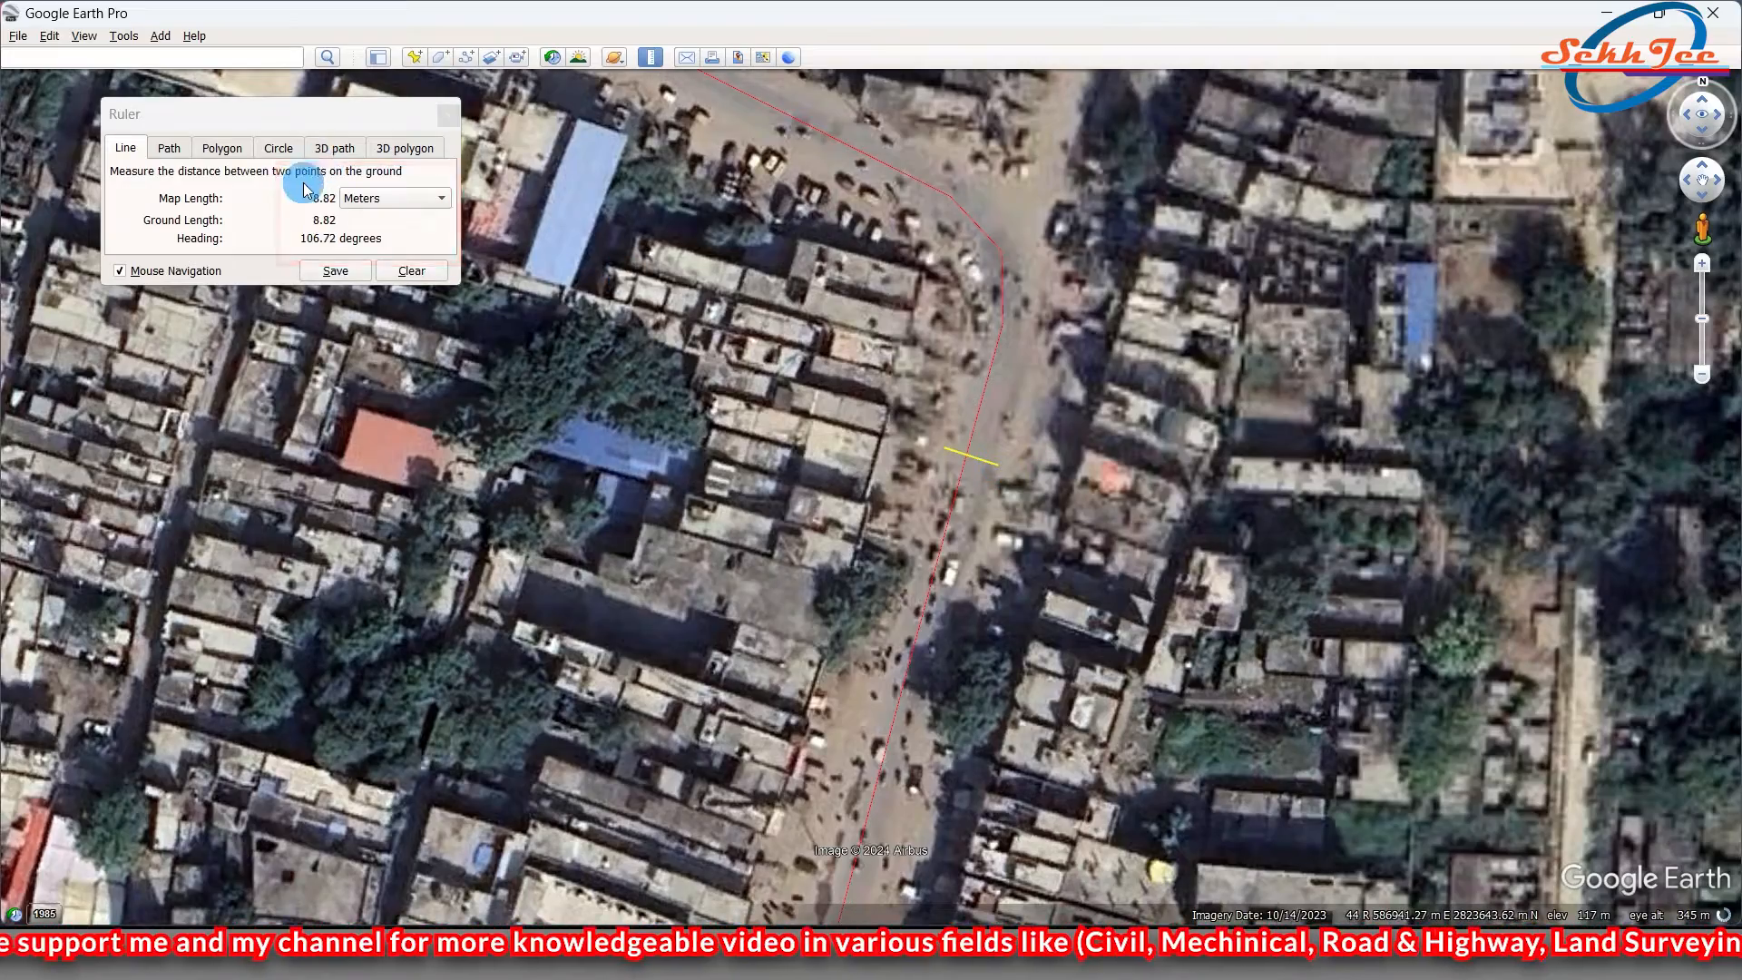
pyautogui.scroll(-3)
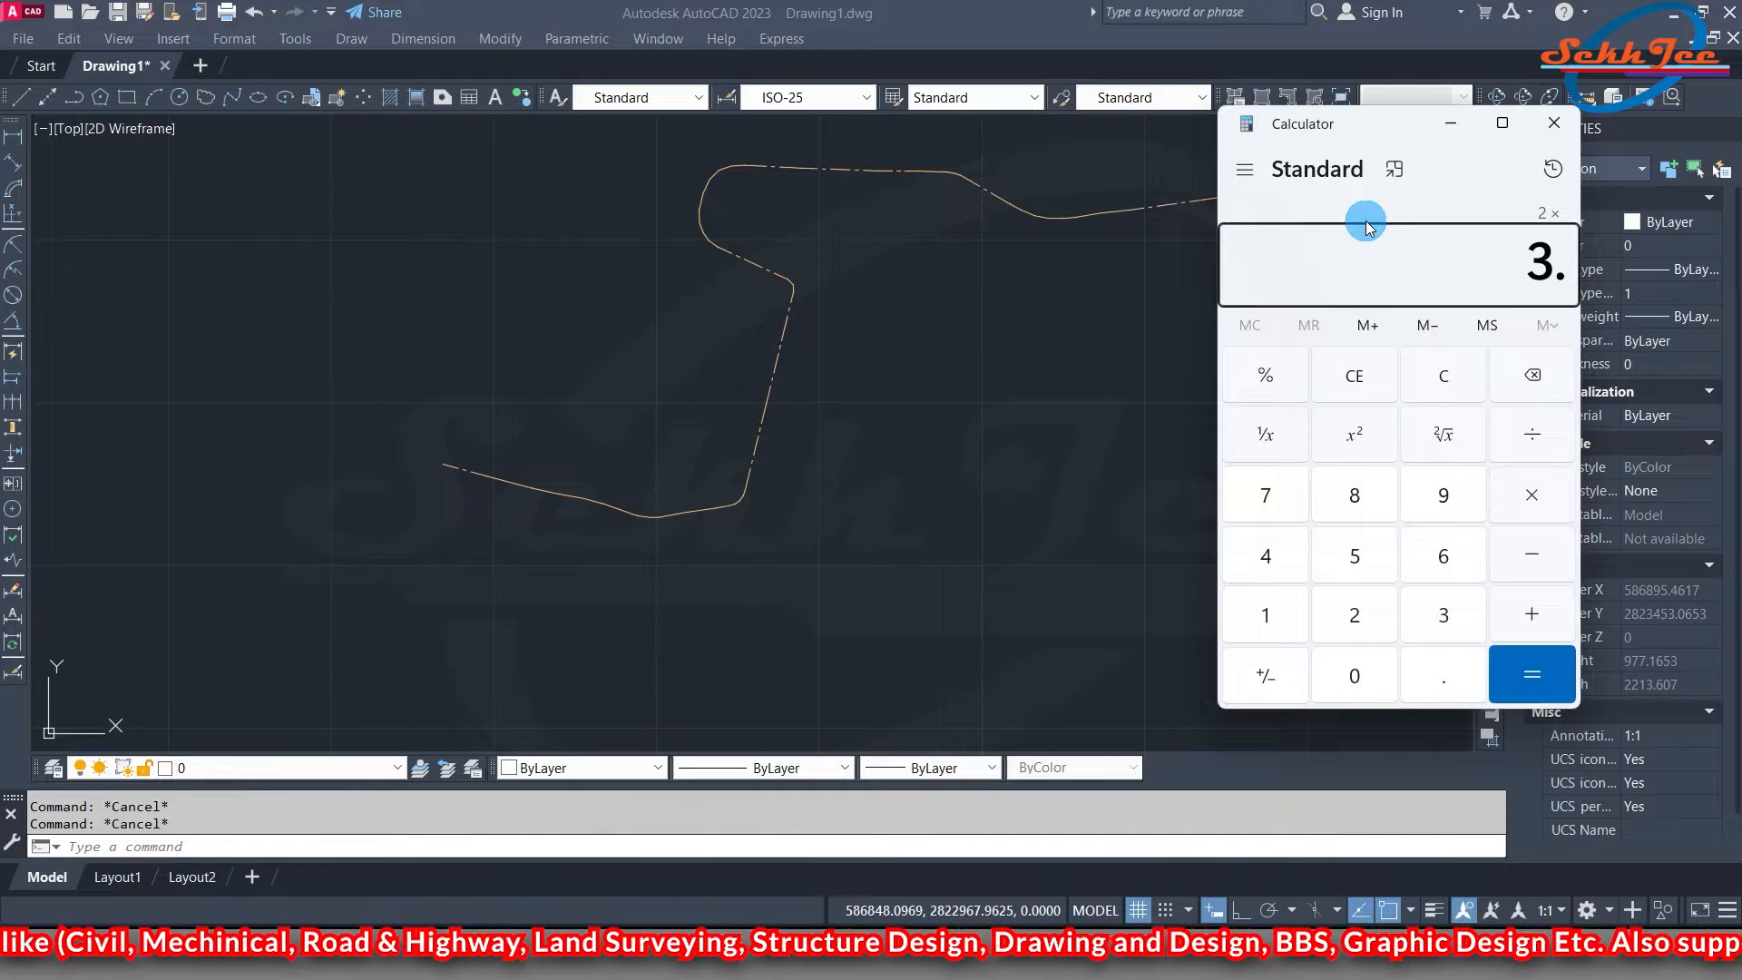
# Total 7 + 1.5 + 1.5 = 10 road width in Calculator and close it
pyautogui.click(1263, 494)
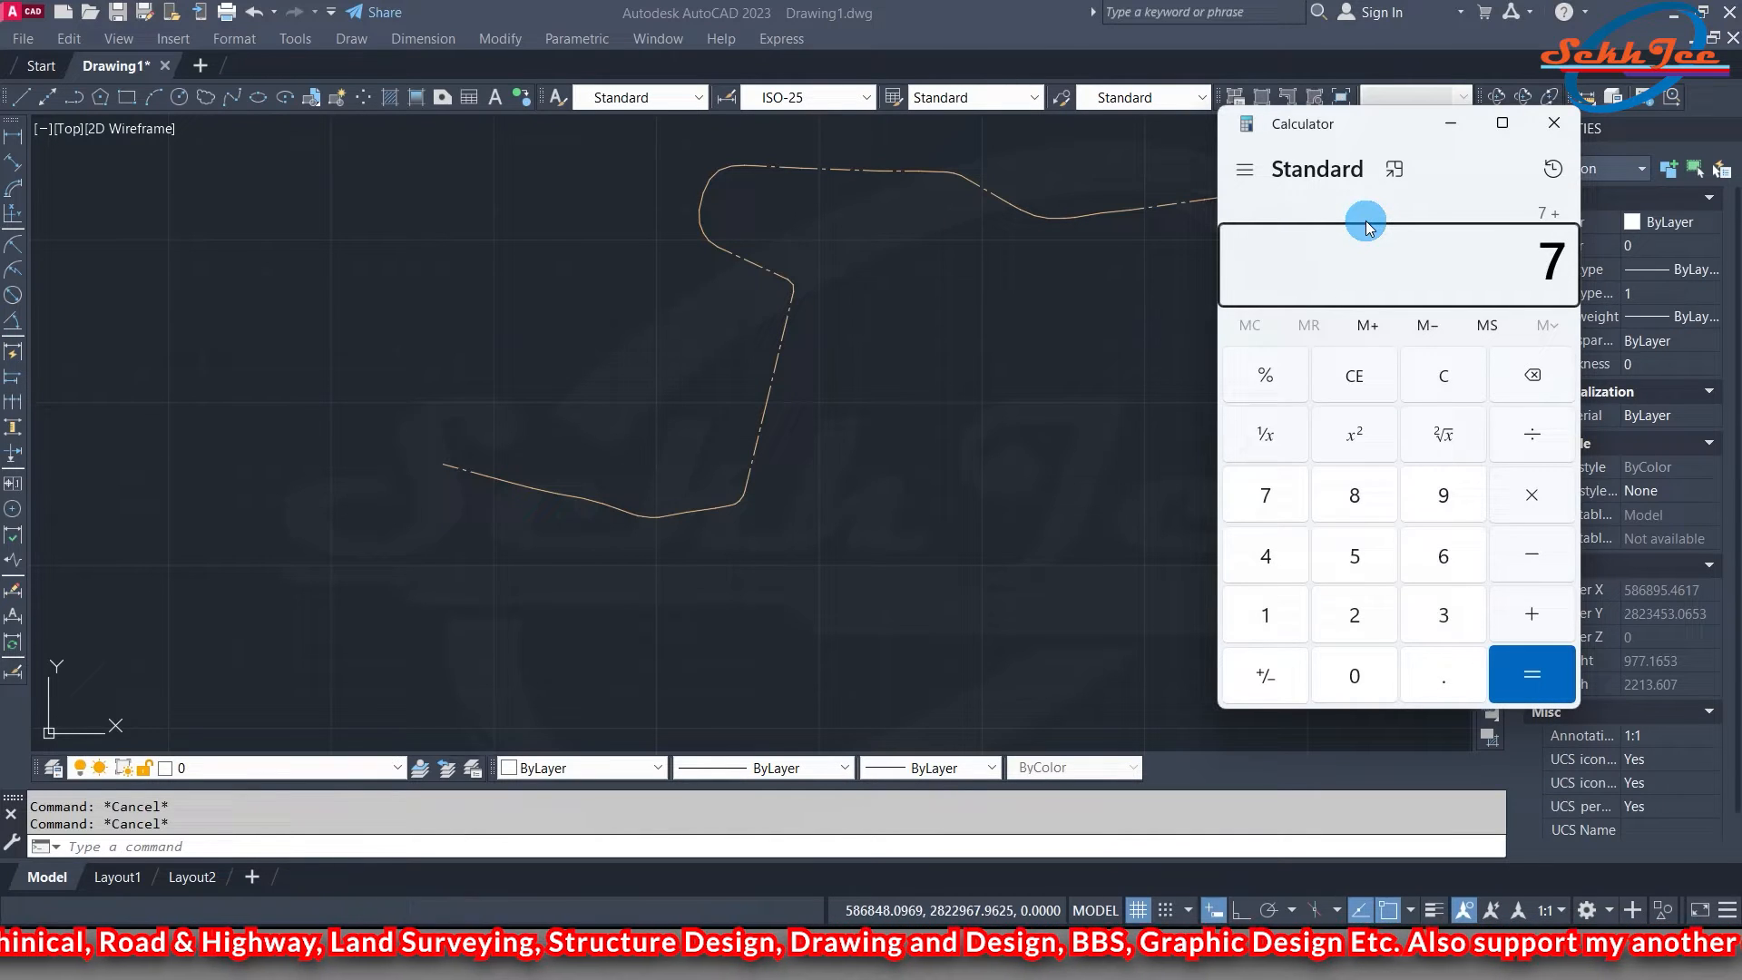
pyautogui.click(1532, 675)
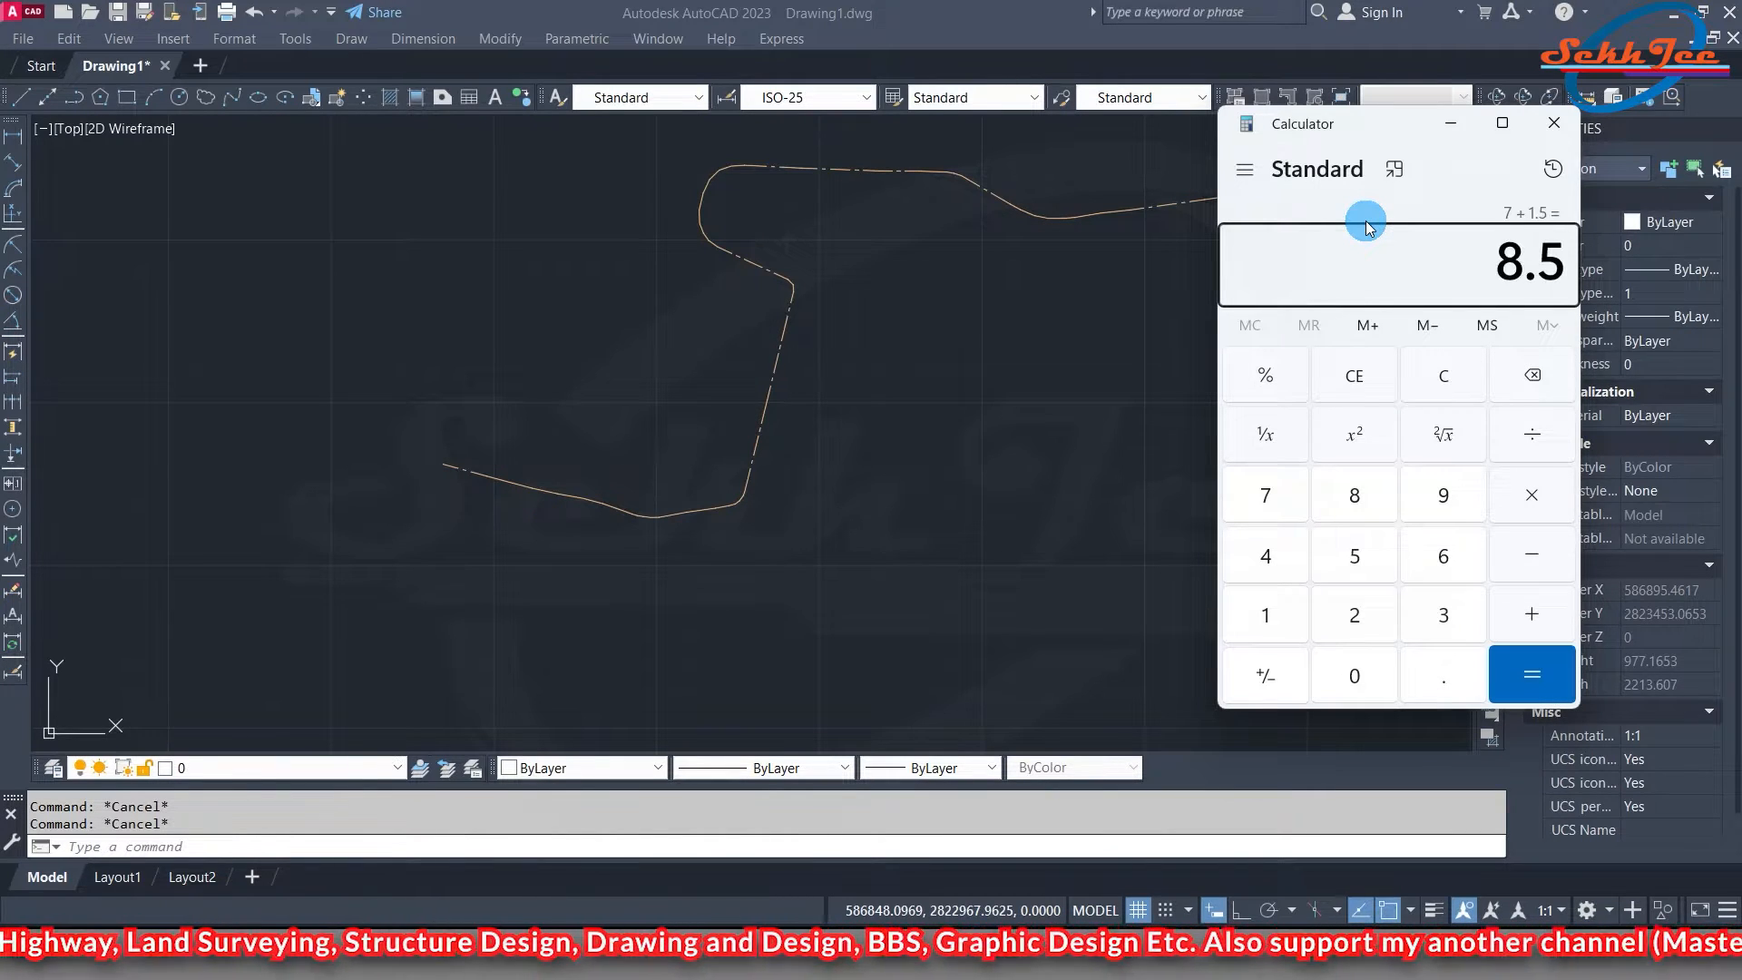
pyautogui.click(1532, 675)
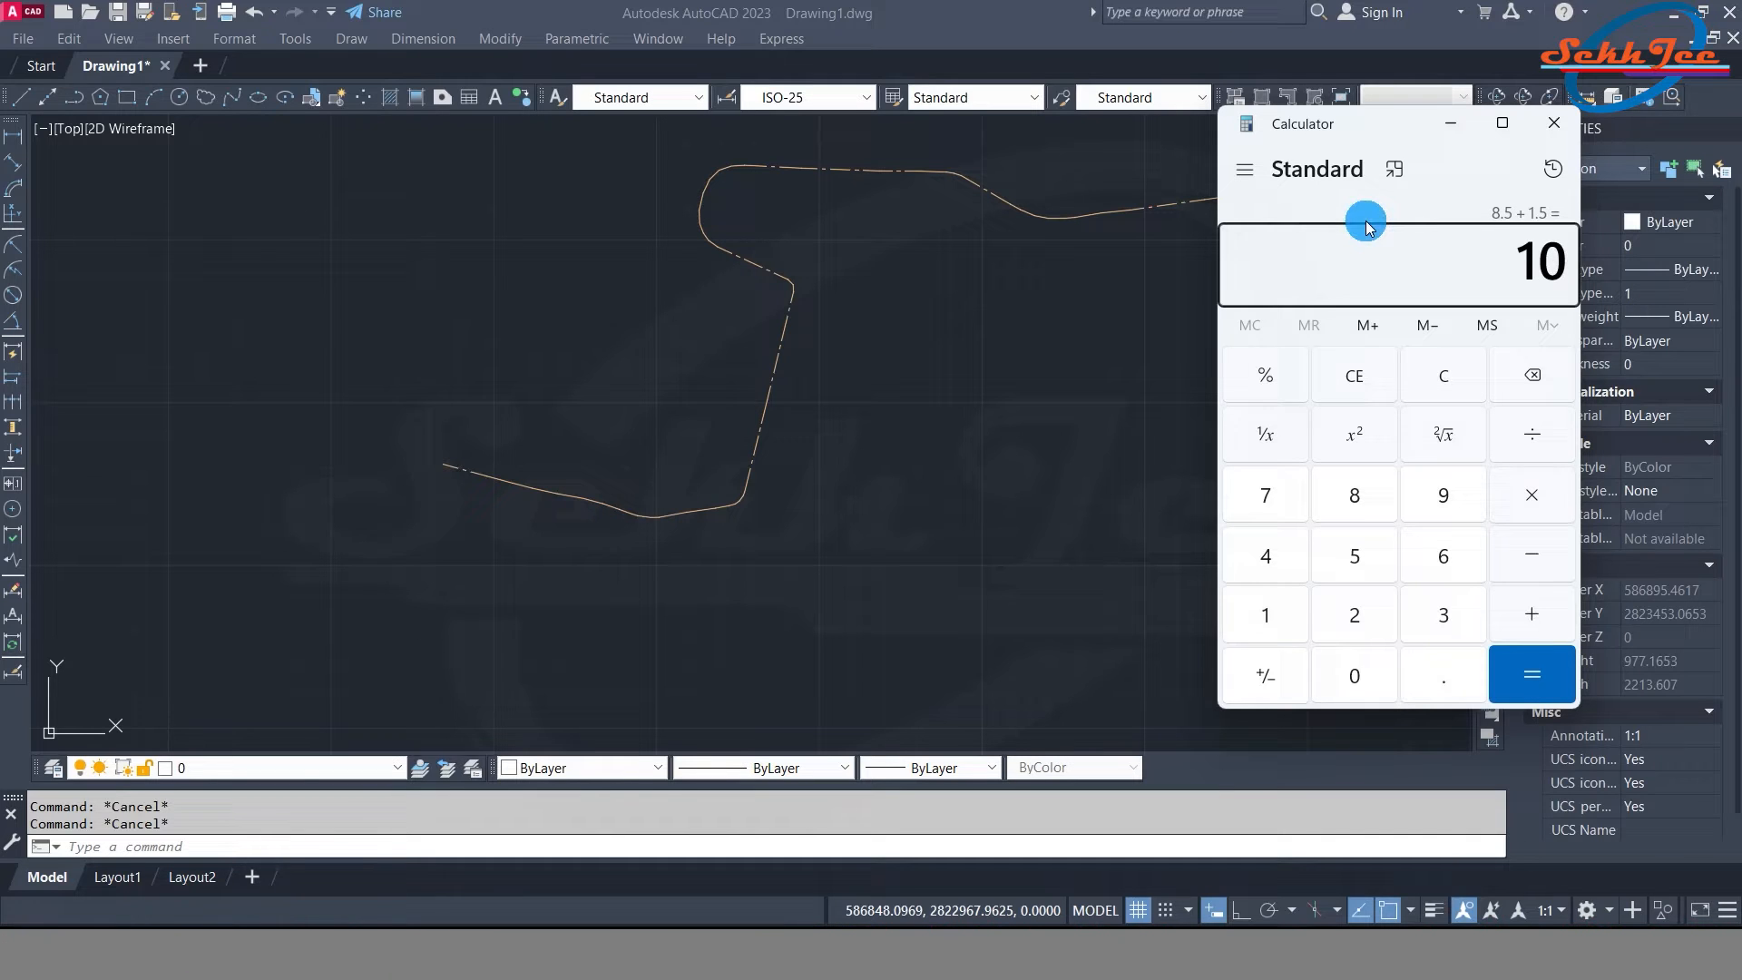
pyautogui.click(1554, 123)
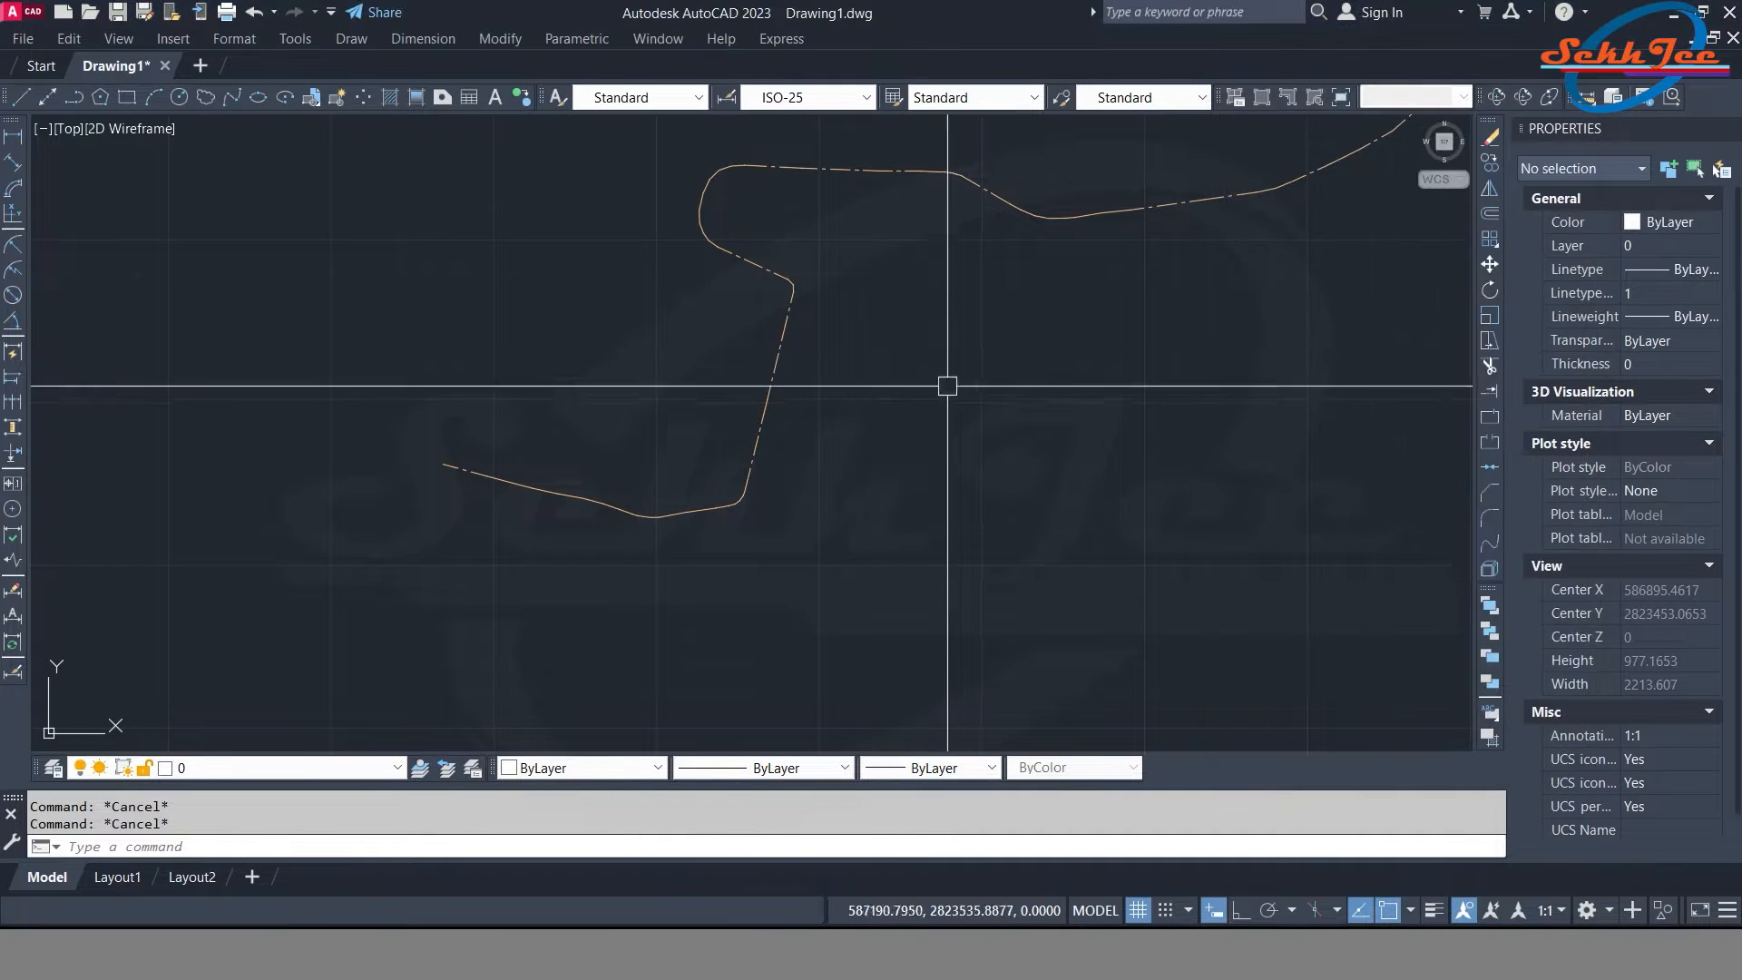
# Offset parallel lines on both sides of the centerline and start a new layer
pyautogui.scroll(3)
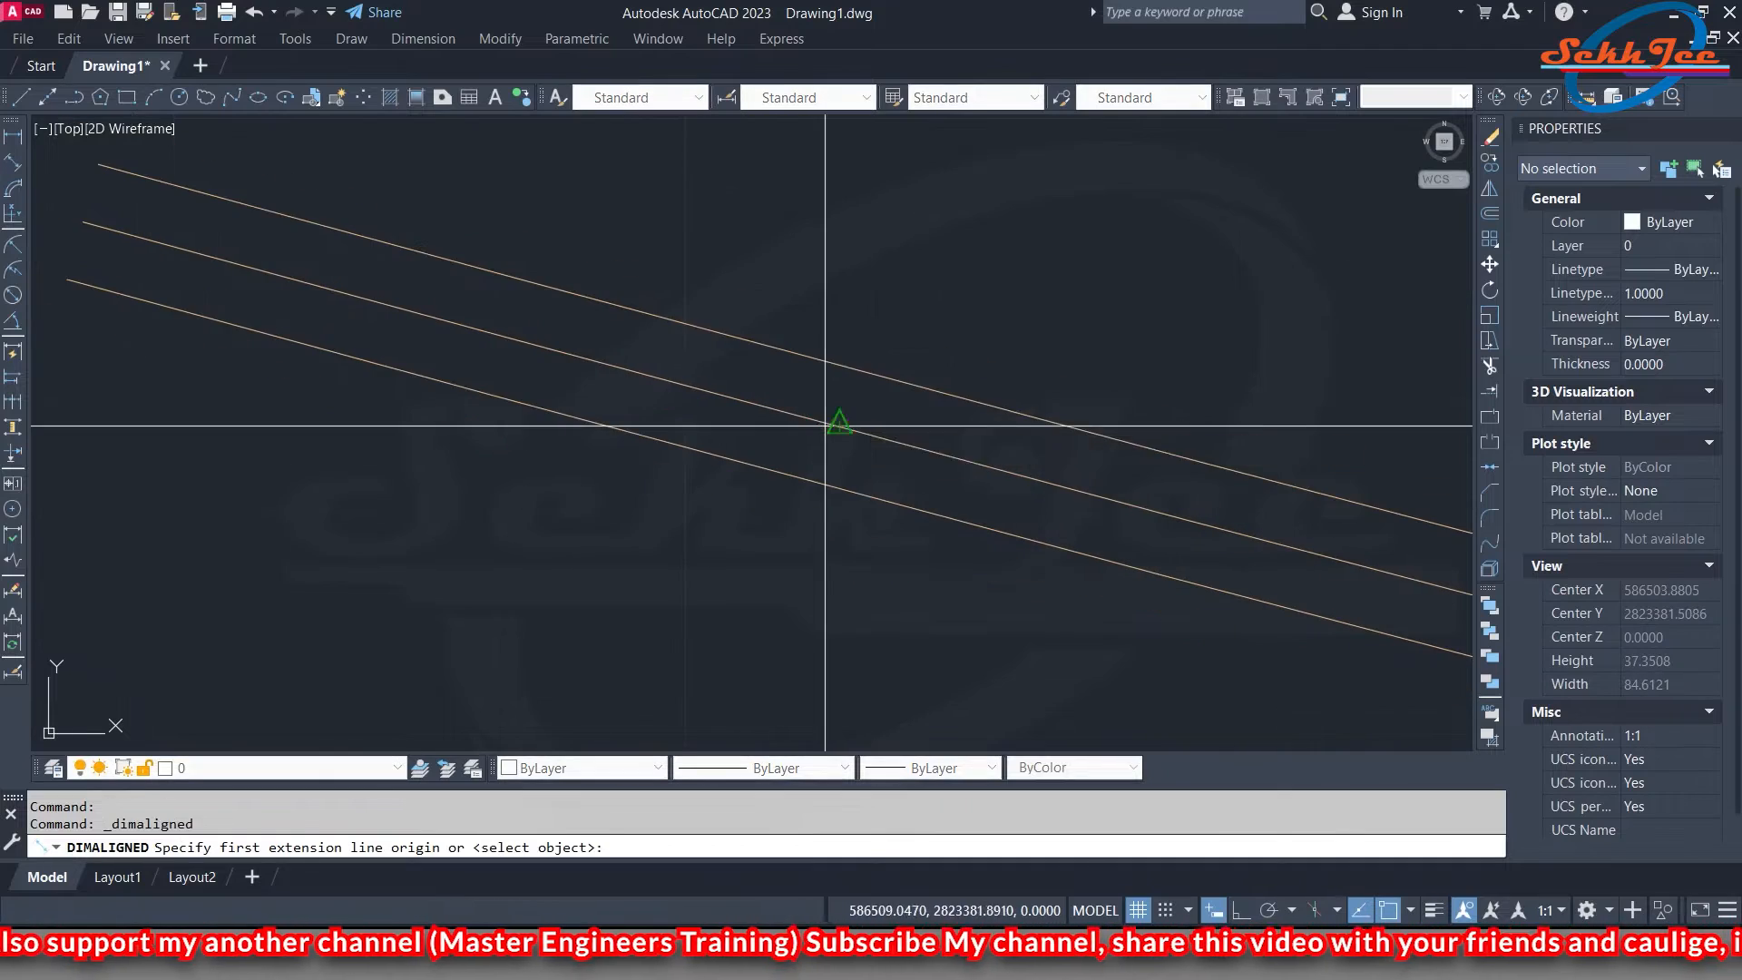
pyautogui.press('Escape')
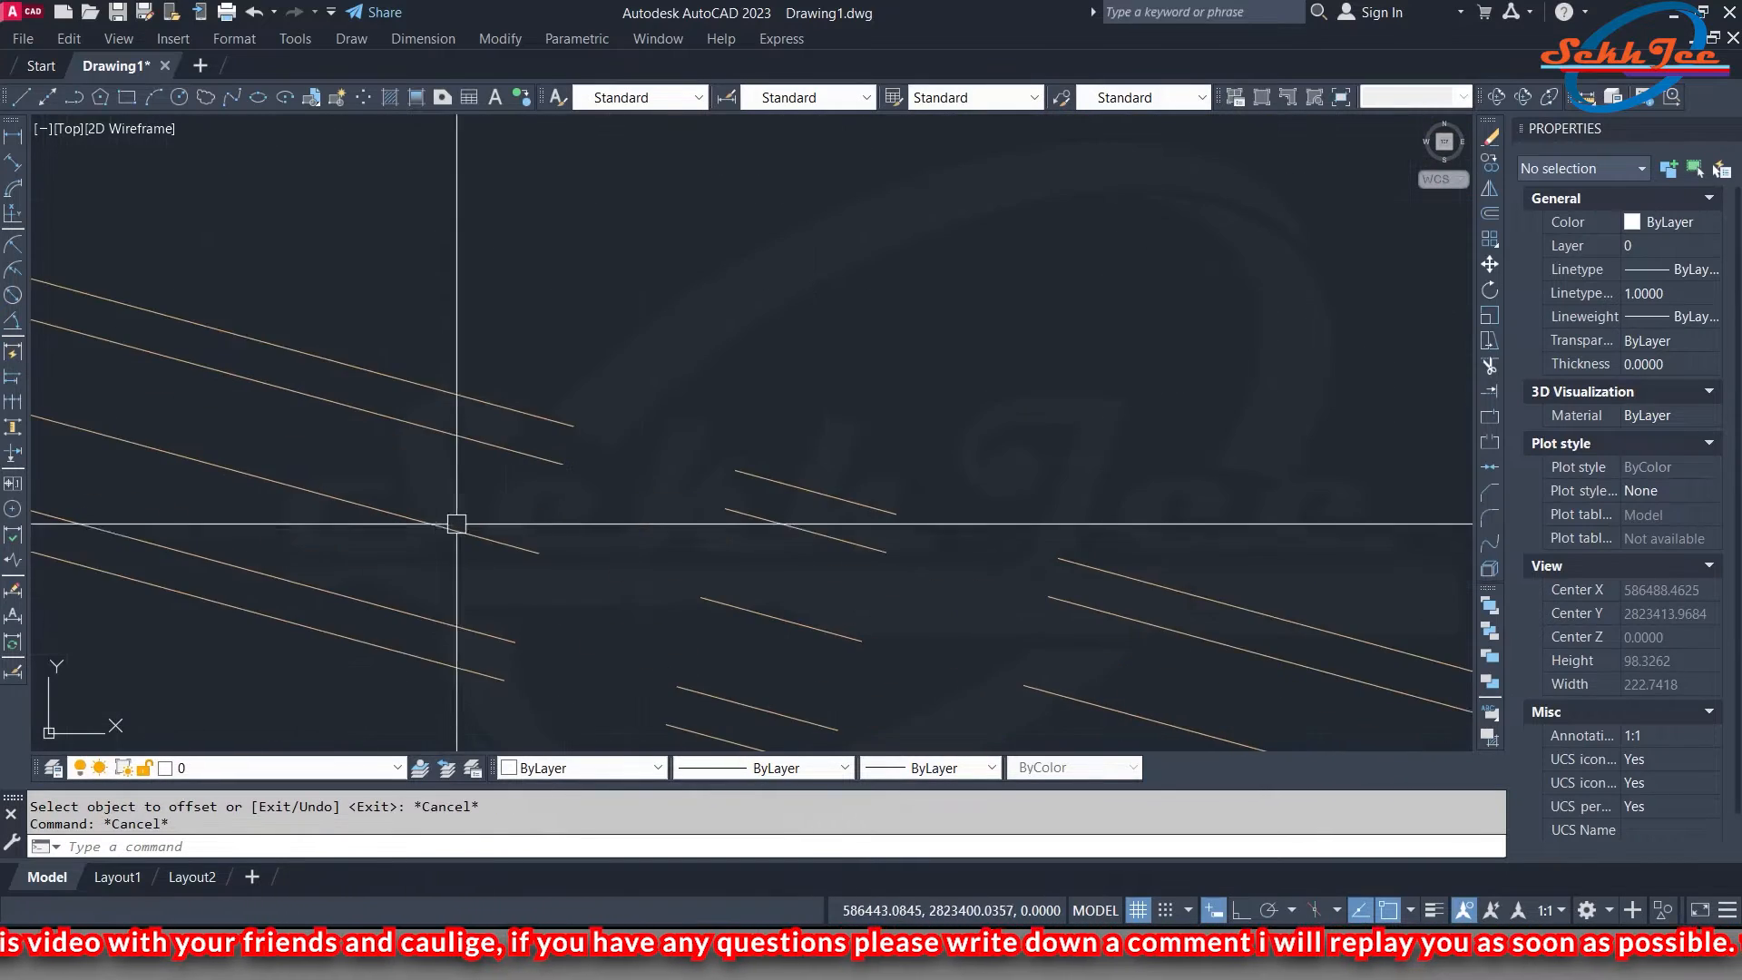
pyautogui.scroll(3)
pyautogui.write('ex')
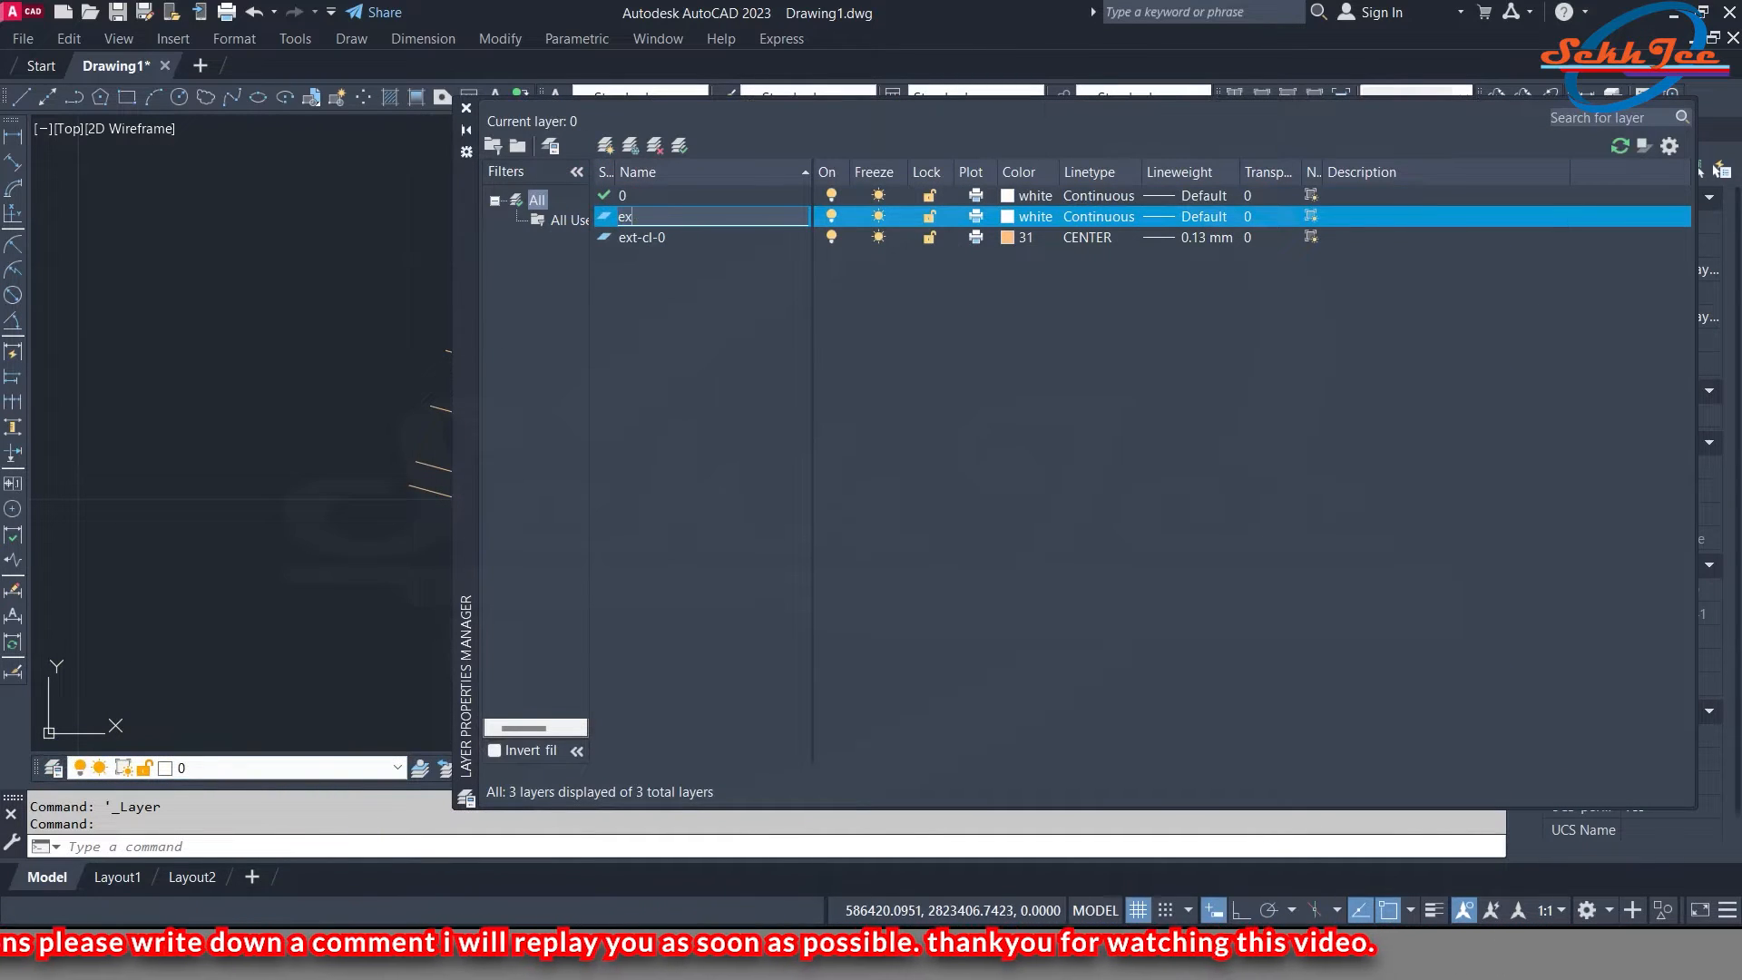
# Name layer ext-pv and make it magenta with continuous linetype and 0.25 mm lineweight
pyautogui.write('t-pv')
pyautogui.write('ext-ps')
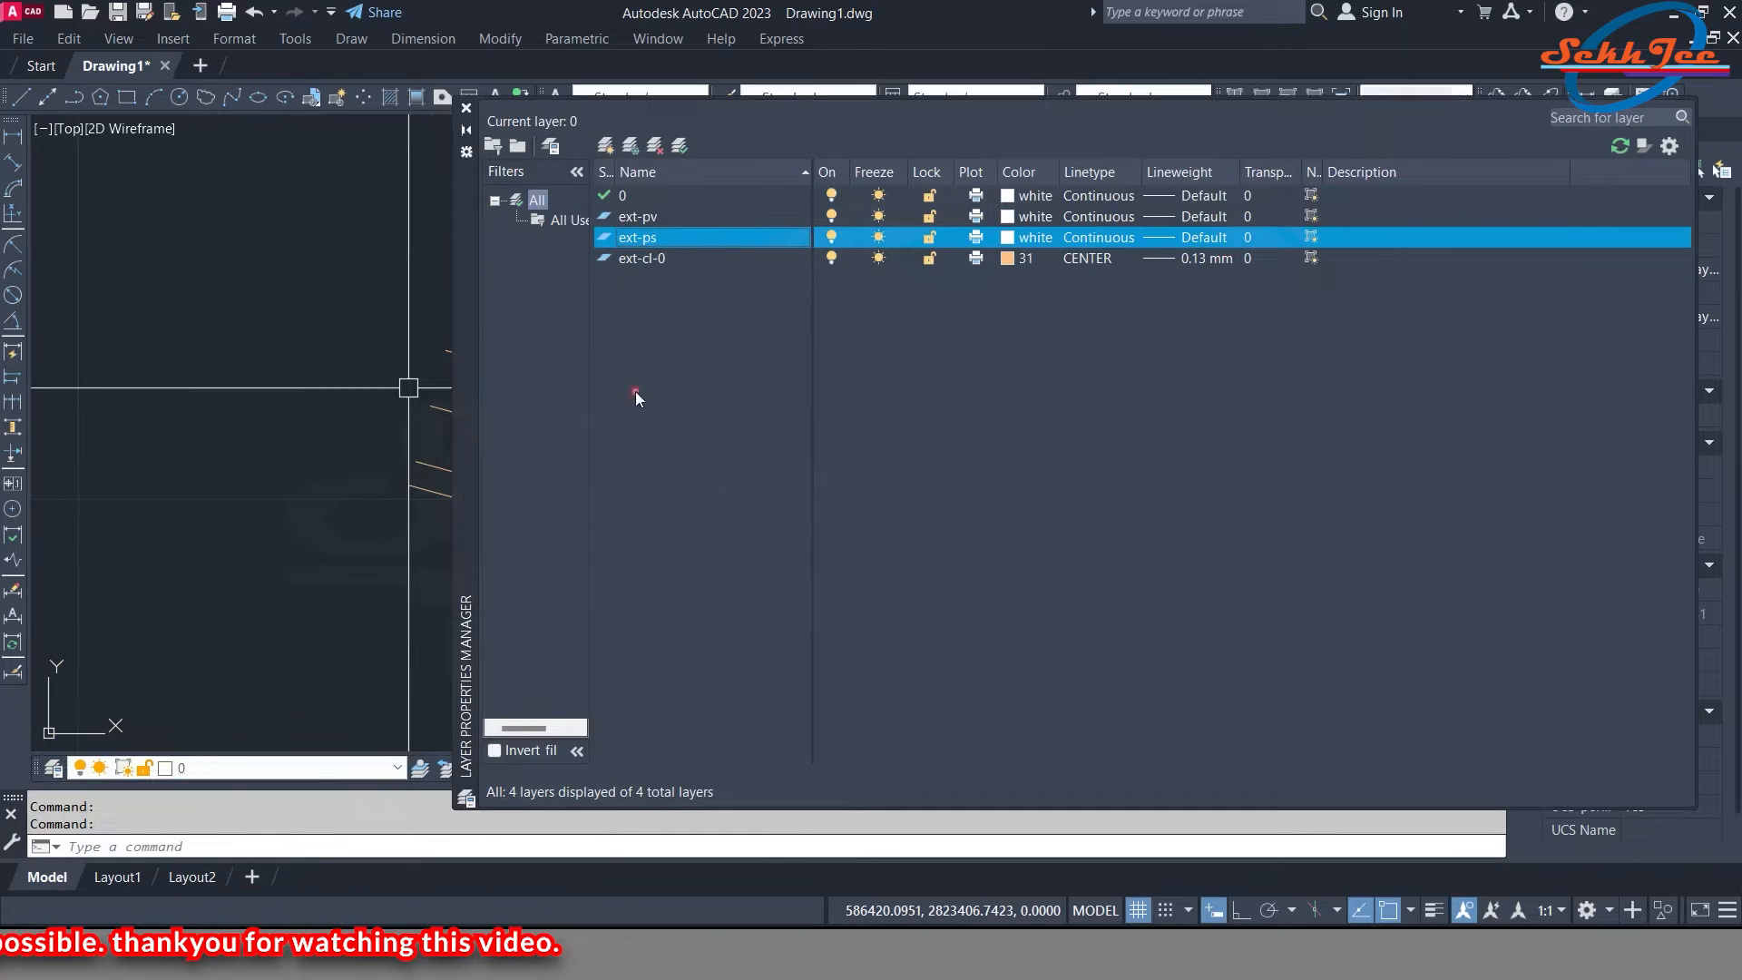
pyautogui.click(1033, 216)
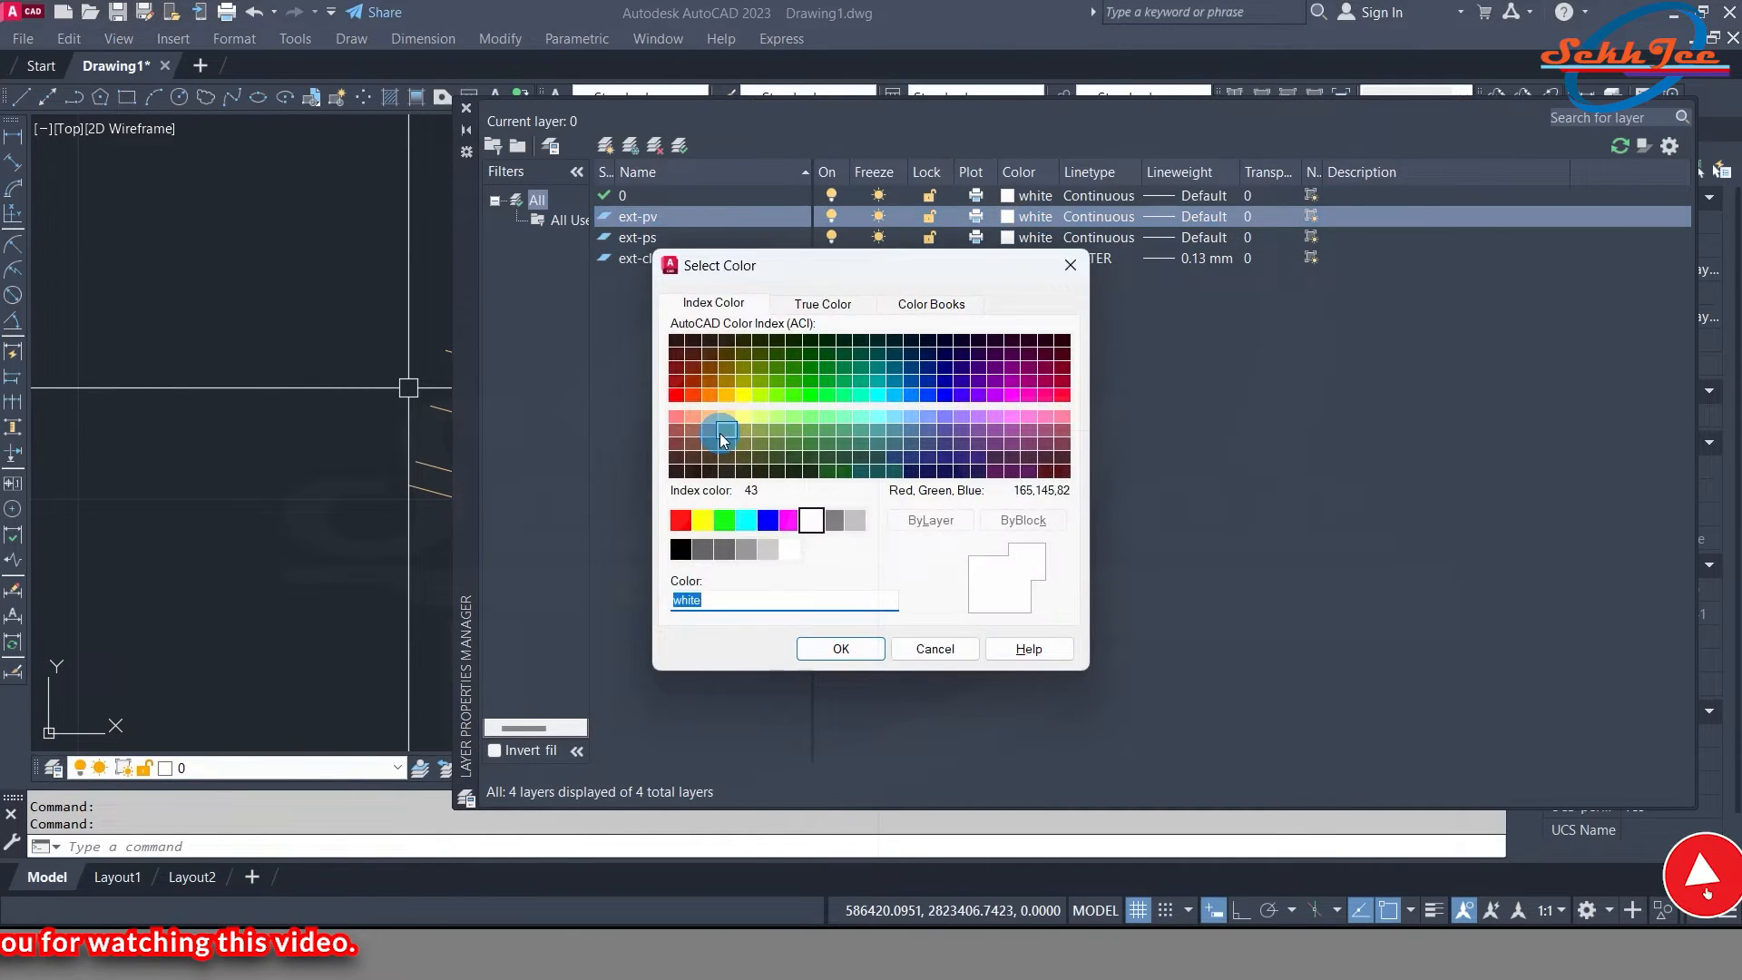
pyautogui.click(1000, 398)
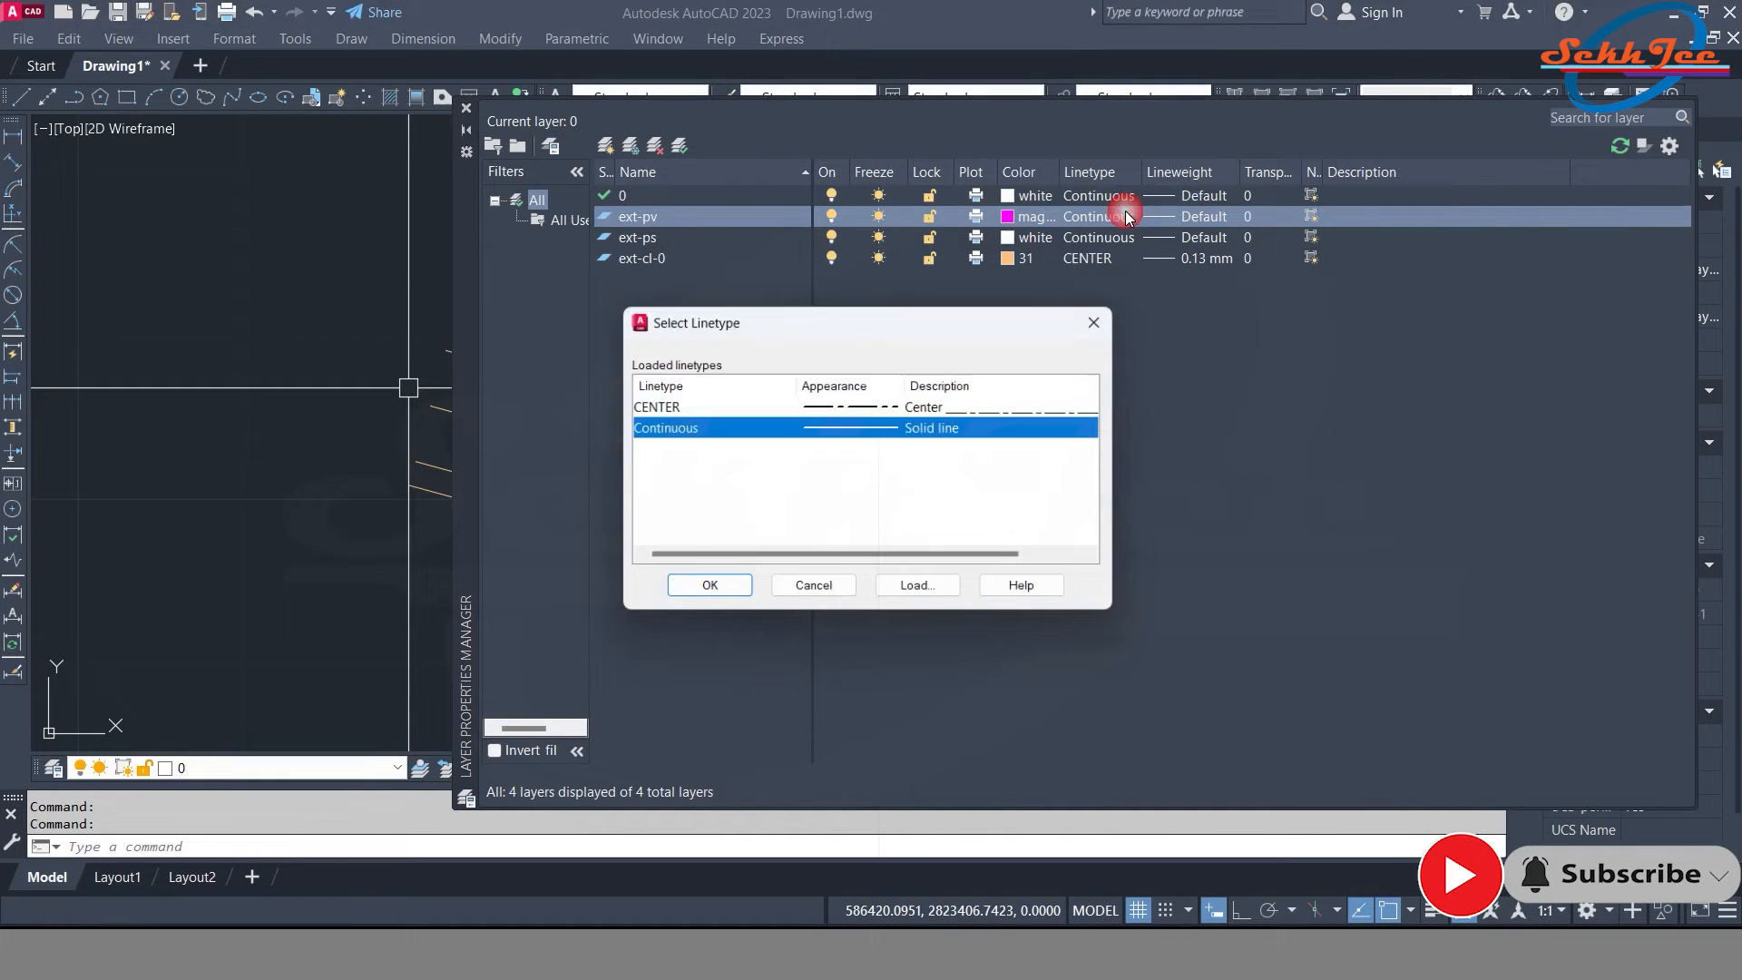
pyautogui.click(710, 584)
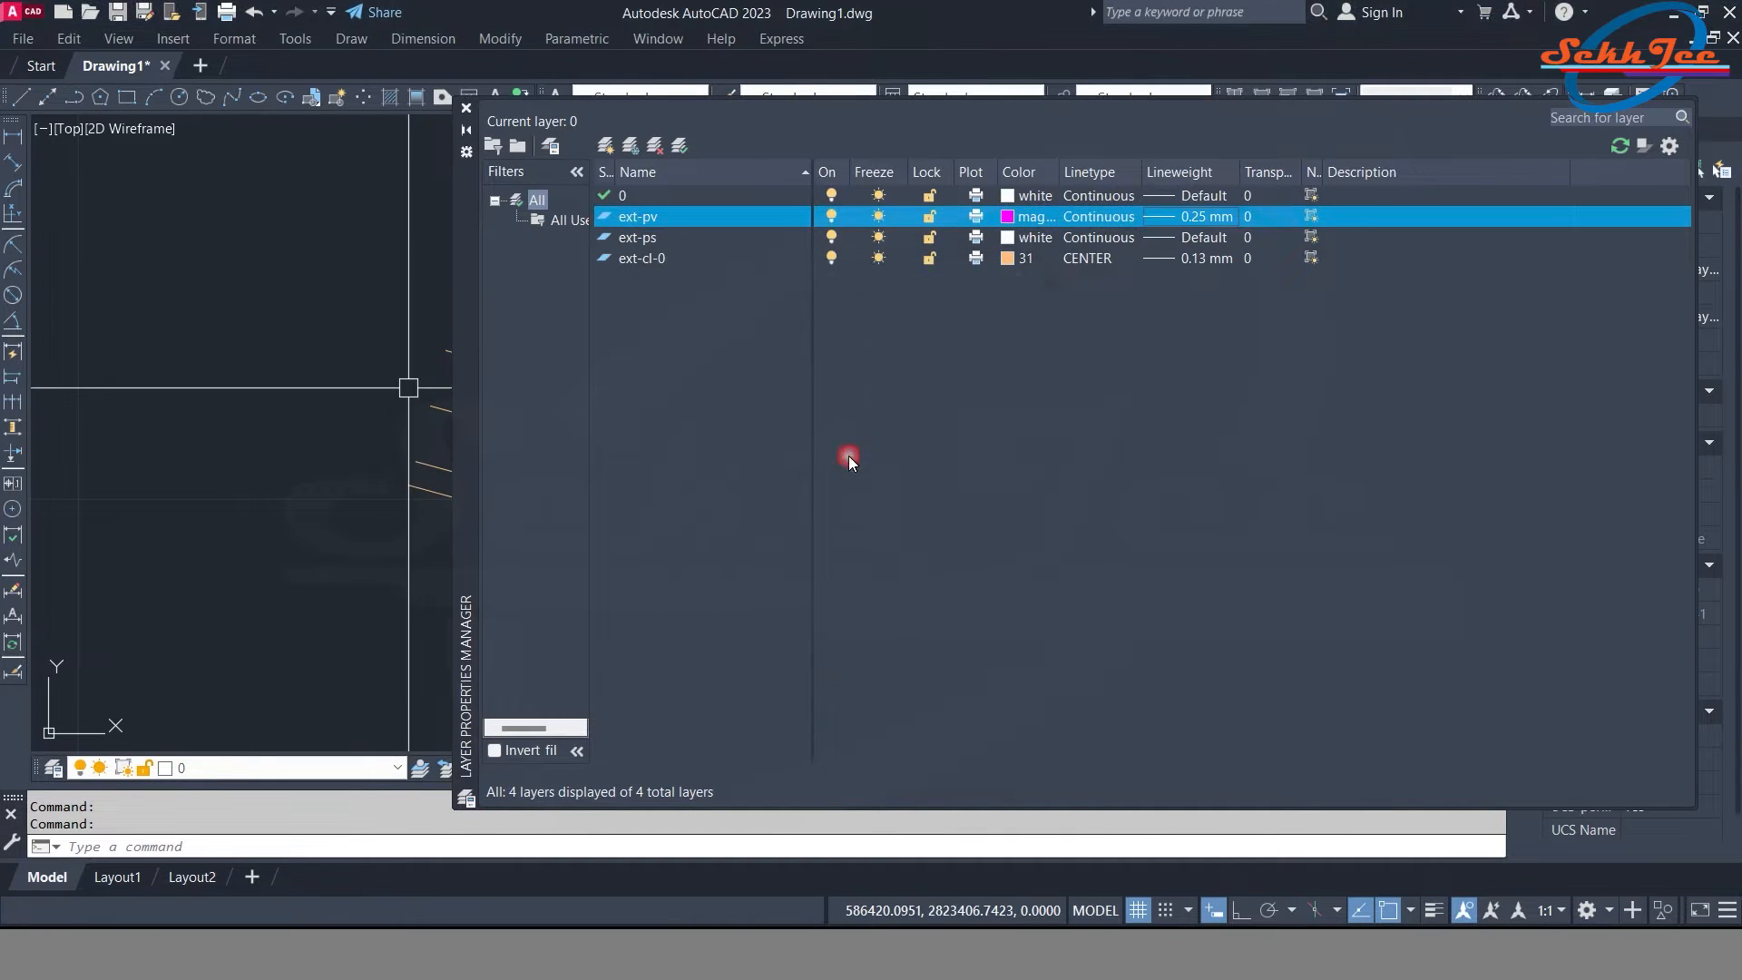
# Give layer ext-ps colour 20 so the two offset lines show orange-red
pyautogui.click(1006, 236)
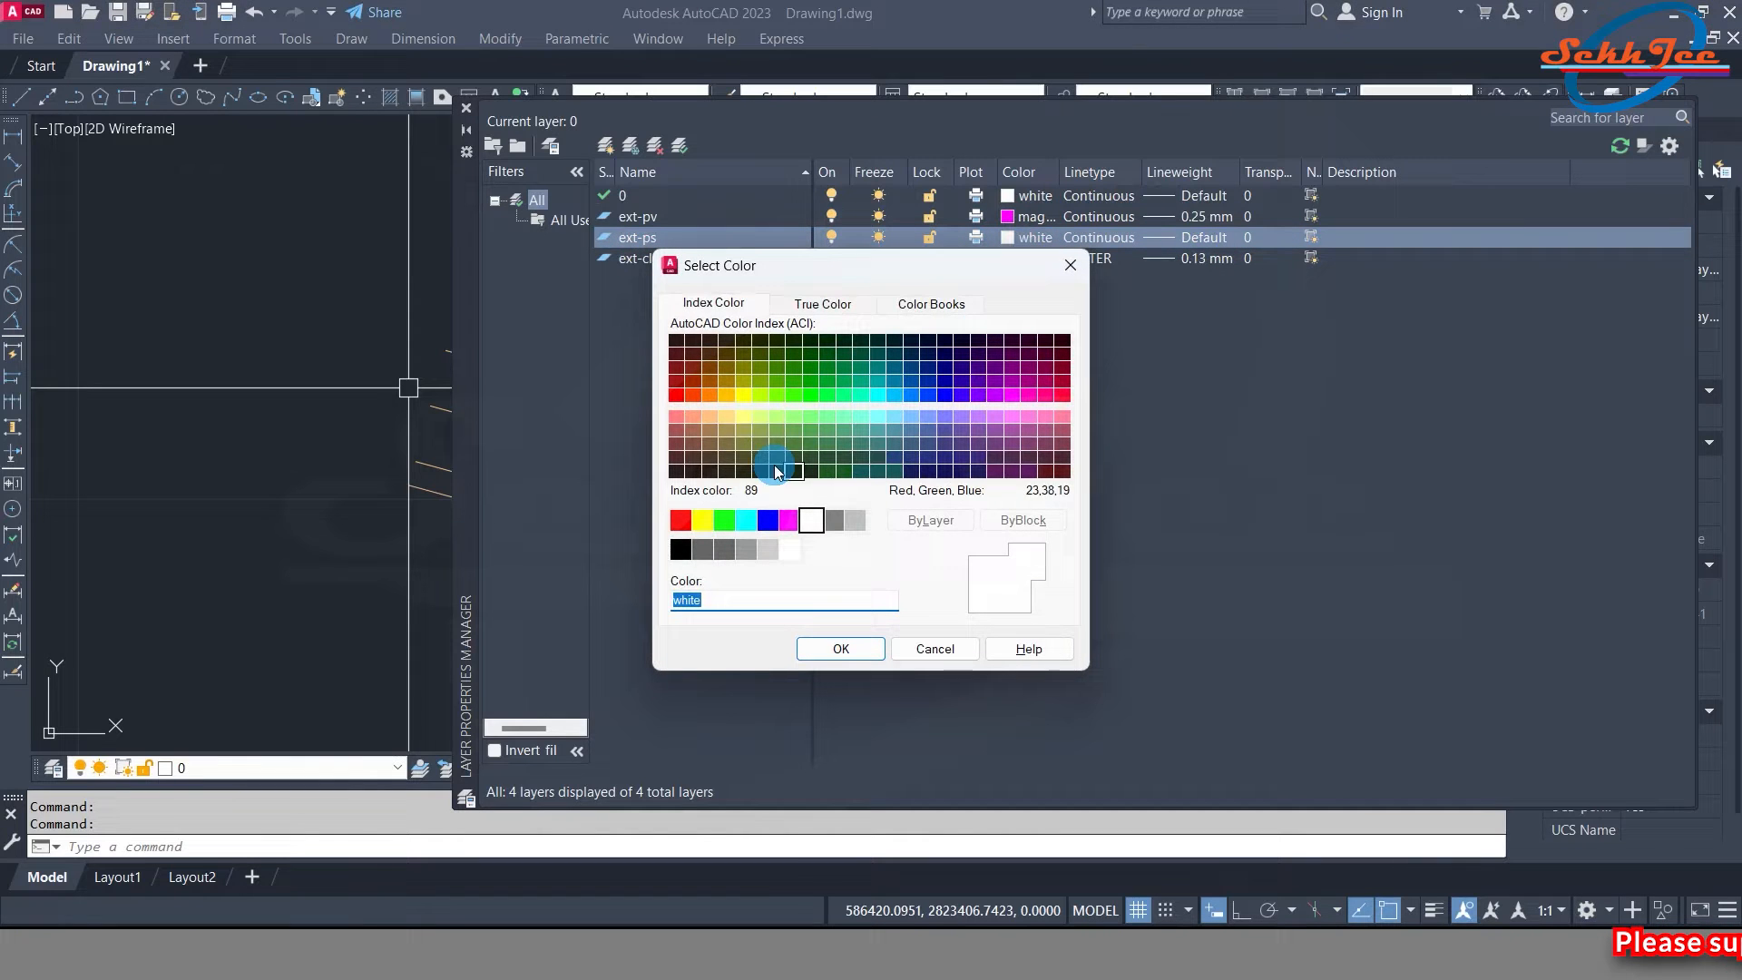
pyautogui.click(840, 648)
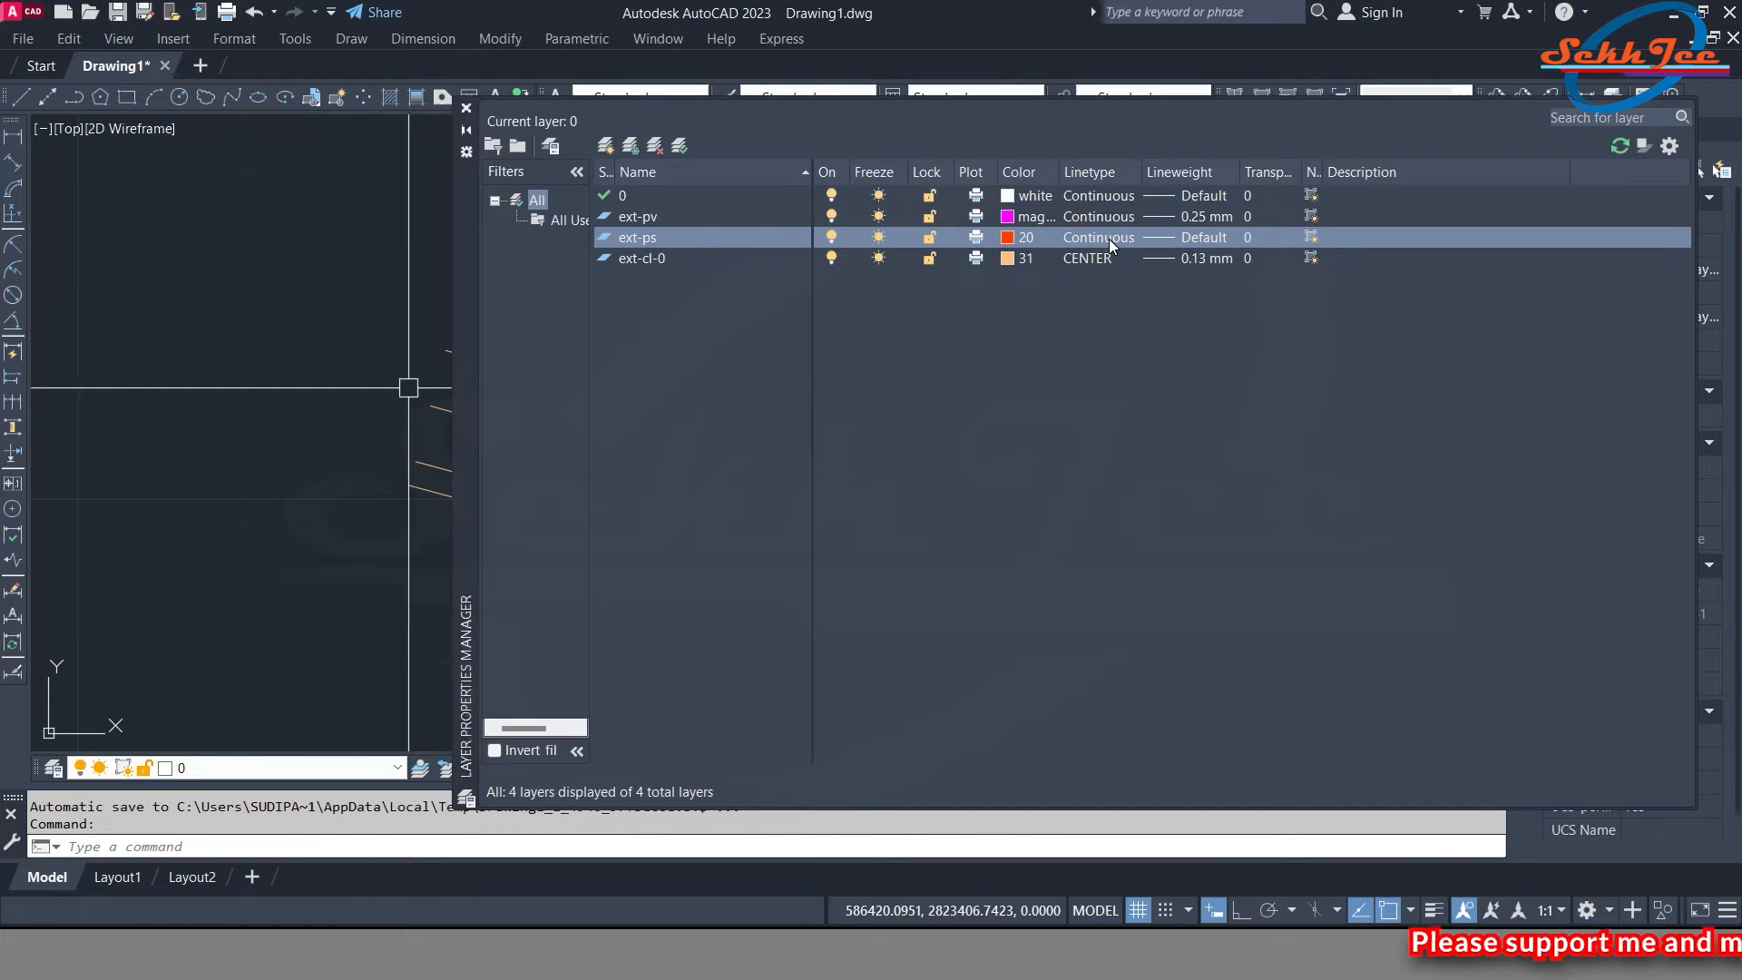
pyautogui.click(1203, 236)
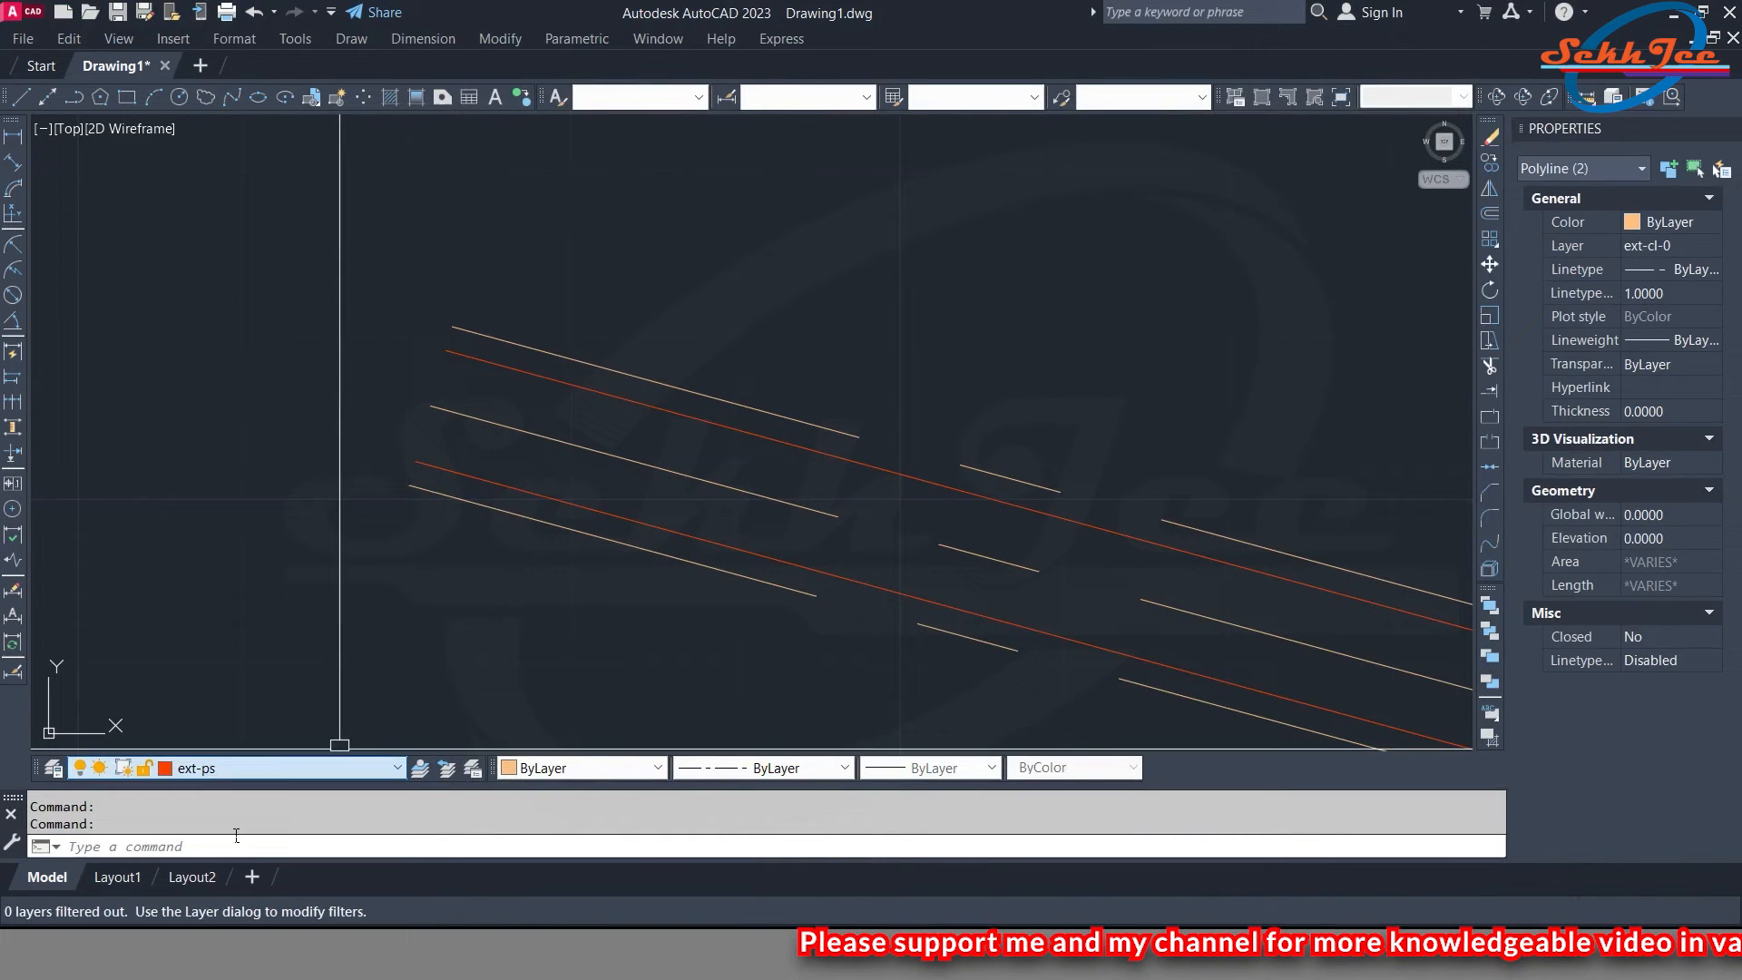
# Check the offset spacing reads 10.000 with a trial aligned dimension (DAL), then cancel it
pyautogui.press('Escape')
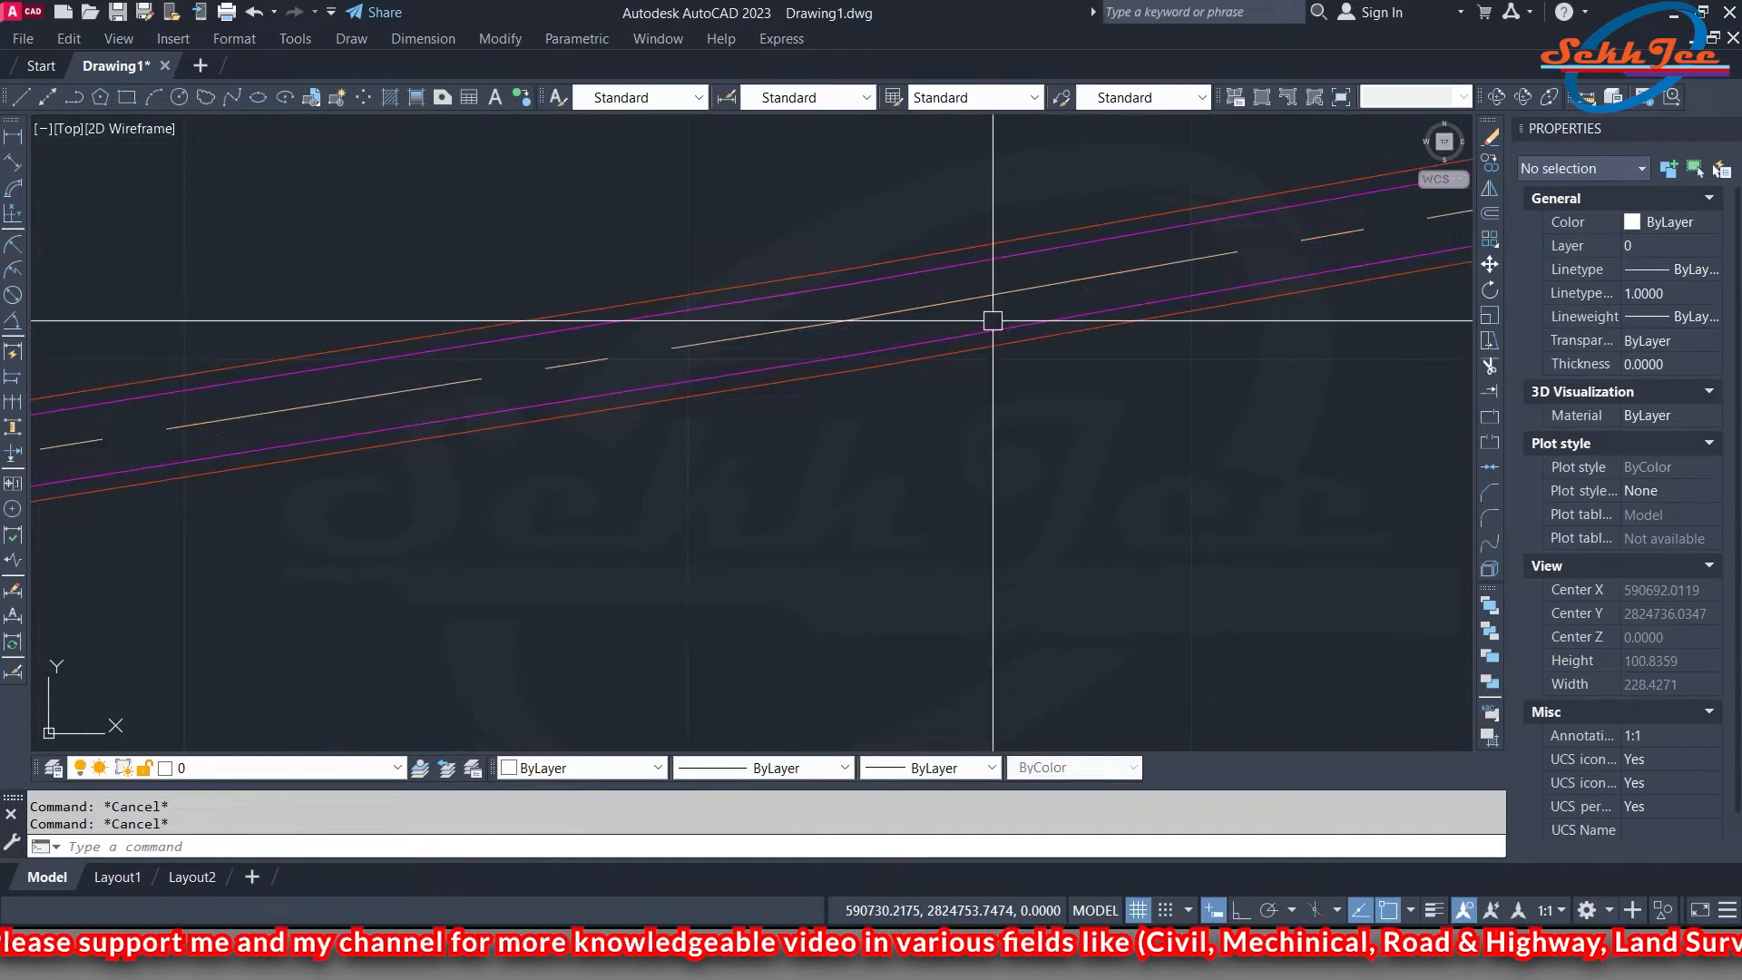
pyautogui.write('DAL')
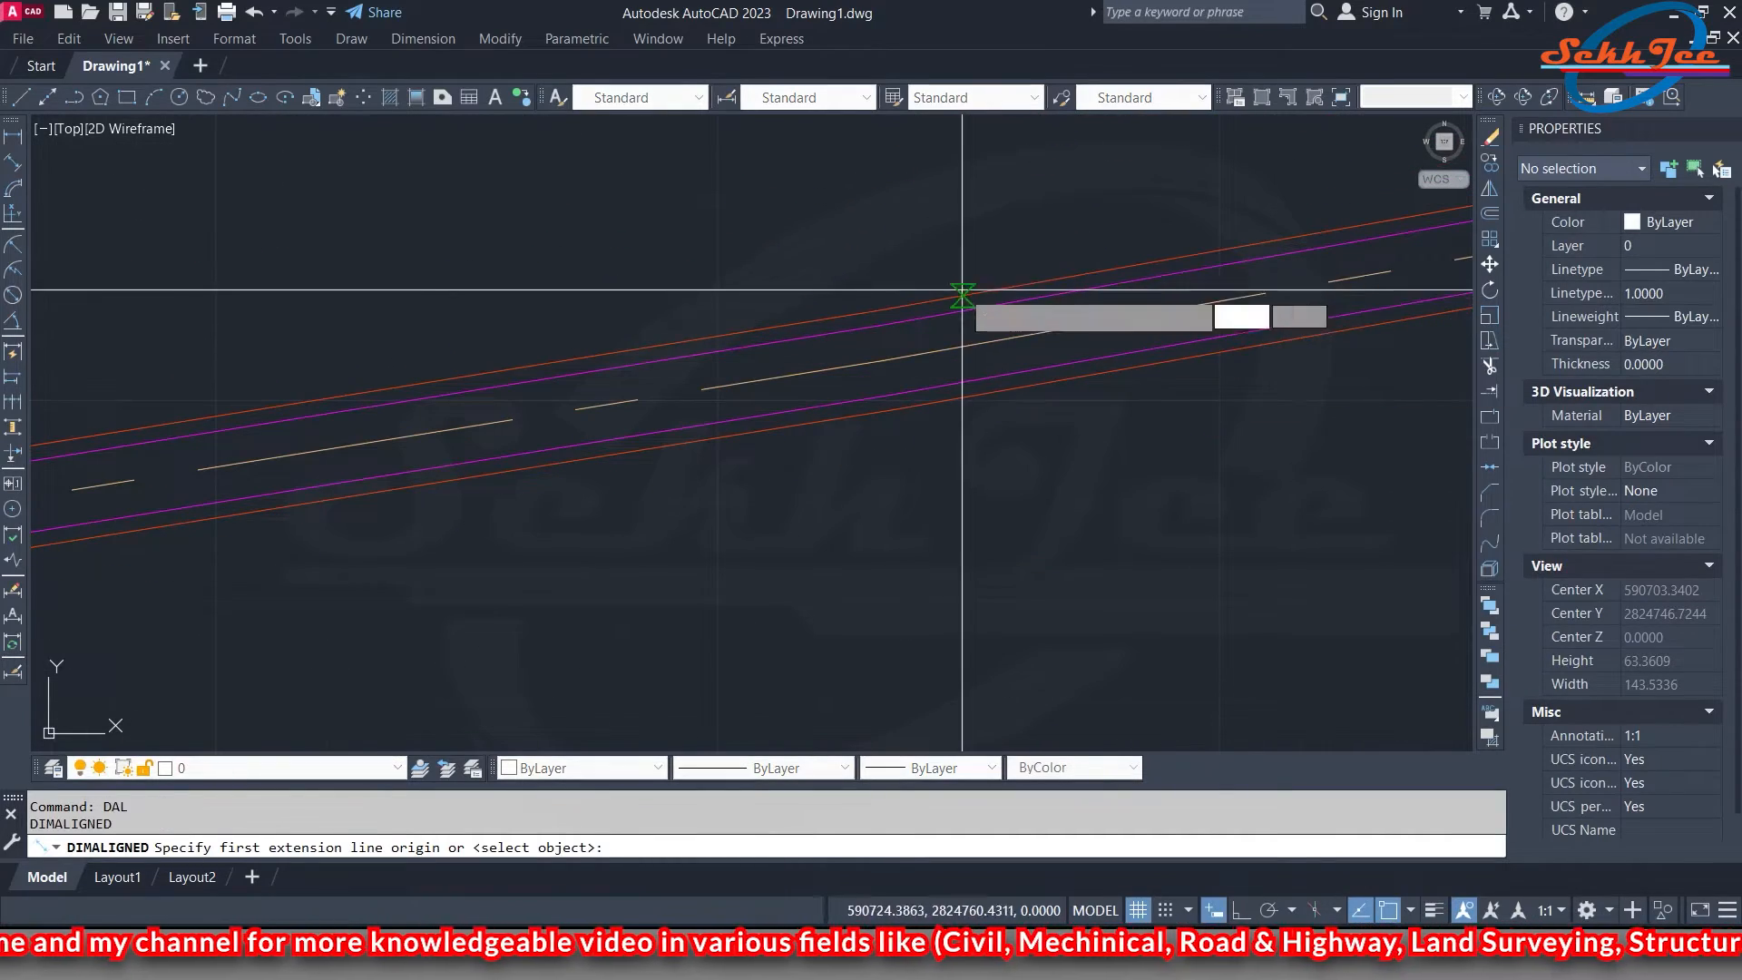
pyautogui.click(962, 292)
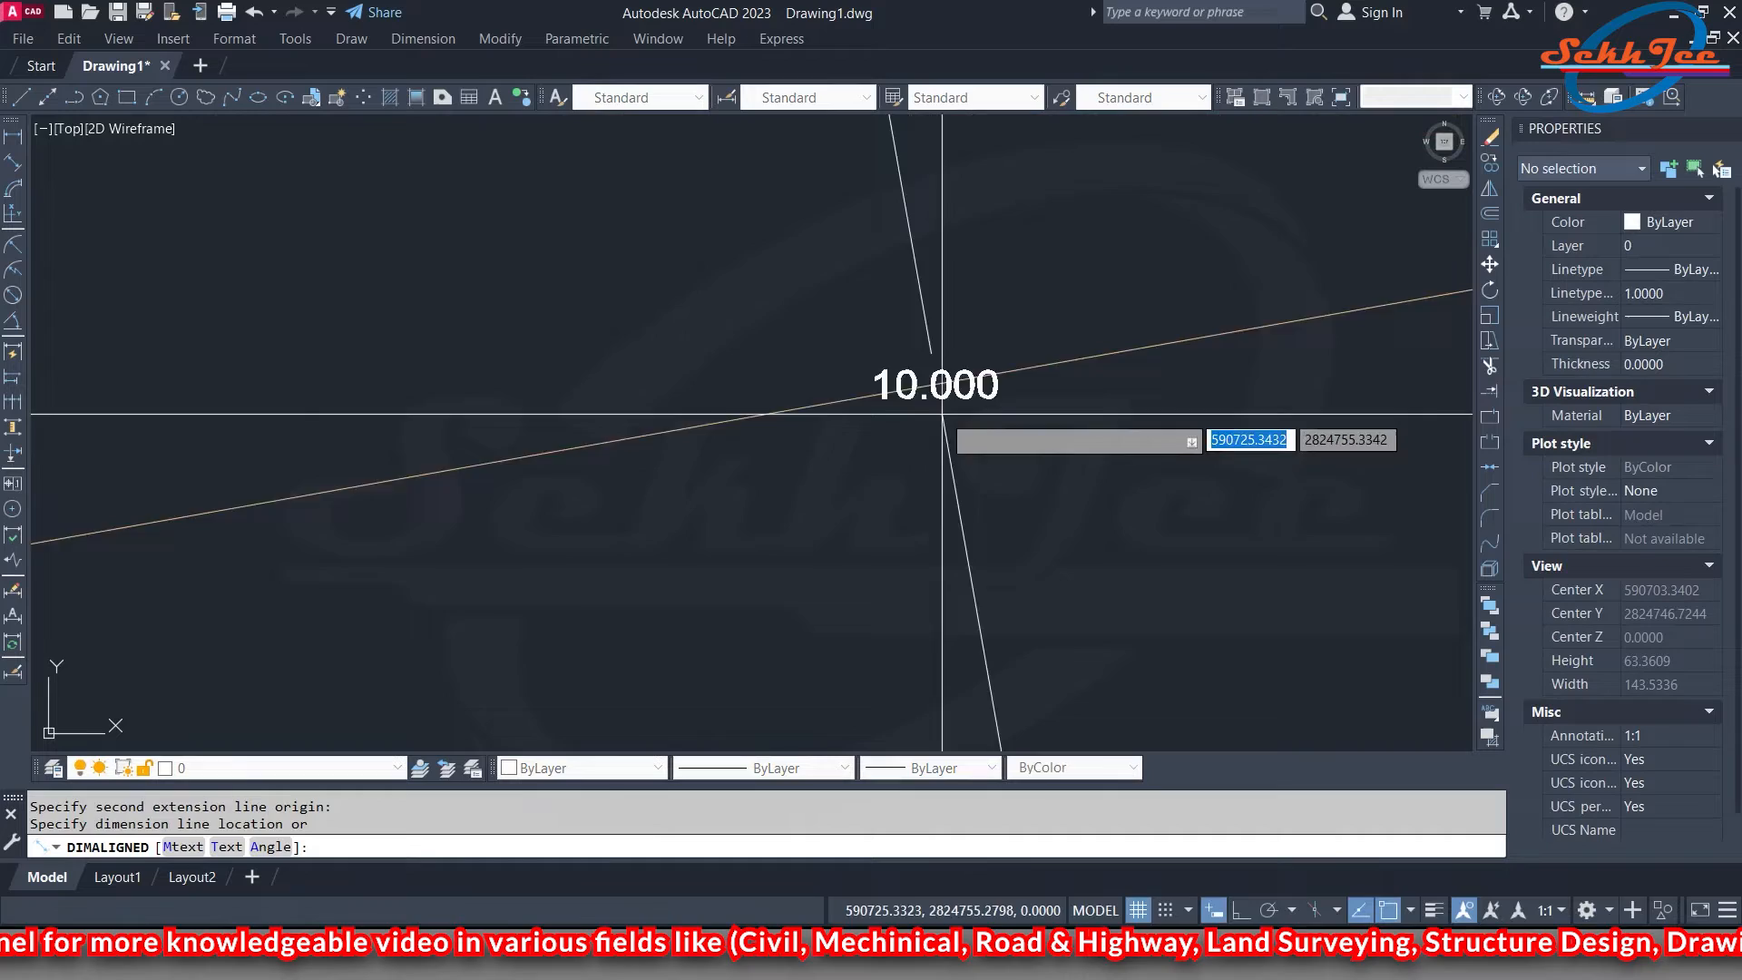
pyautogui.press('Escape')
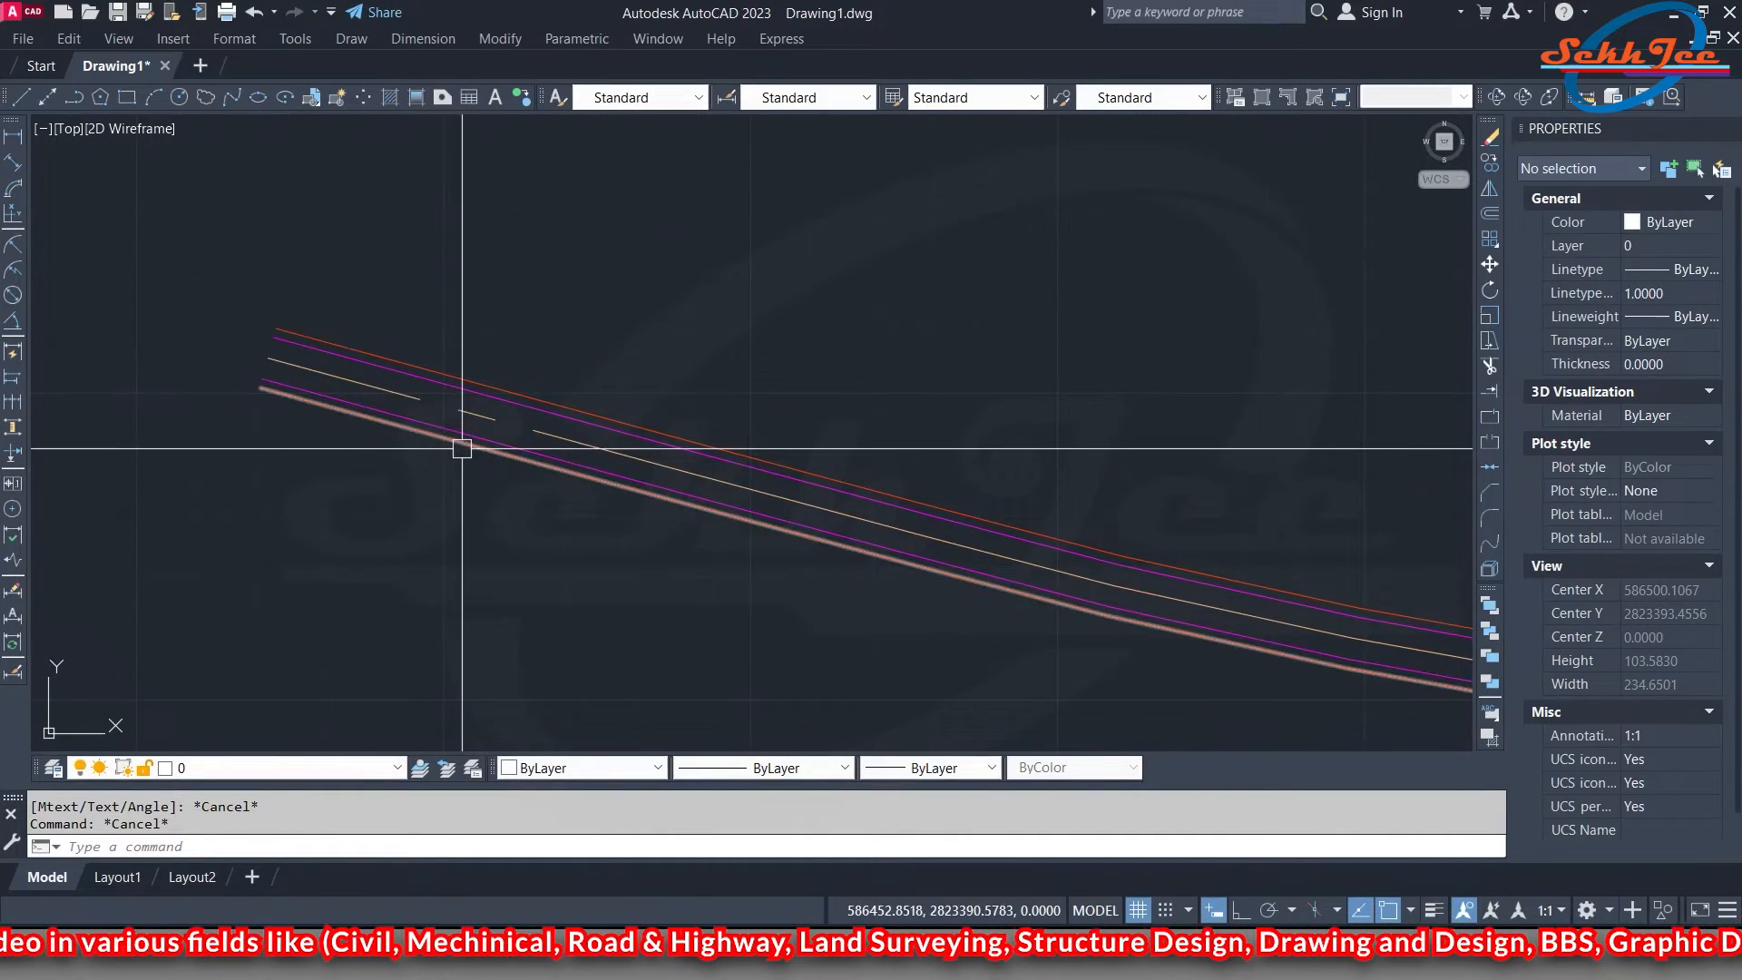
# Run the RDS routine with start chainage 0 and 20-unit interval to label the centerline
pyautogui.write('RDS')
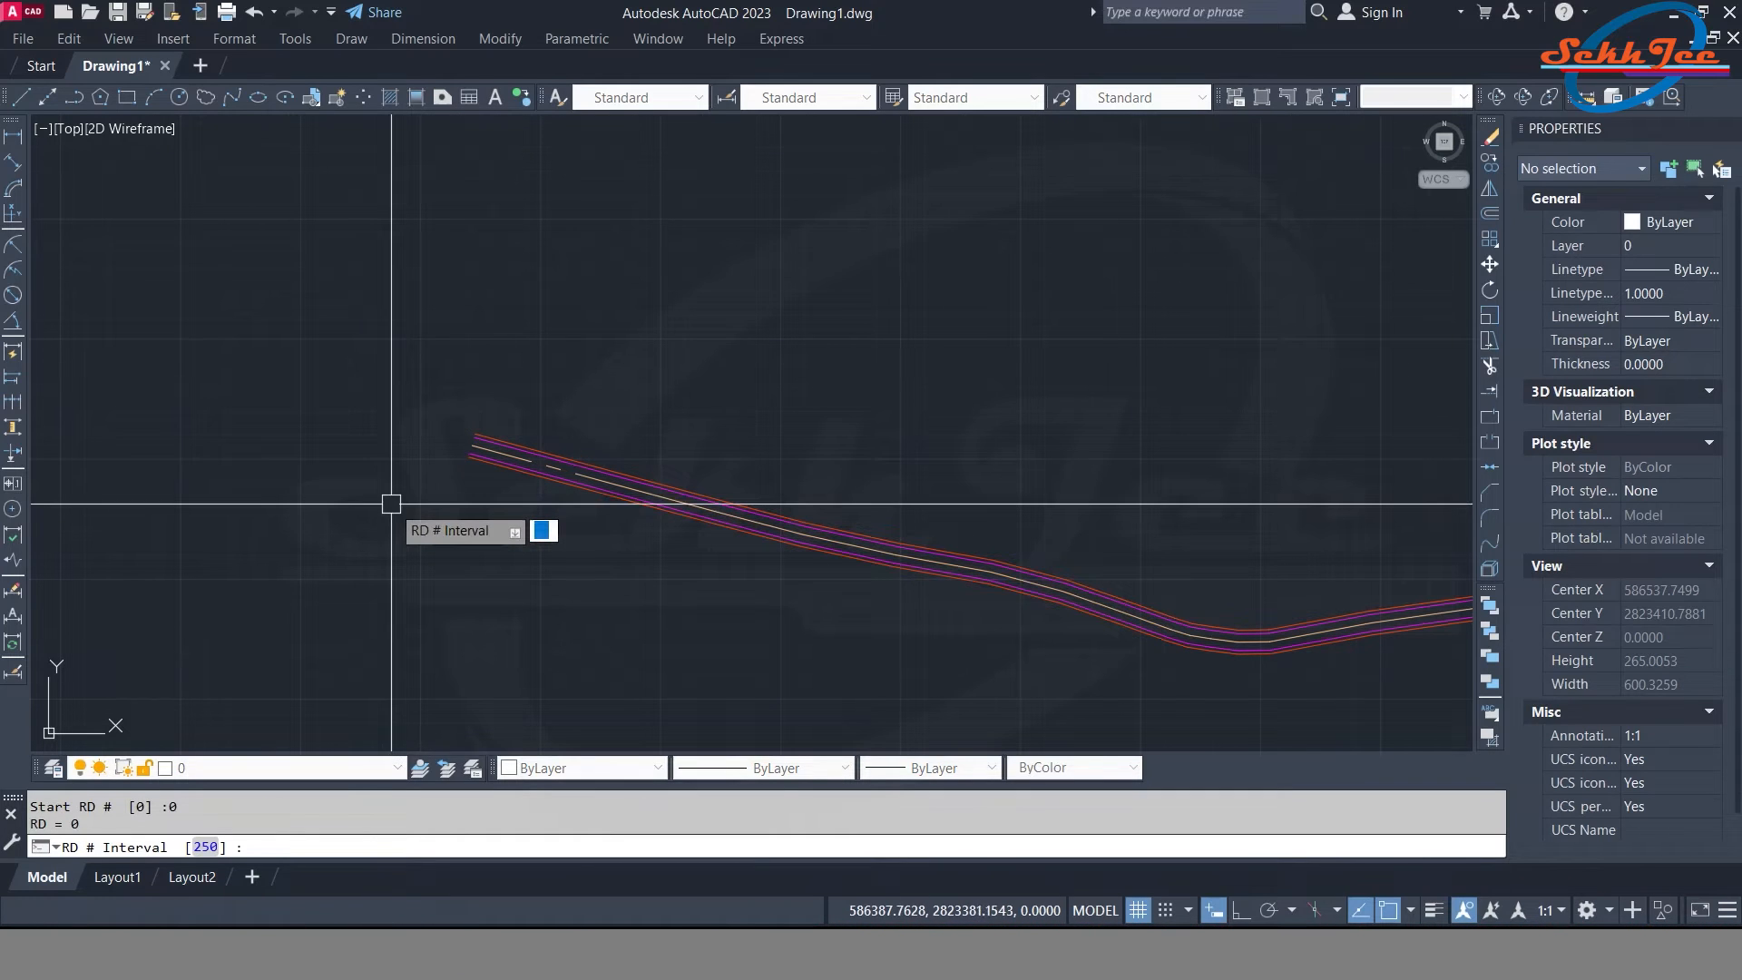
pyautogui.moveTo(390, 497)
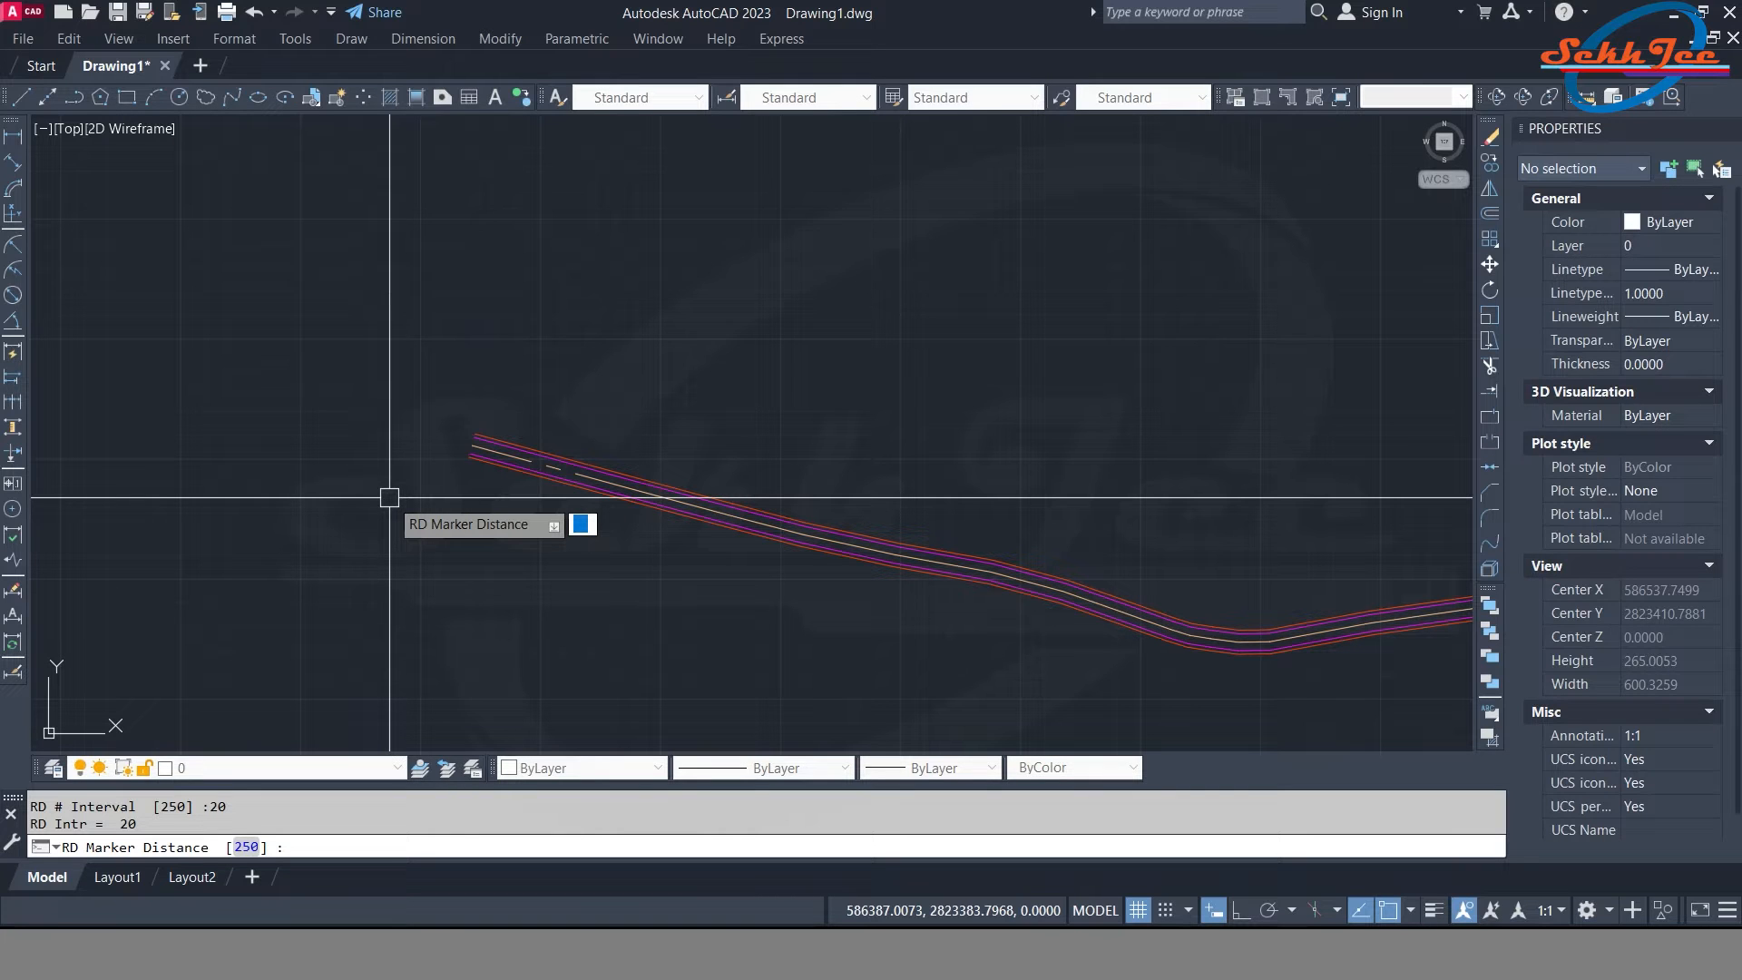
pyautogui.write('00')
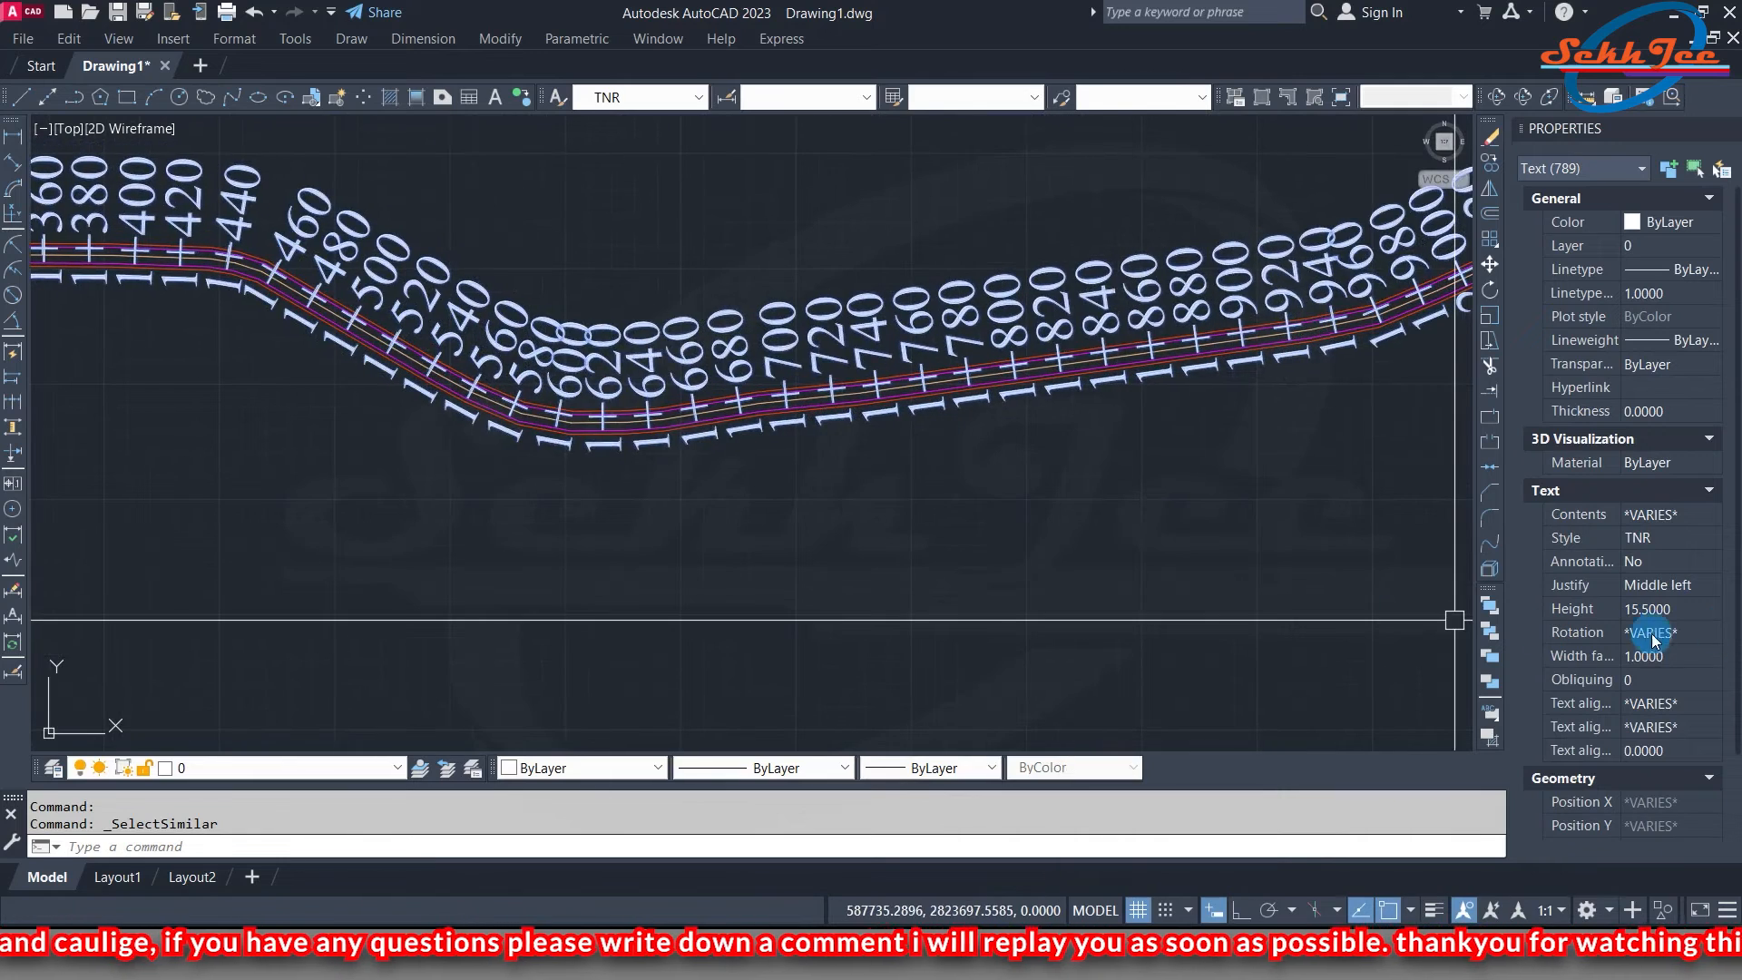
# Set all chainage label texts to height 4 and top-left justification in Properties
pyautogui.click(1649, 631)
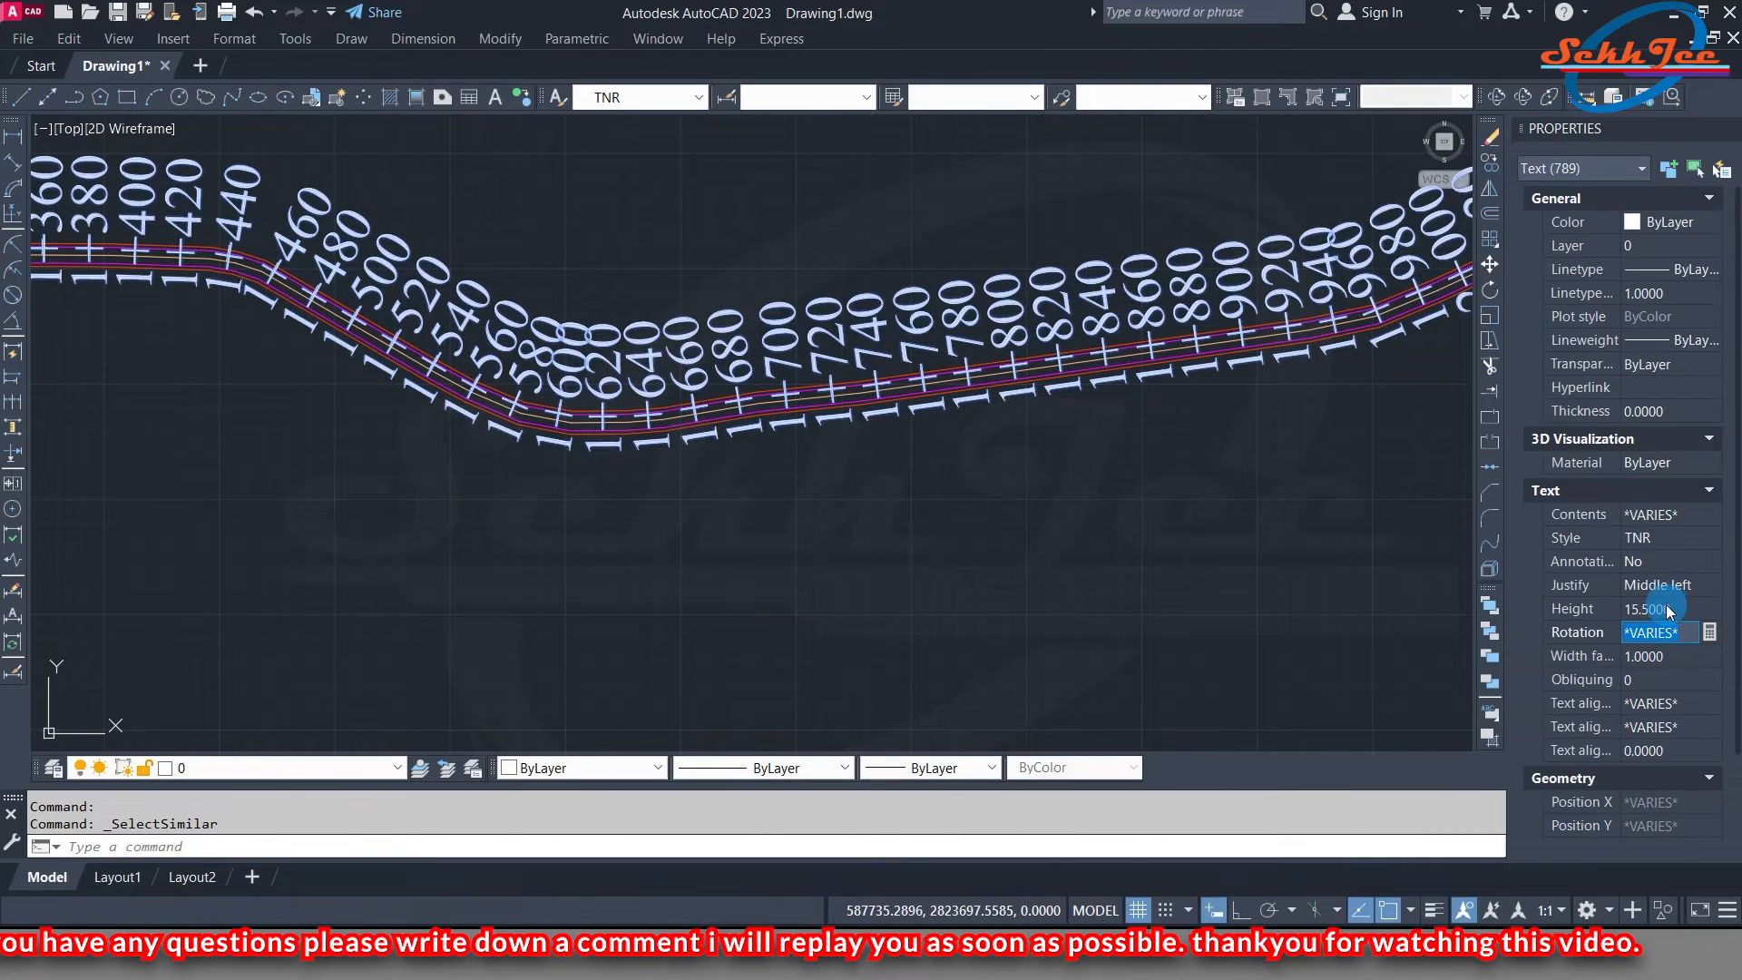
pyautogui.click(1655, 609)
pyautogui.write('4.5000')
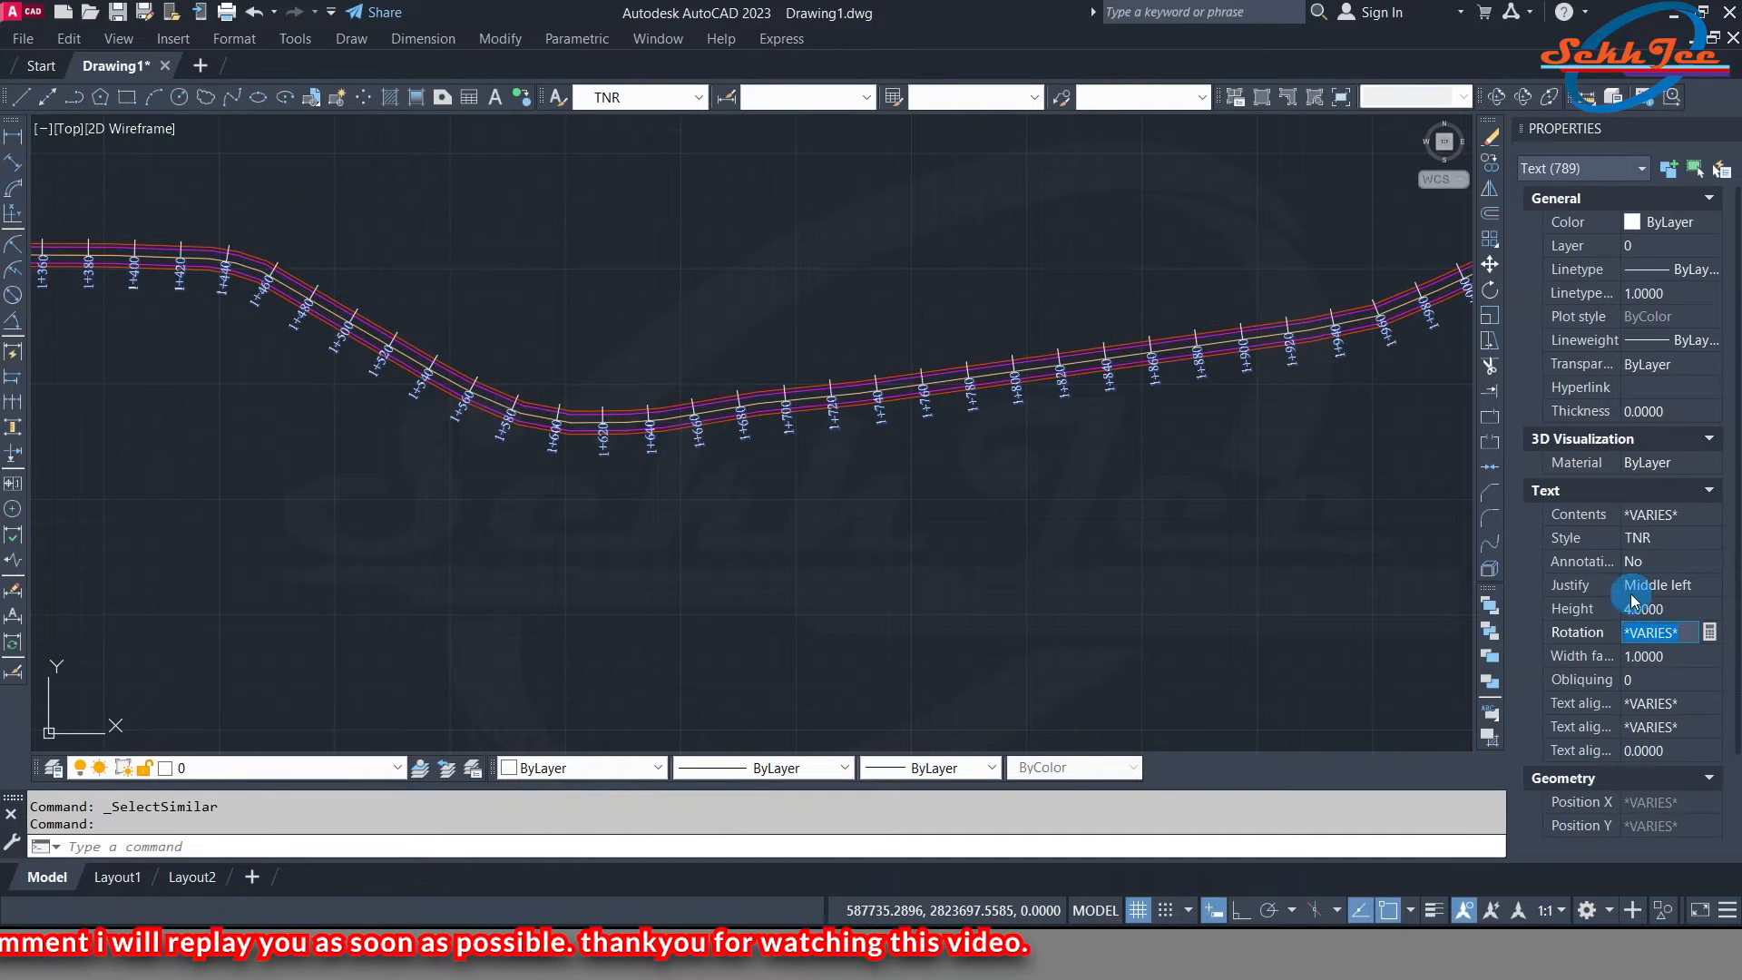
pyautogui.scroll(3)
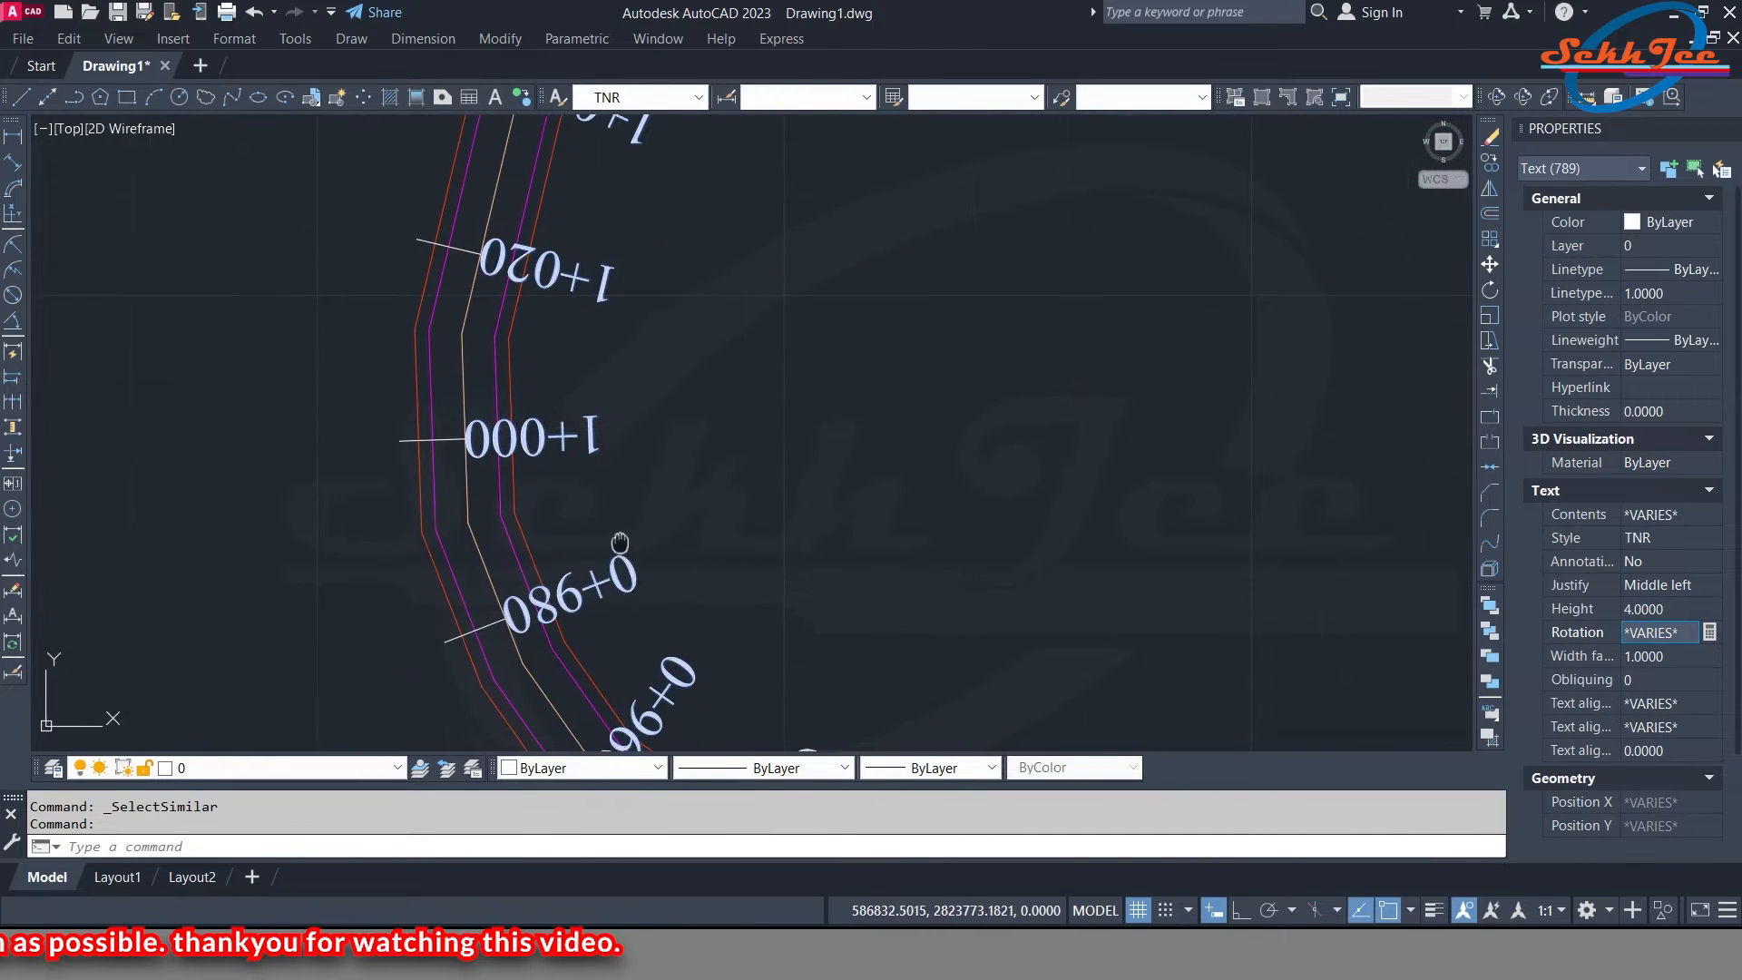
pyautogui.click(1709, 586)
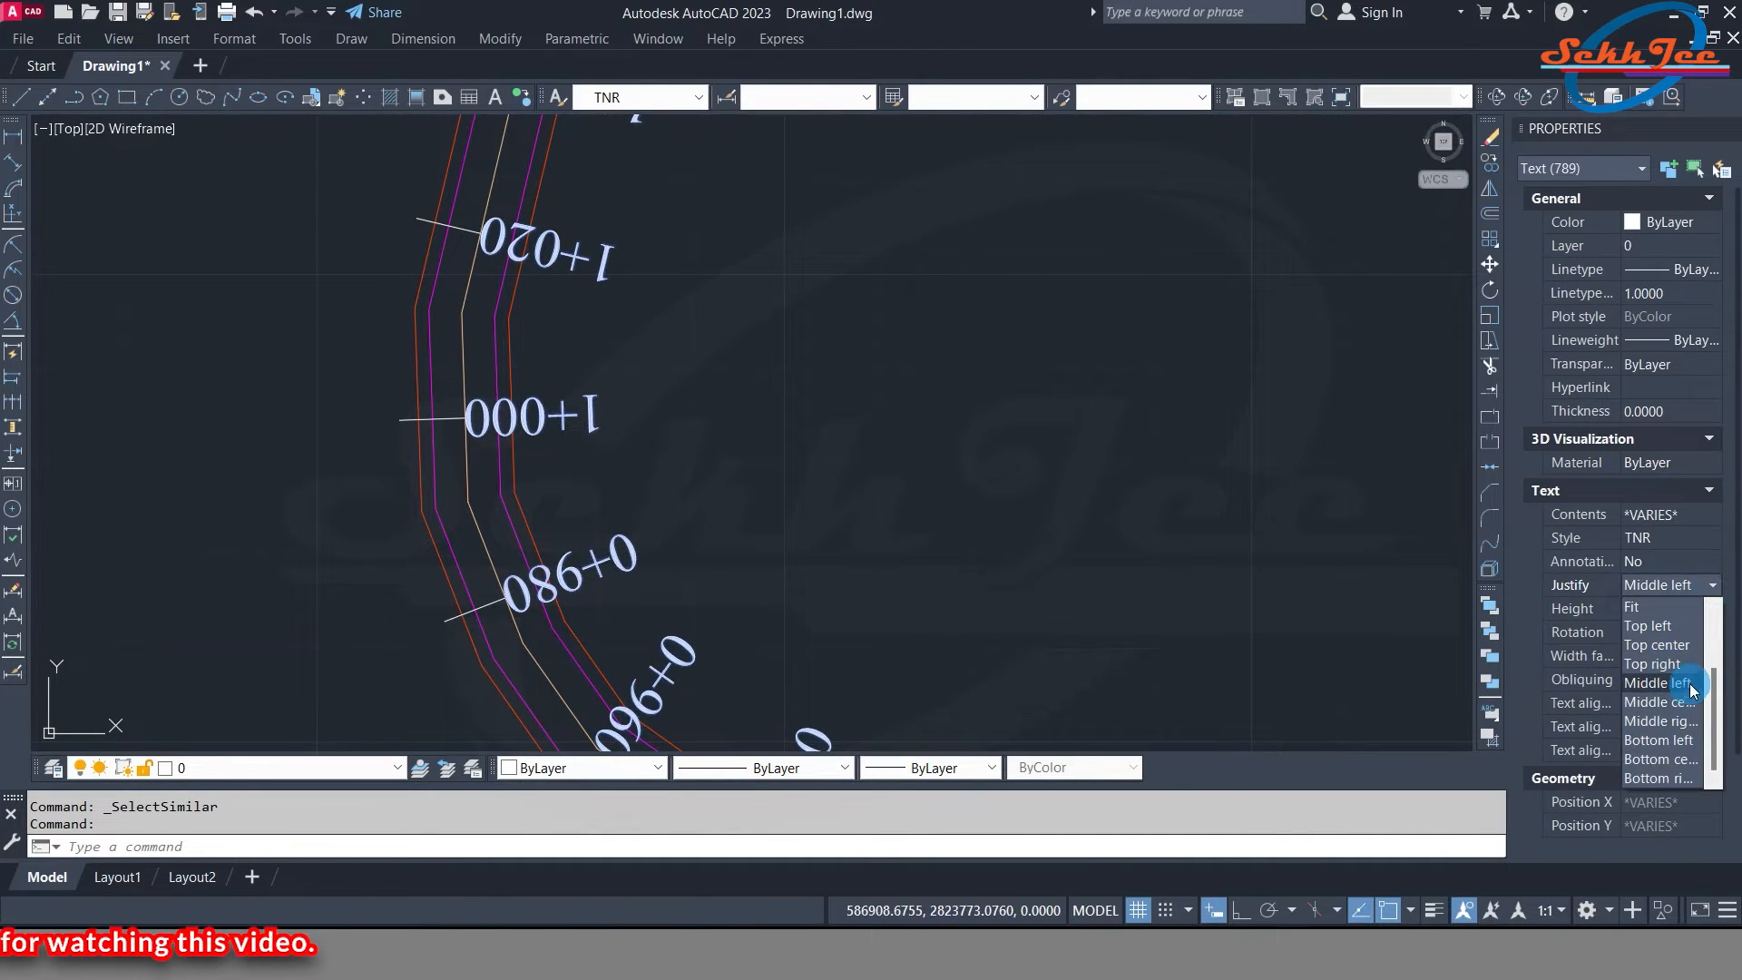
pyautogui.moveTo(1666, 702)
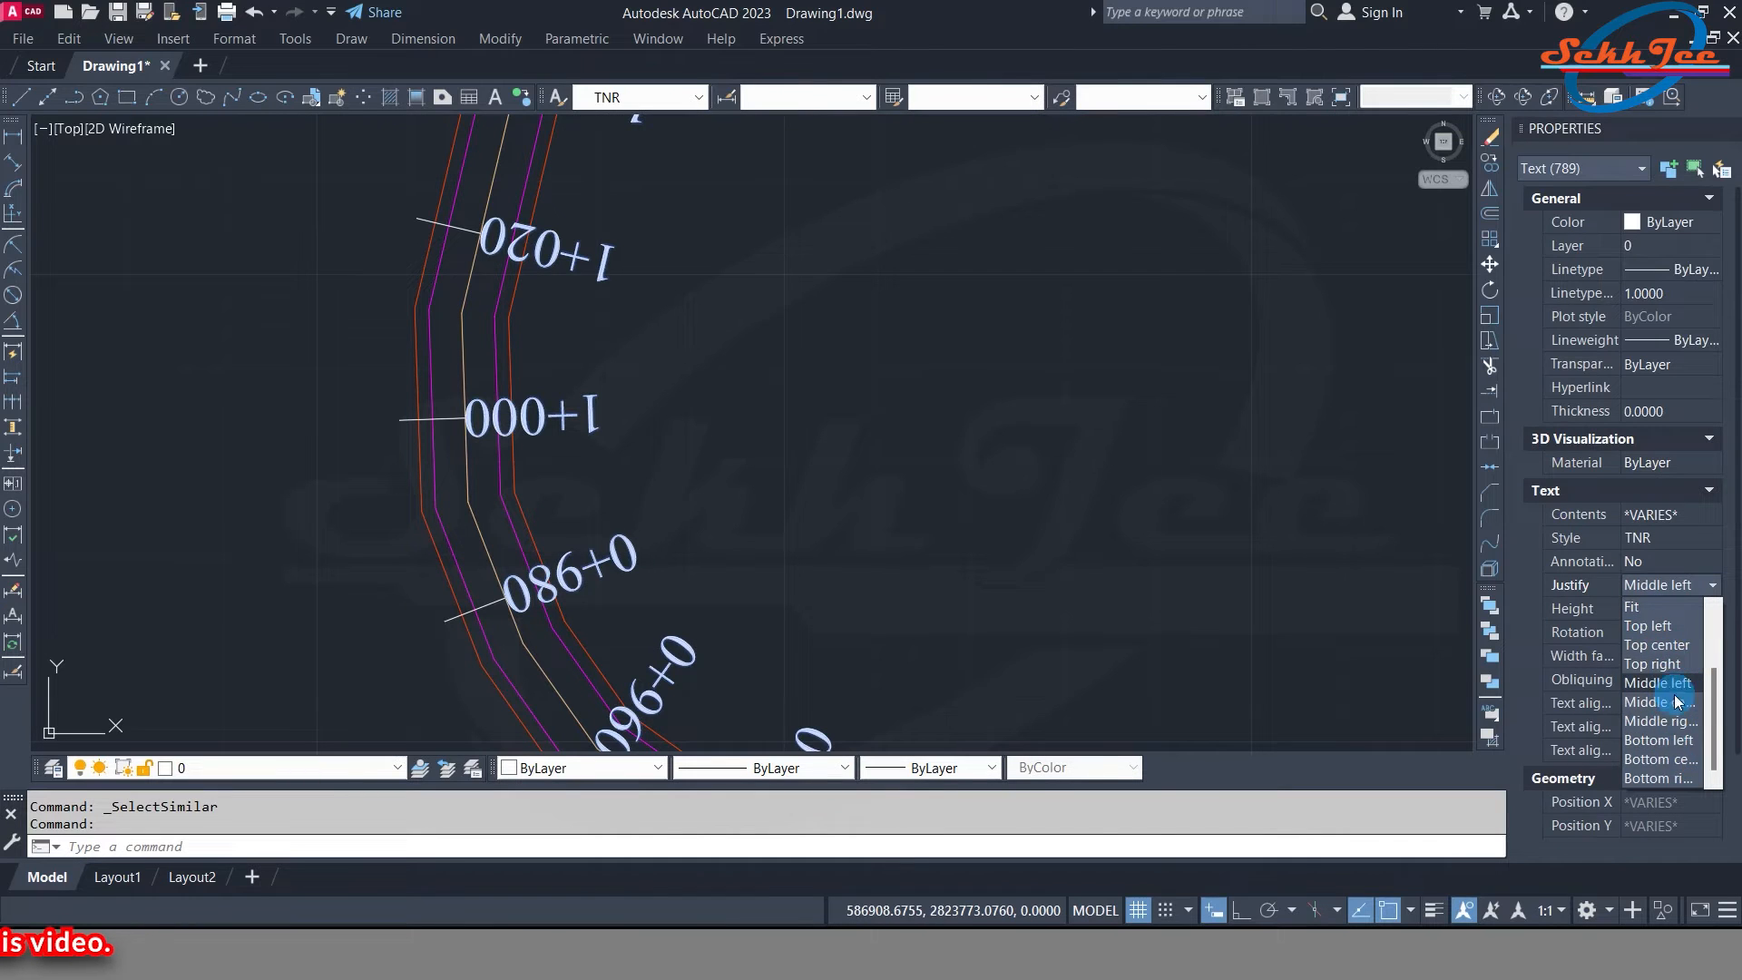
pyautogui.click(1647, 626)
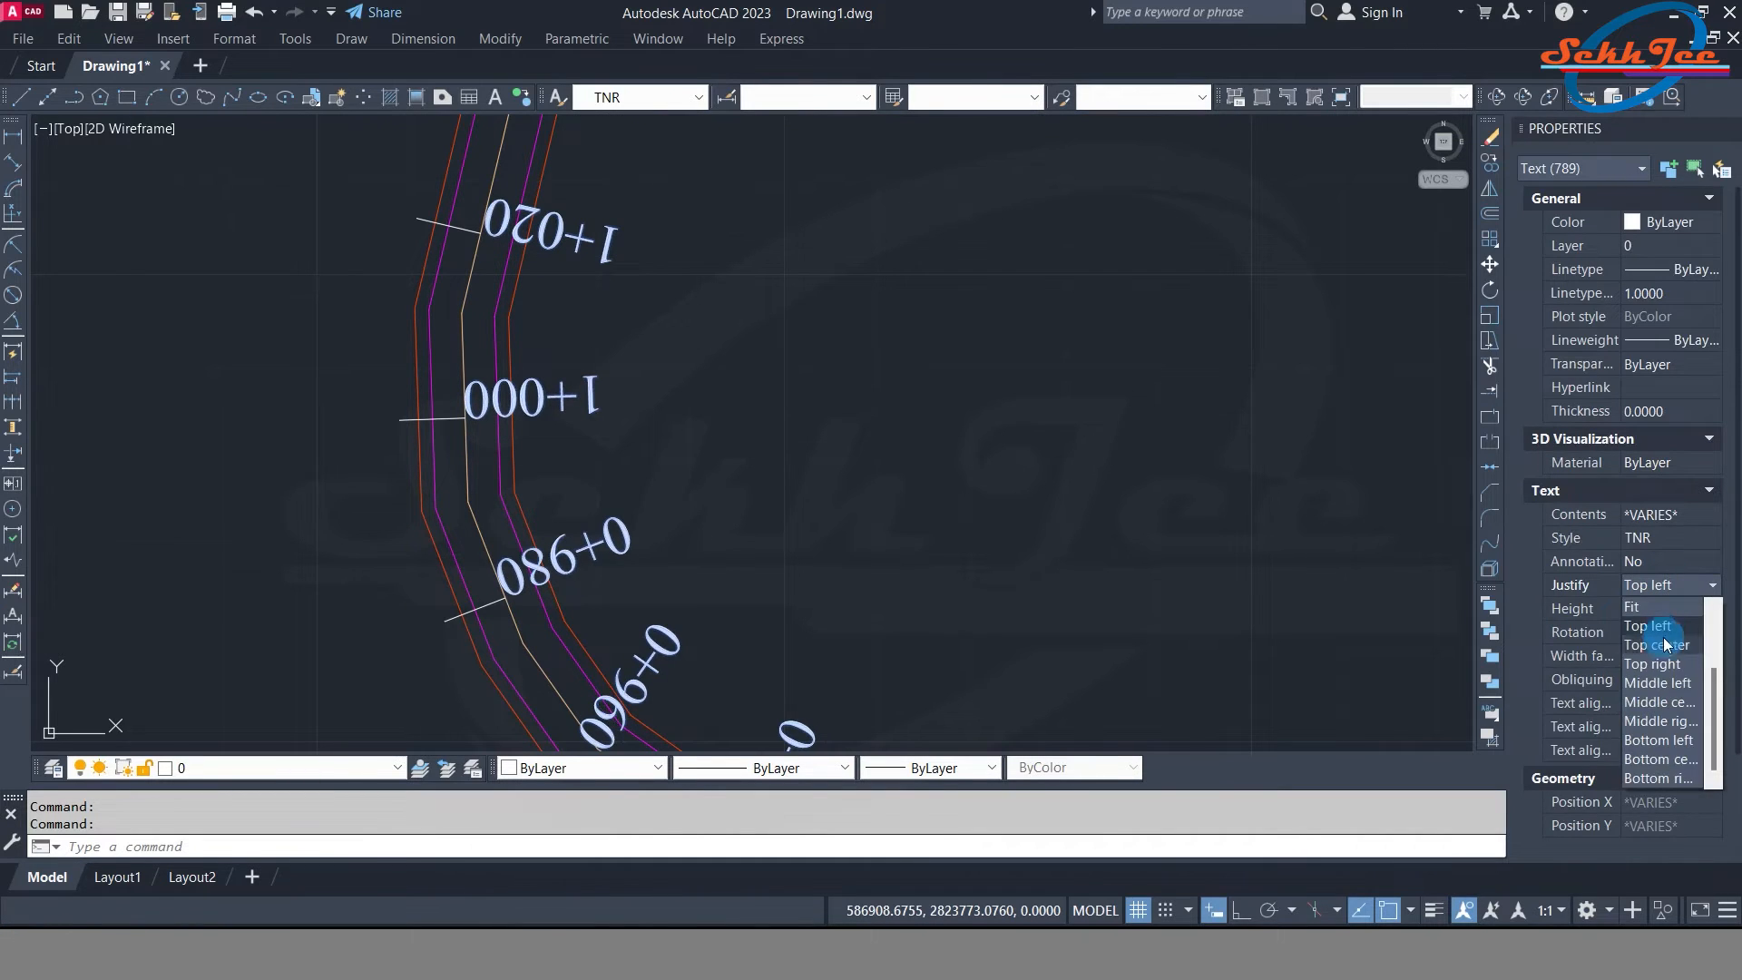
pyautogui.click(1661, 646)
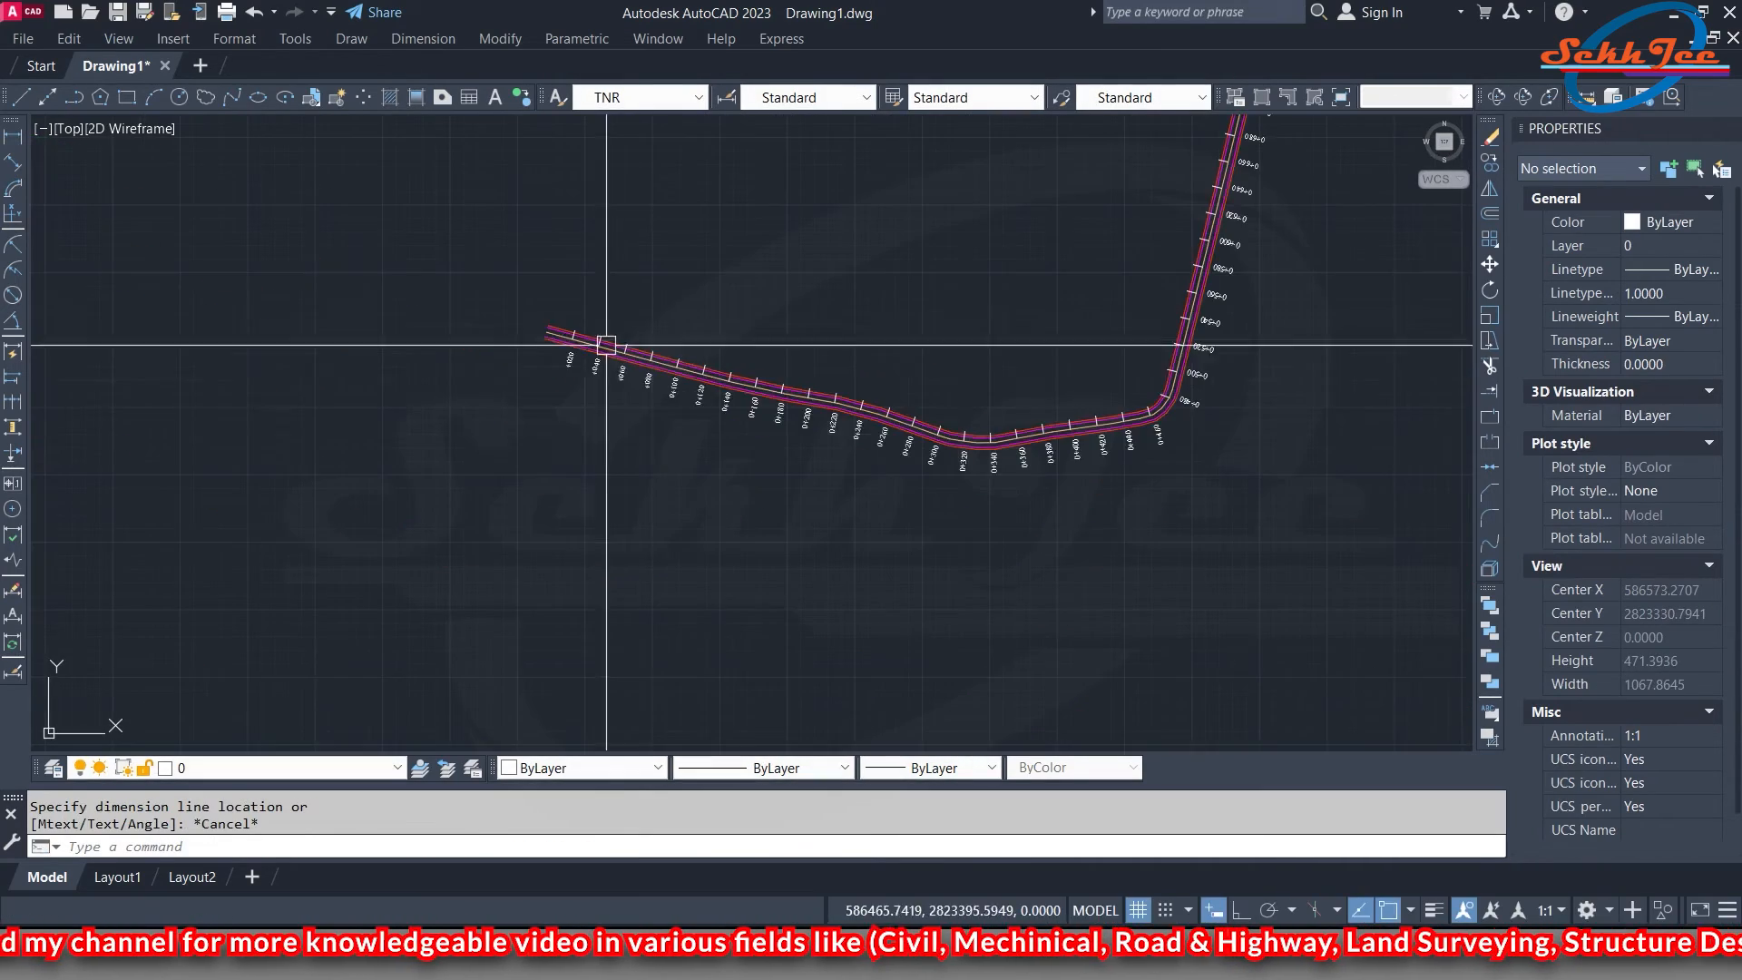
pyautogui.scroll(-3)
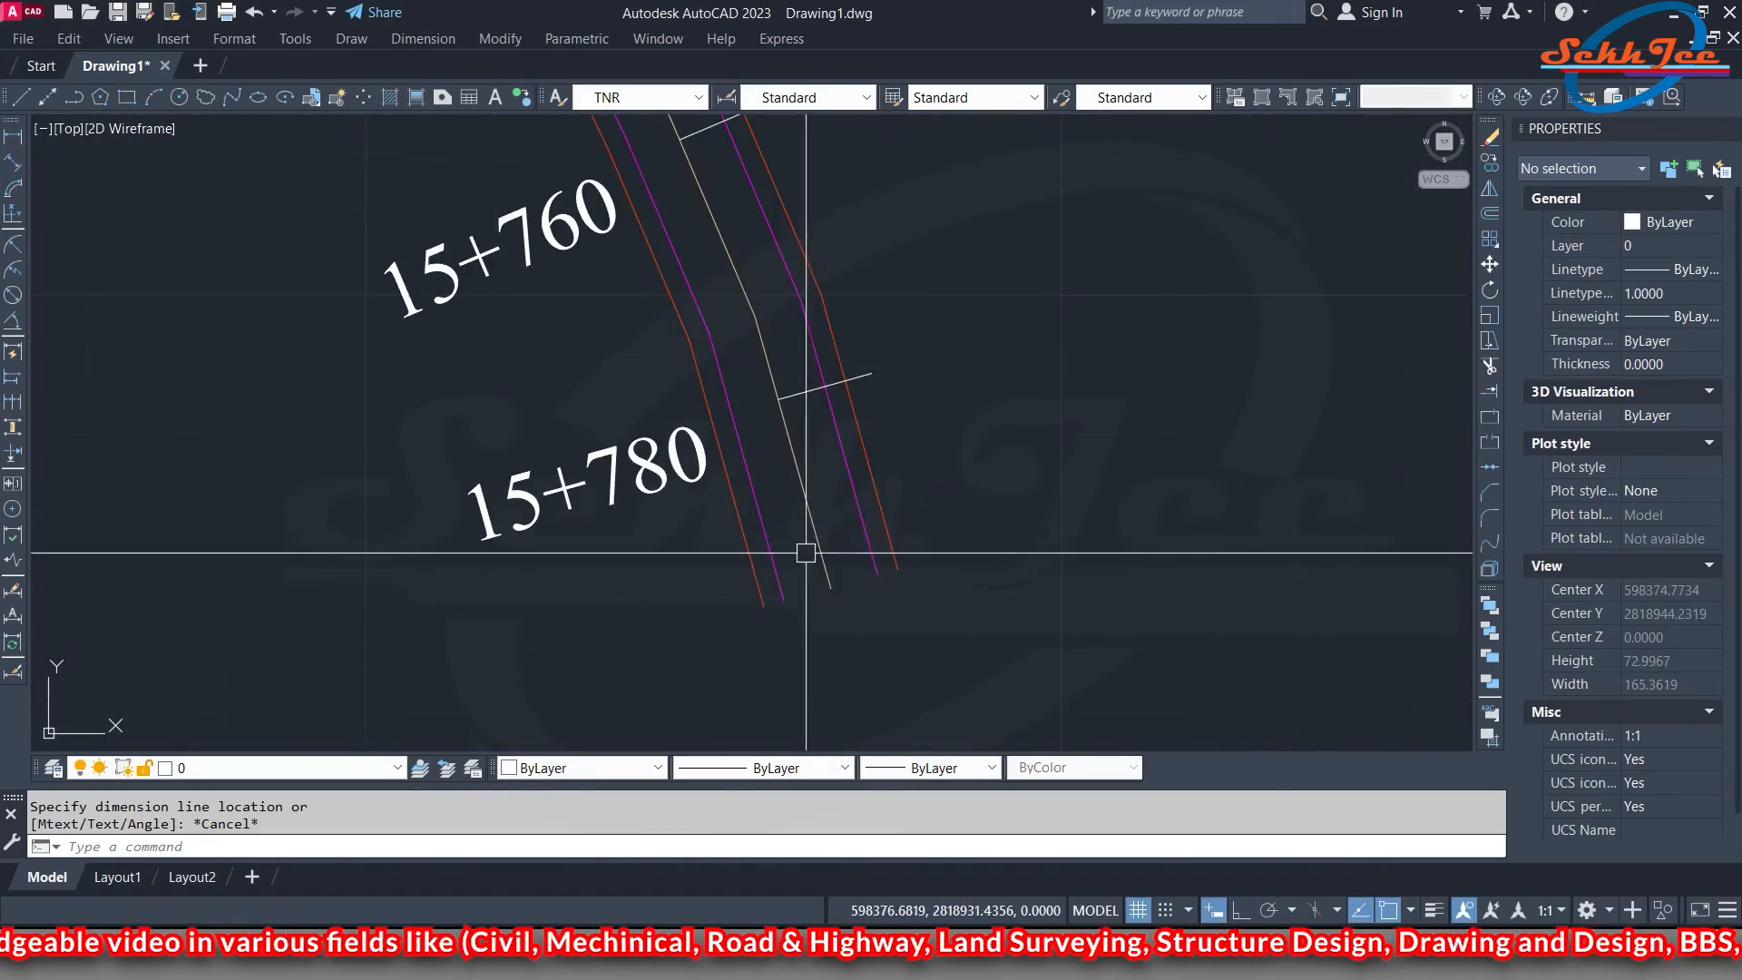
pyautogui.scroll(-3)
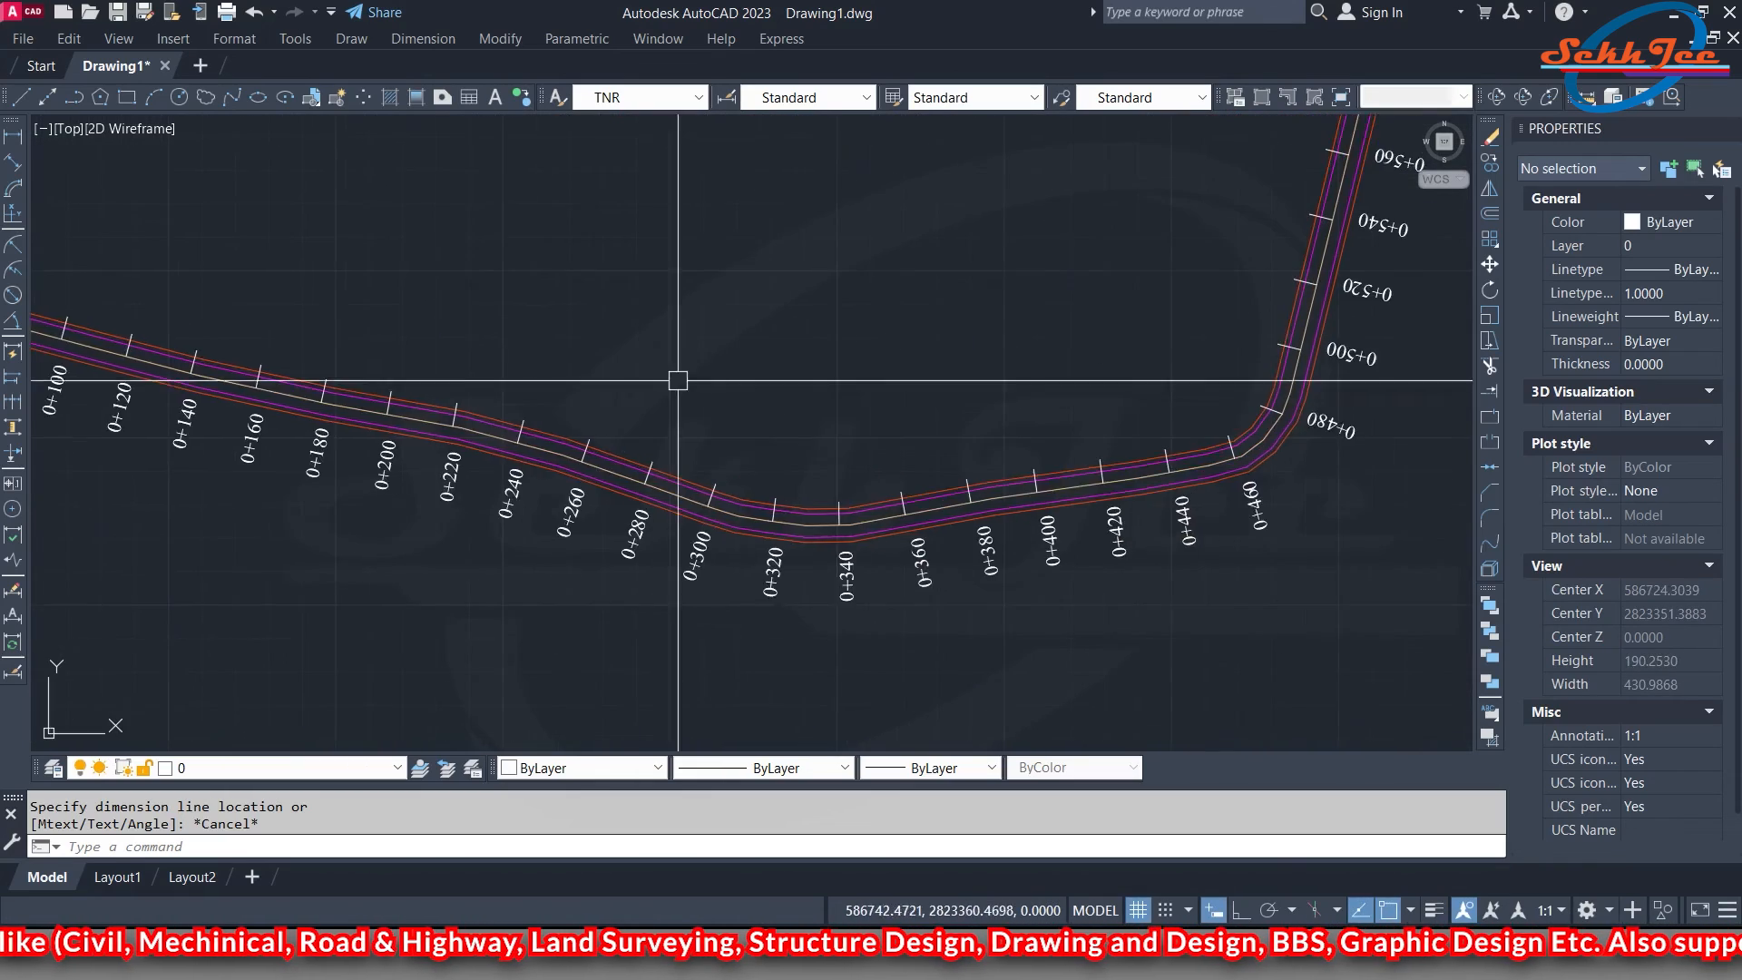
pyautogui.scroll(-3)
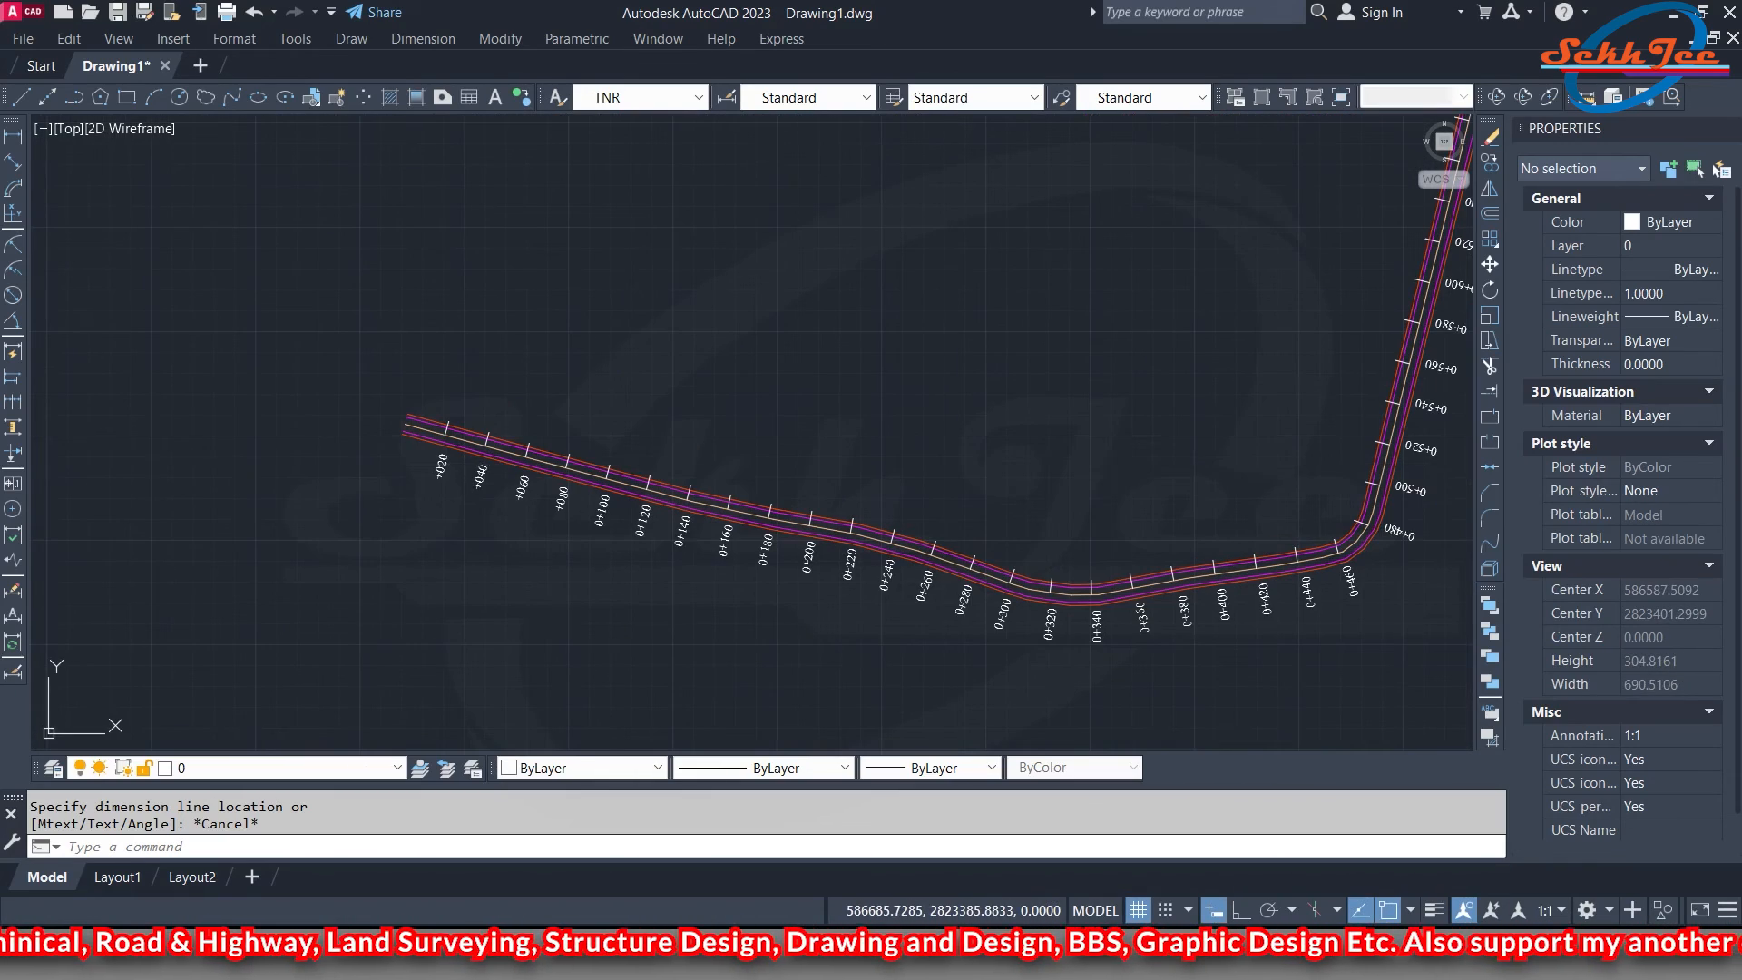